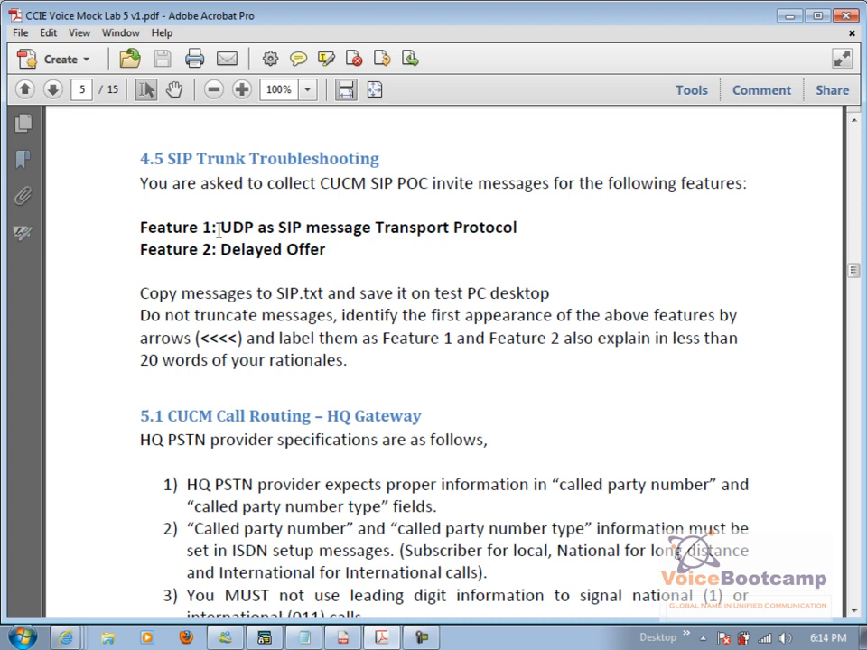
Enter host 142.13.64.11 and credentials, log in, and accept the plugin version warning.
drag(220, 228, 517, 228)
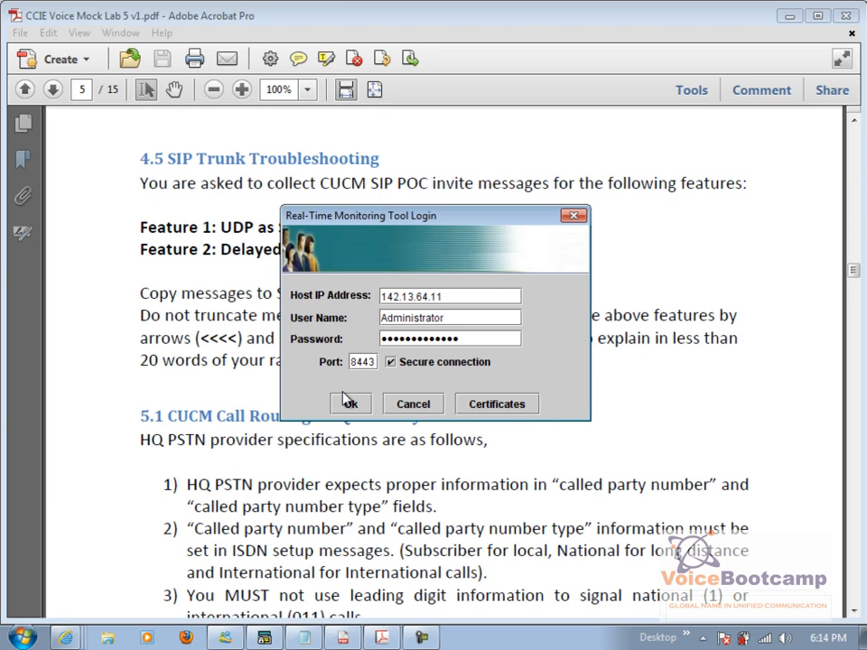
click(351, 404)
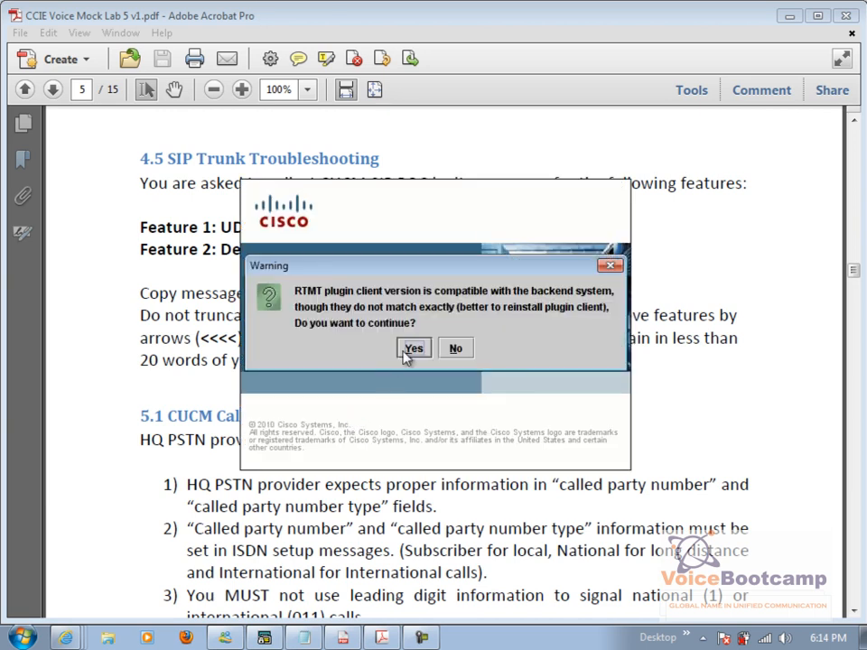
click(412, 349)
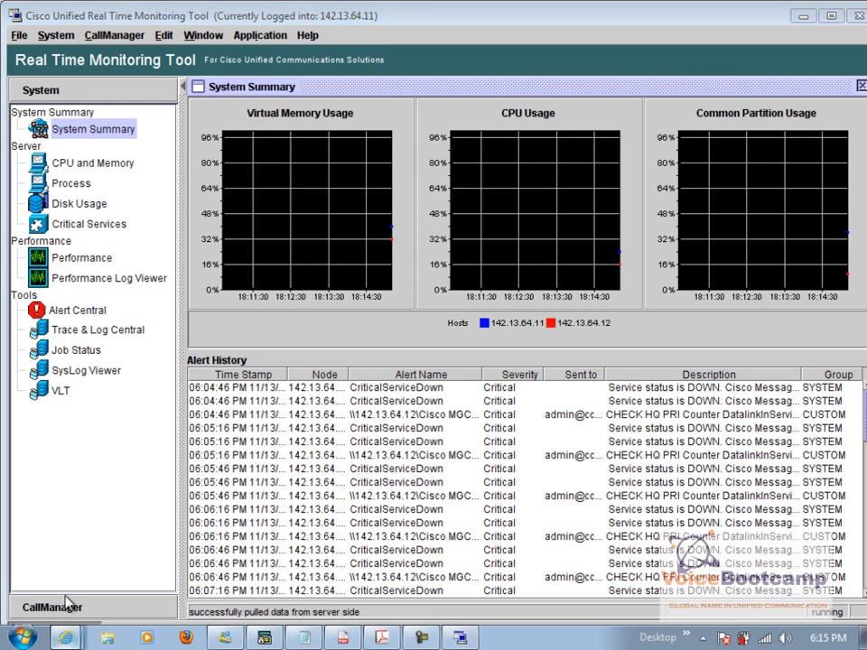
mouse_move(130, 405)
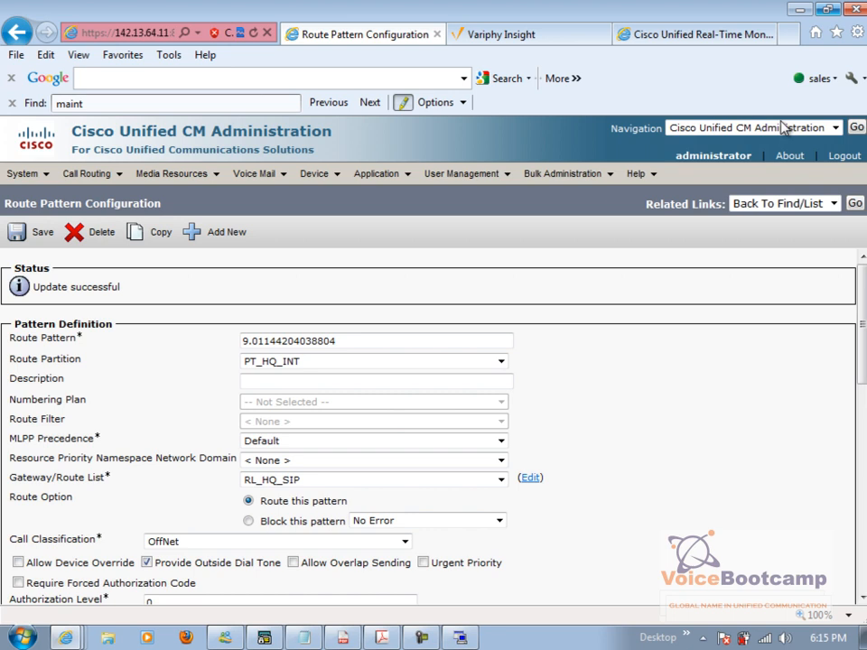
Switch to the Cisco Unified Serviceability site and sign in as administrator.
click(856, 127)
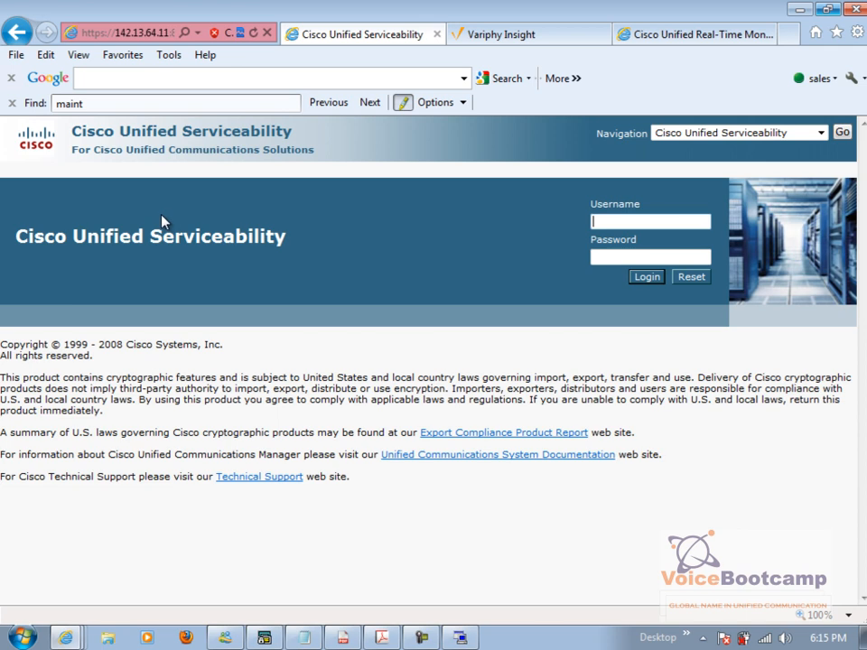
text(administrator)
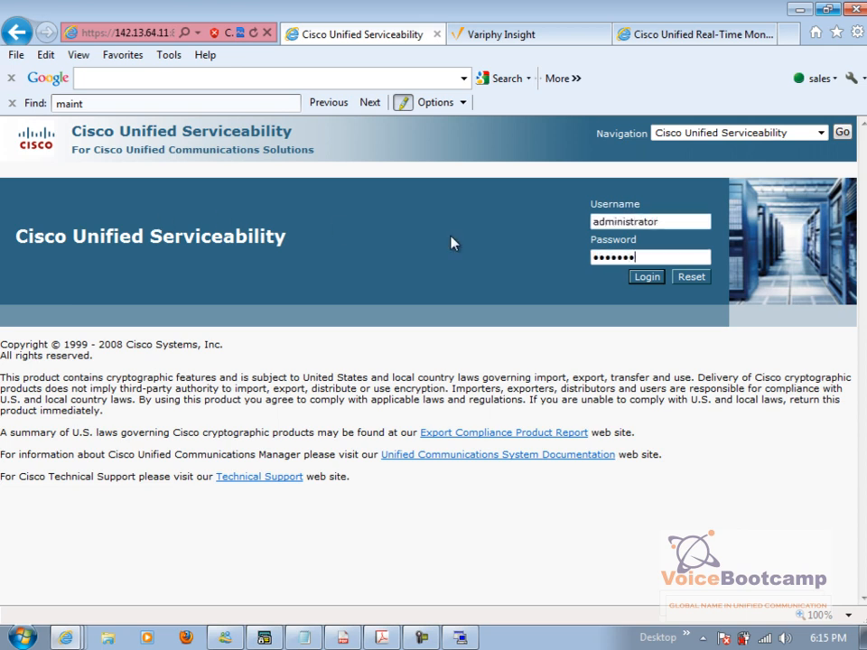
click(647, 277)
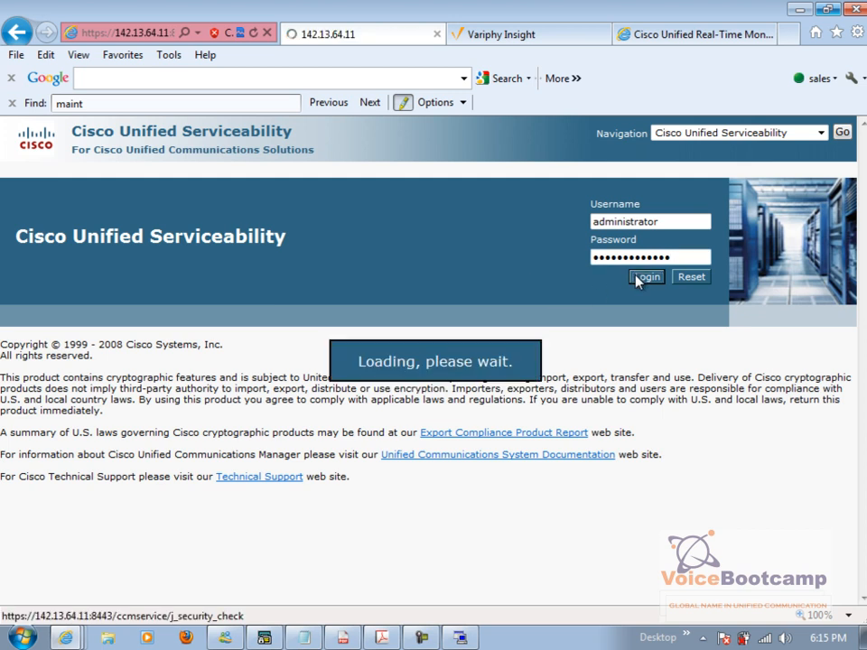
click(647, 276)
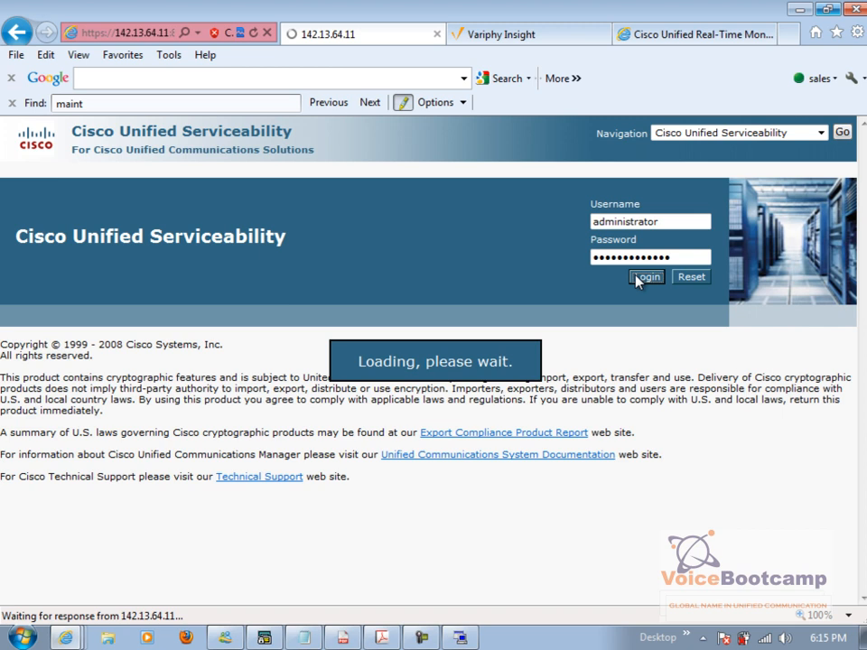
Navigate from the Trace menu to the trace Configuration page.
click(120, 181)
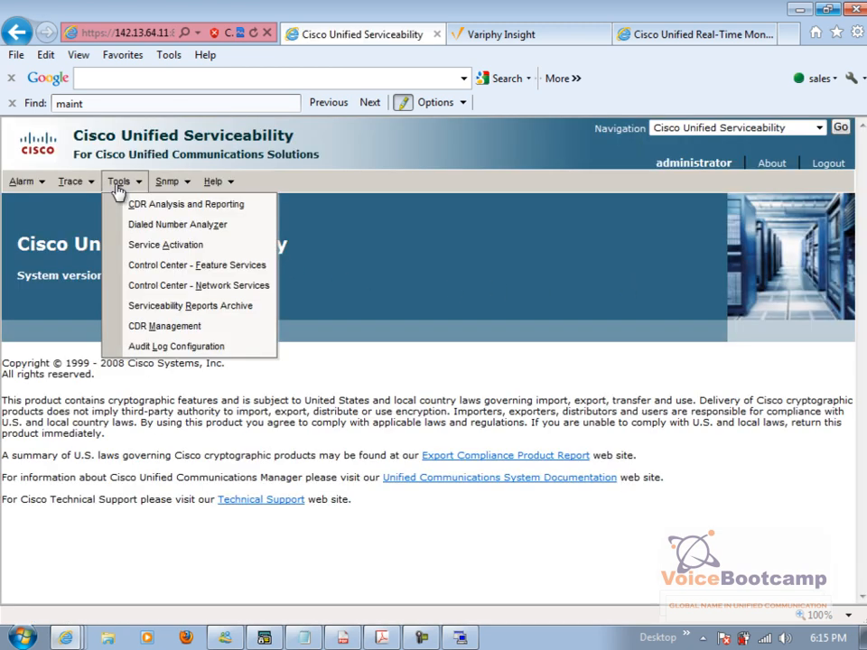
click(70, 181)
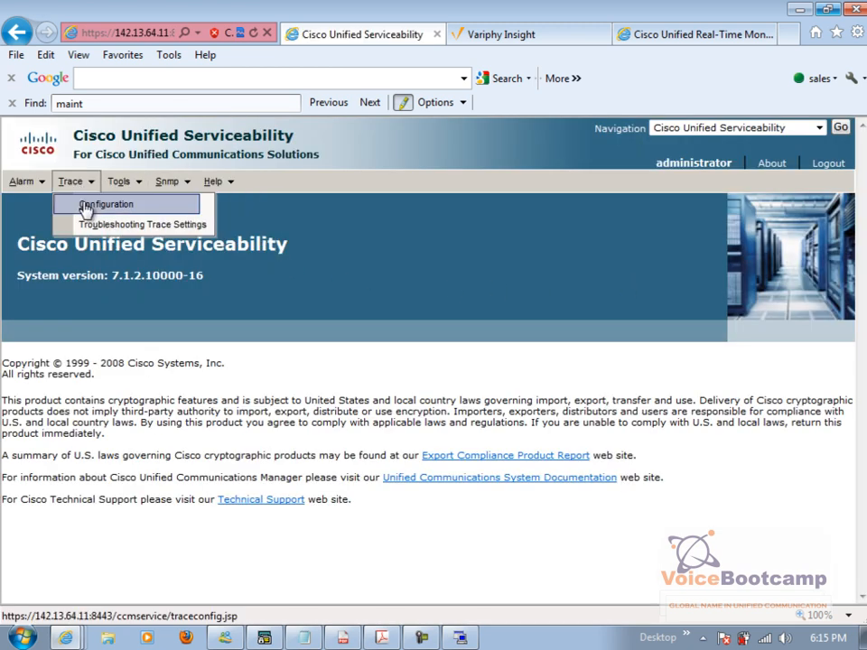
click(105, 202)
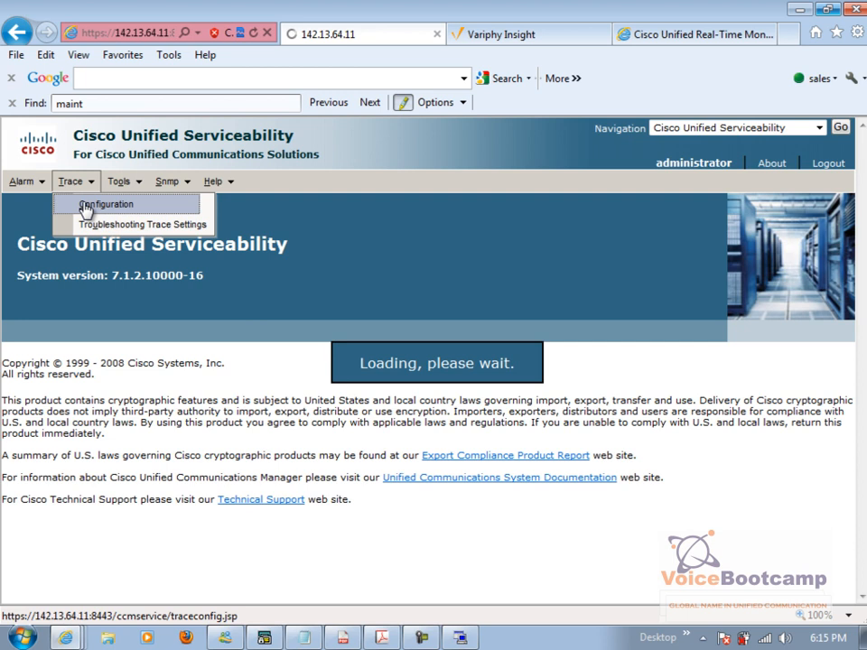
click(105, 205)
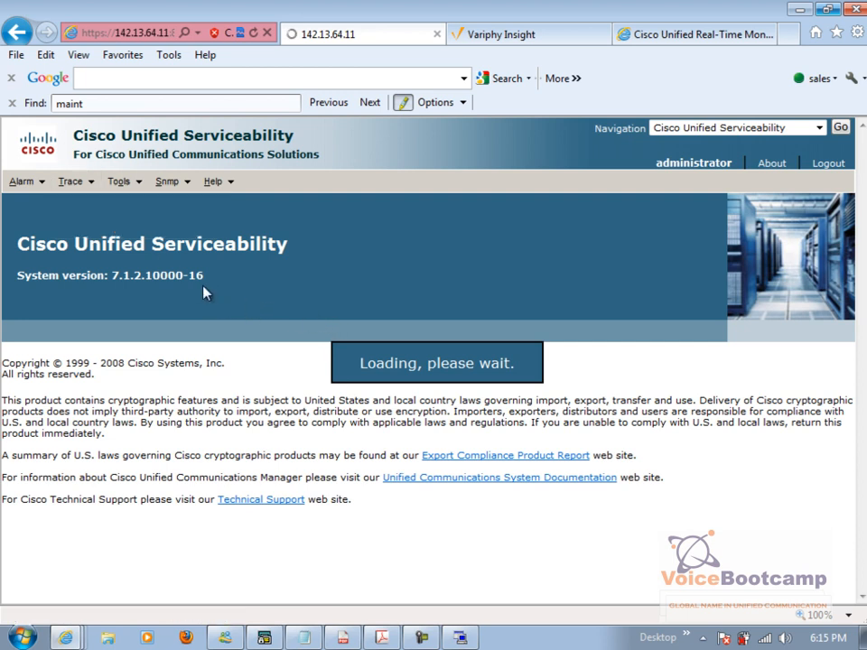
Choose server 142.13.64.11 for trace configuration.
click(115, 243)
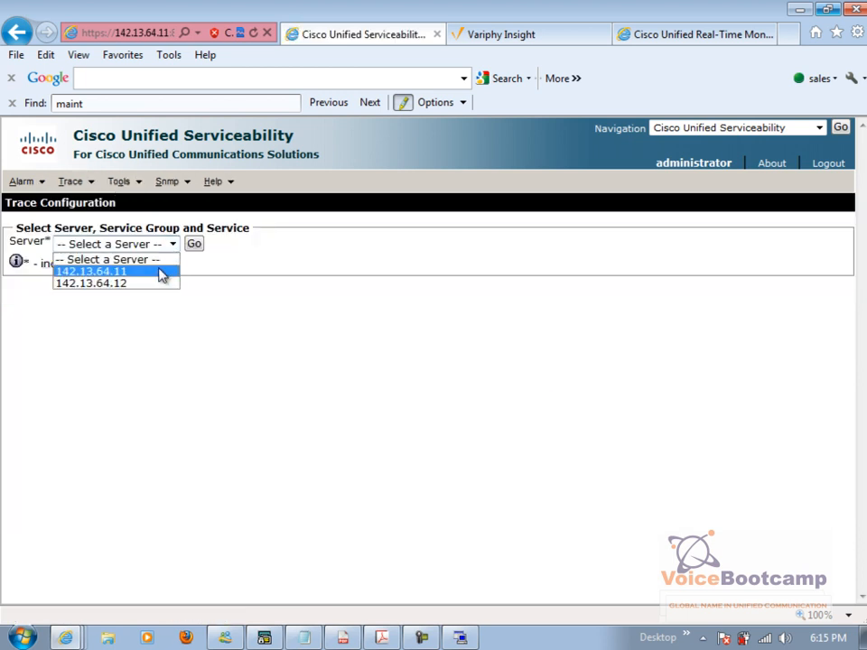
click(91, 271)
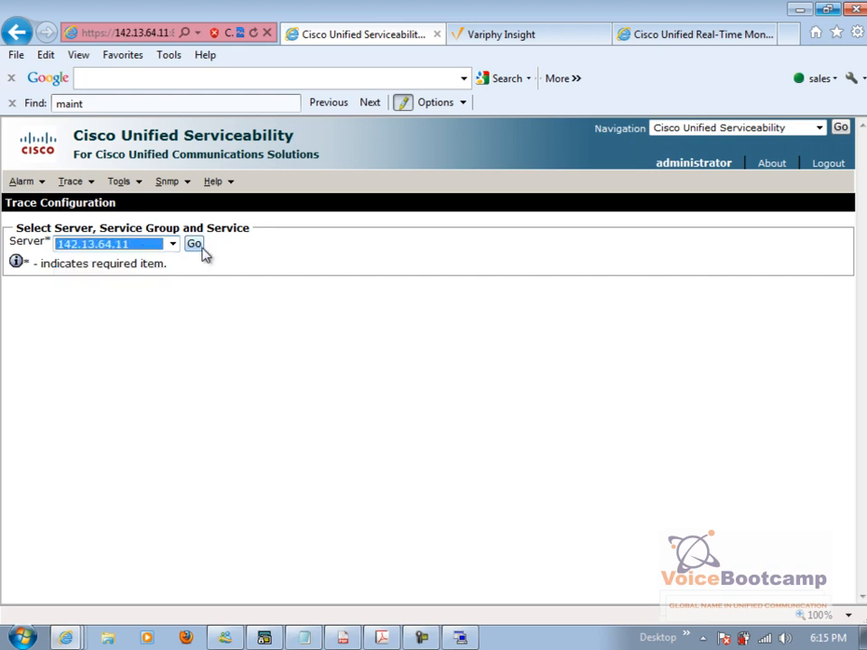
click(193, 244)
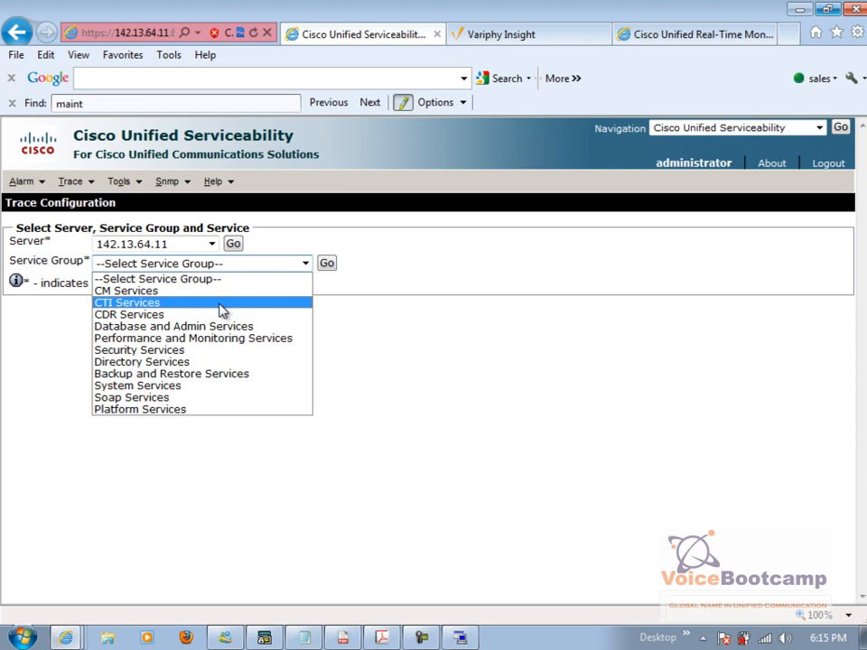
Choose the CM Services group and load the Cisco CallManager (Active) service.
click(327, 264)
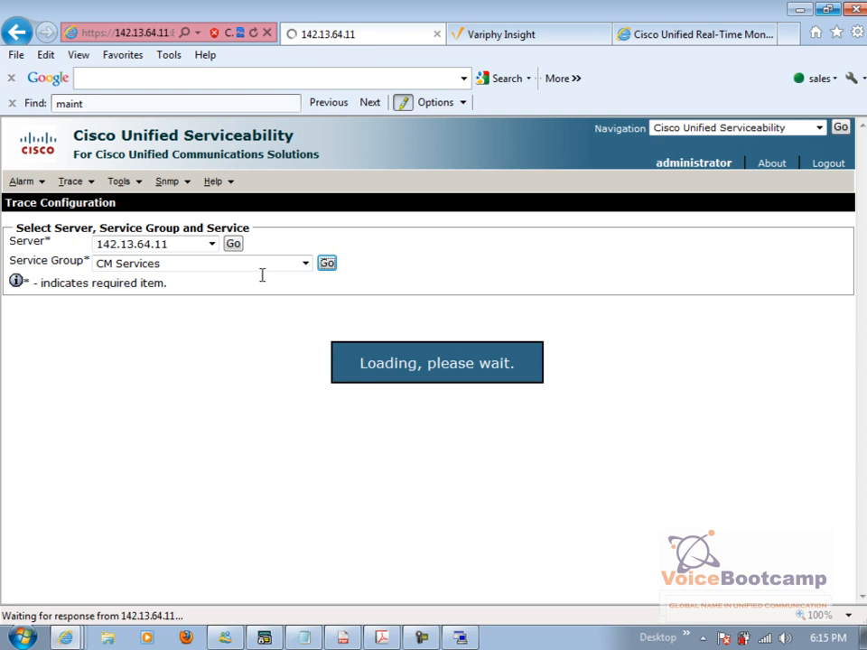
click(327, 263)
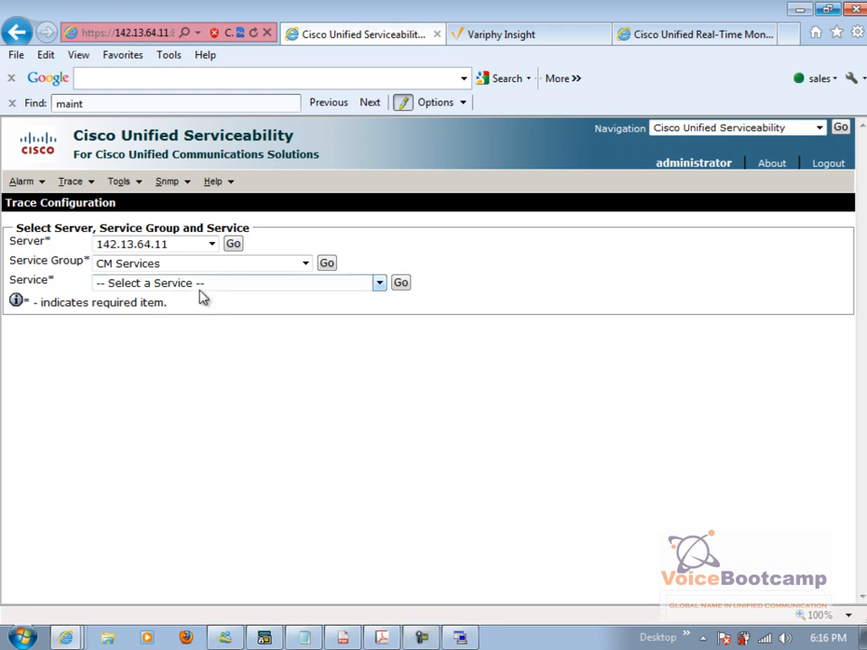
click(401, 282)
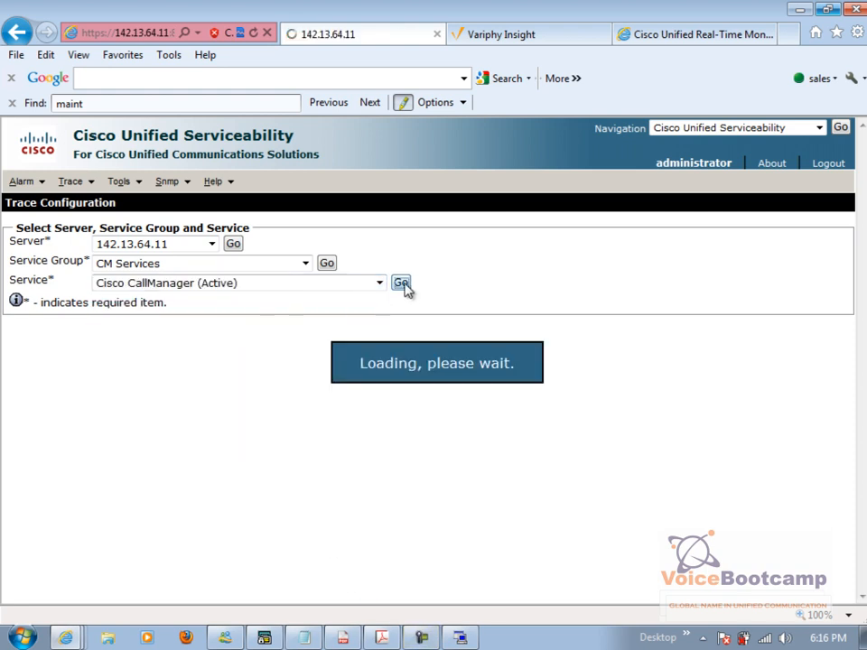
click(402, 282)
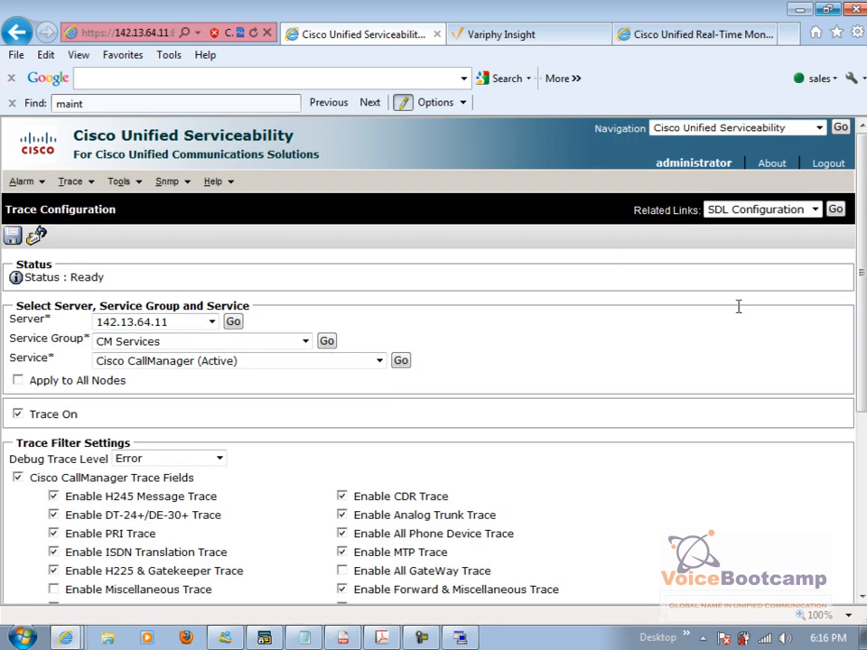
Set Debug Trace Level to Detailed, enable only SIP Call Processing and SIP Stack traces, and save.
scroll(down, 3)
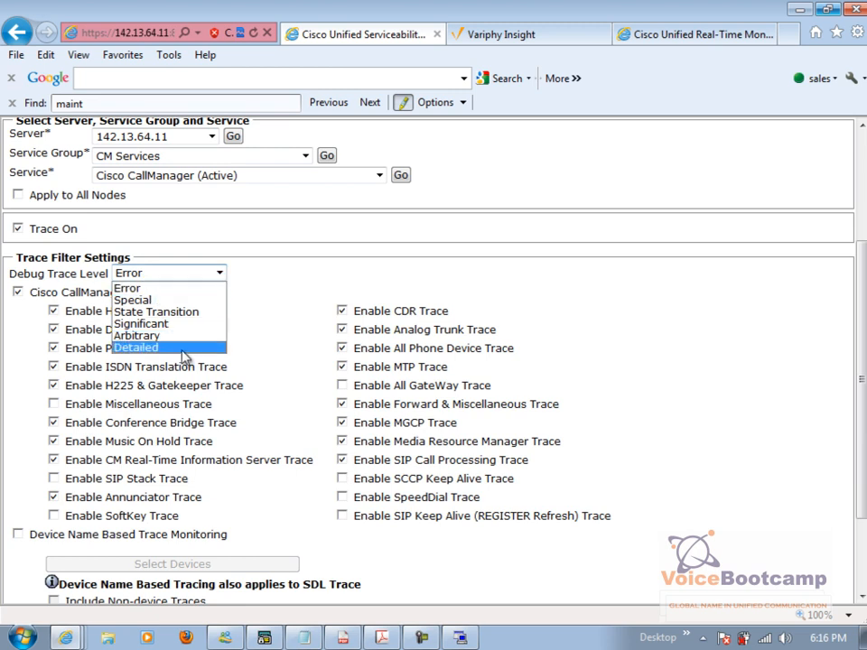
click(136, 347)
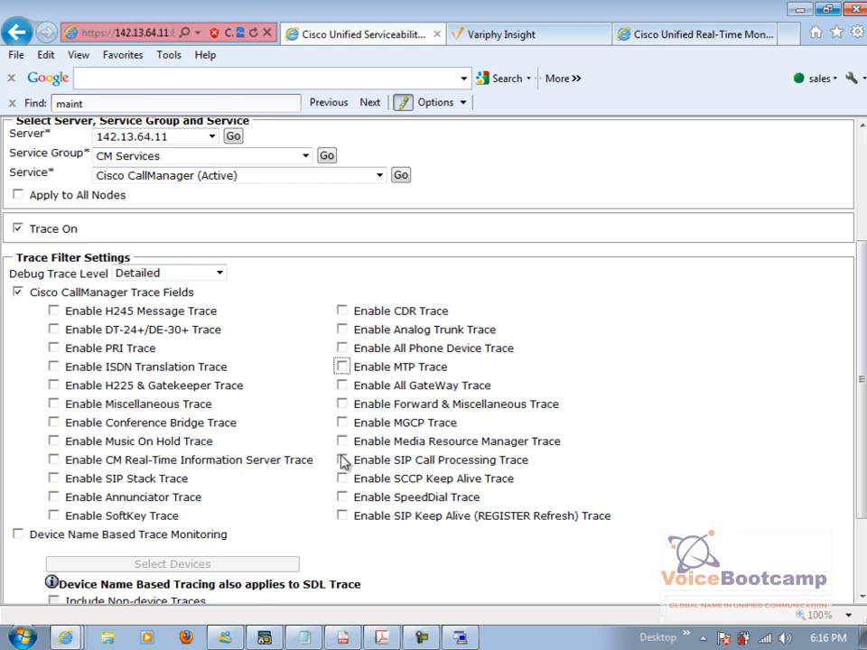
click(344, 461)
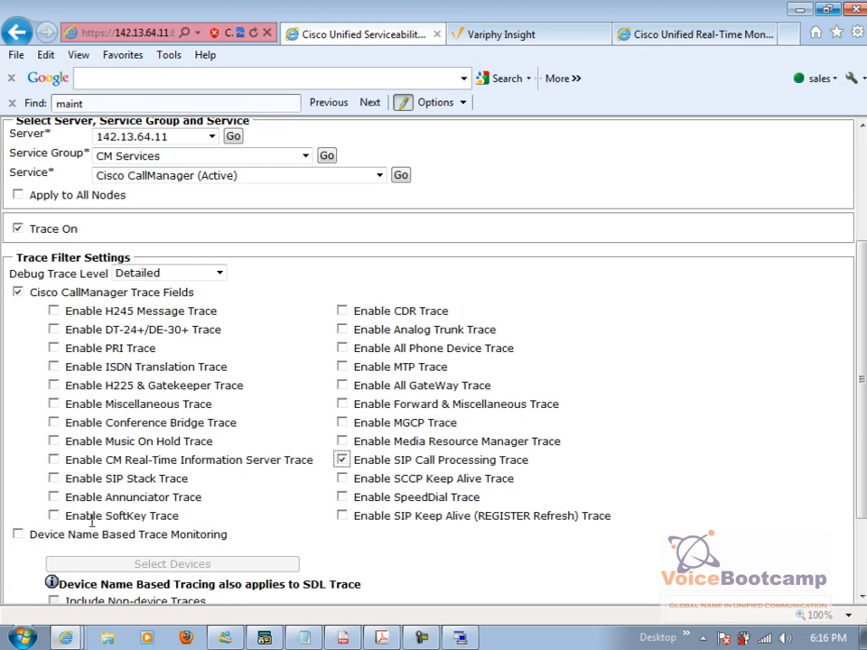
click(54, 477)
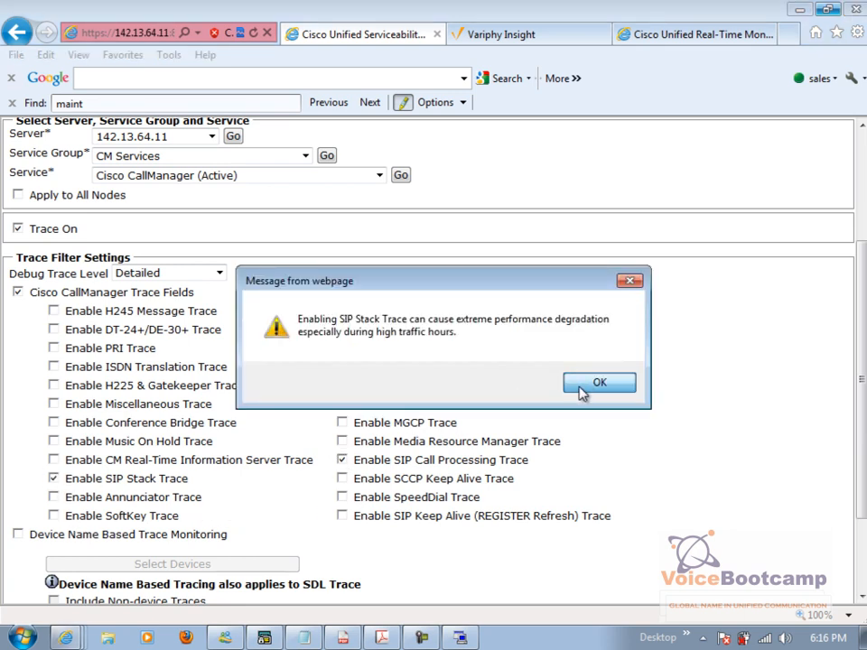
click(600, 383)
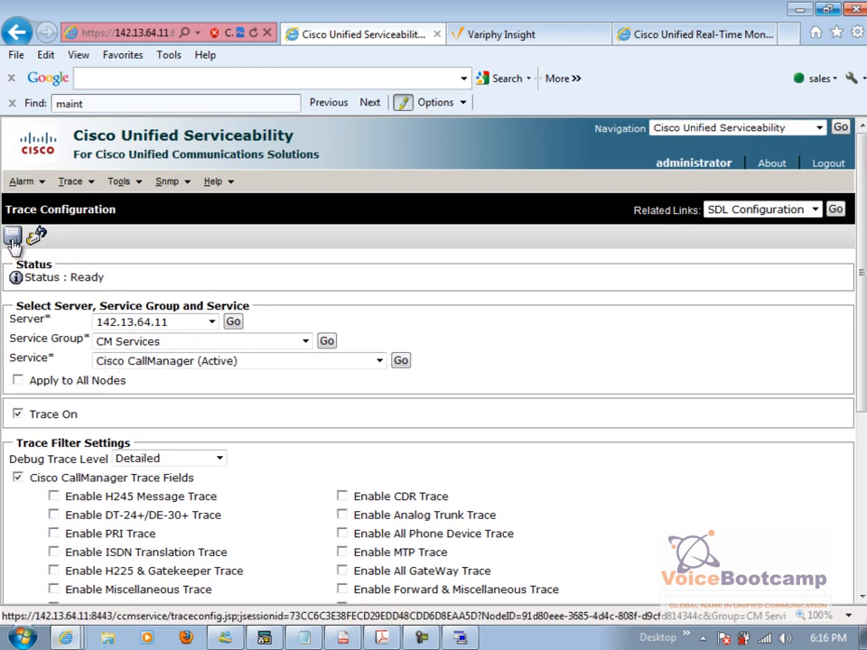
click(325, 339)
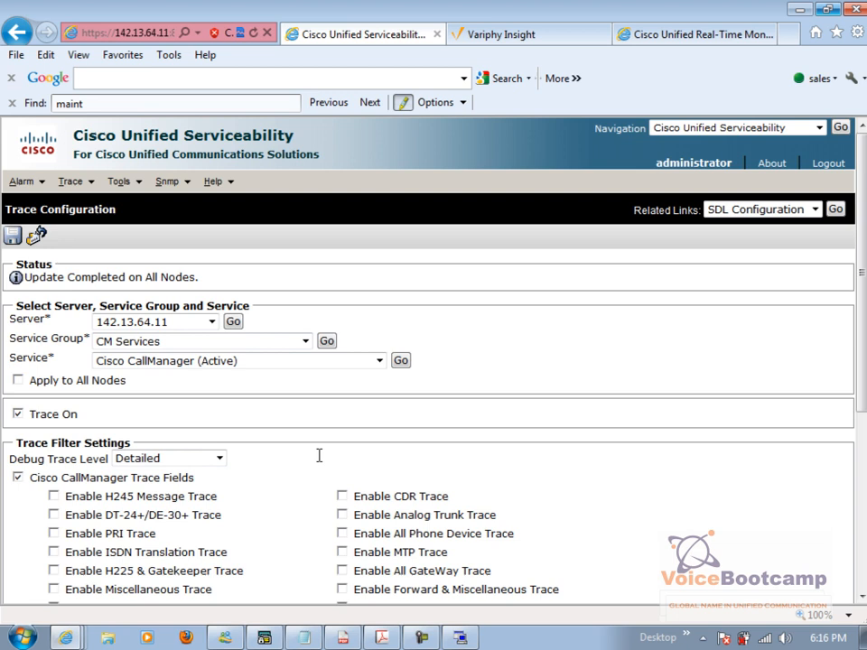
scroll(down, 3)
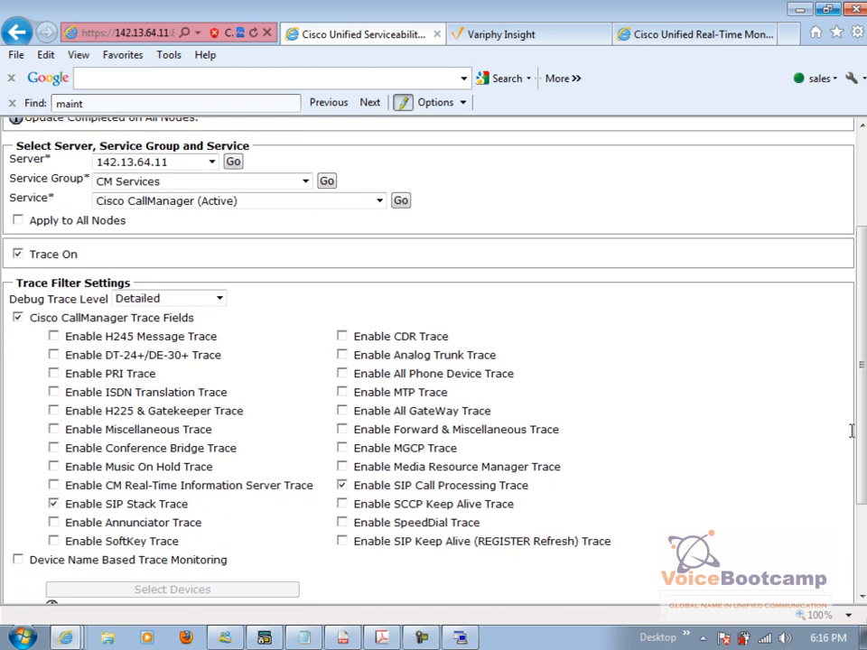
mouse_move(130, 549)
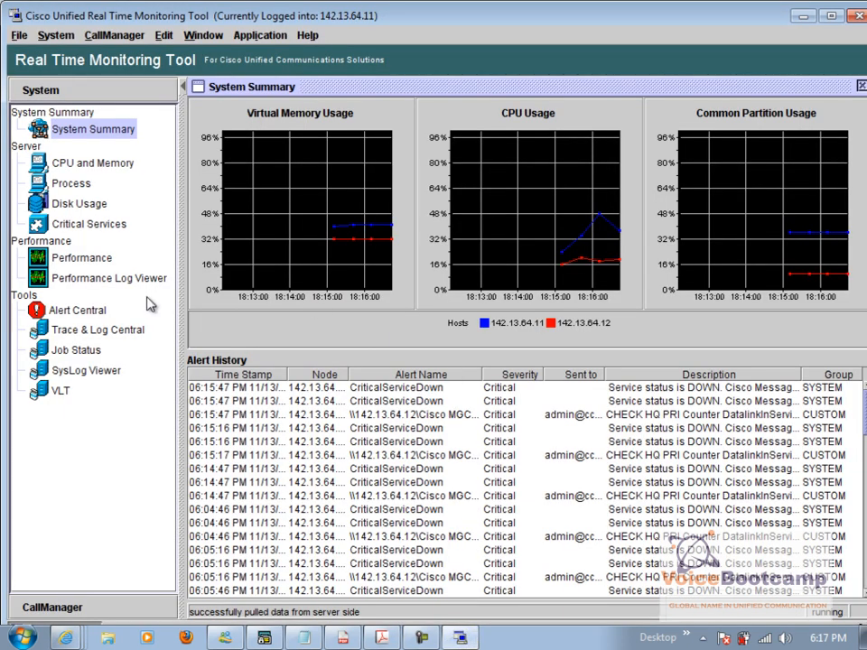
Start Remote Browse for trace files from Trace & Log Central.
click(98, 329)
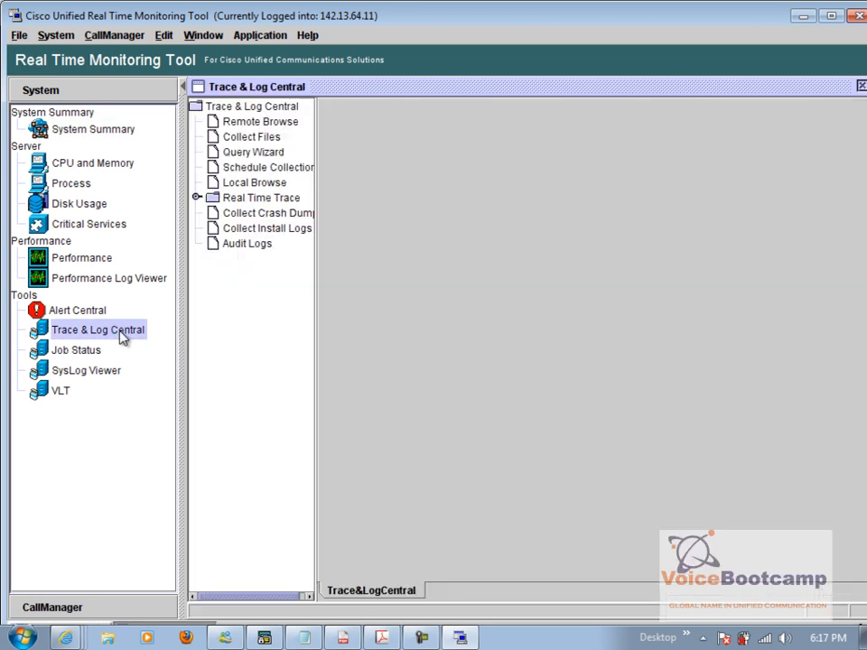
mouse_move(311, 190)
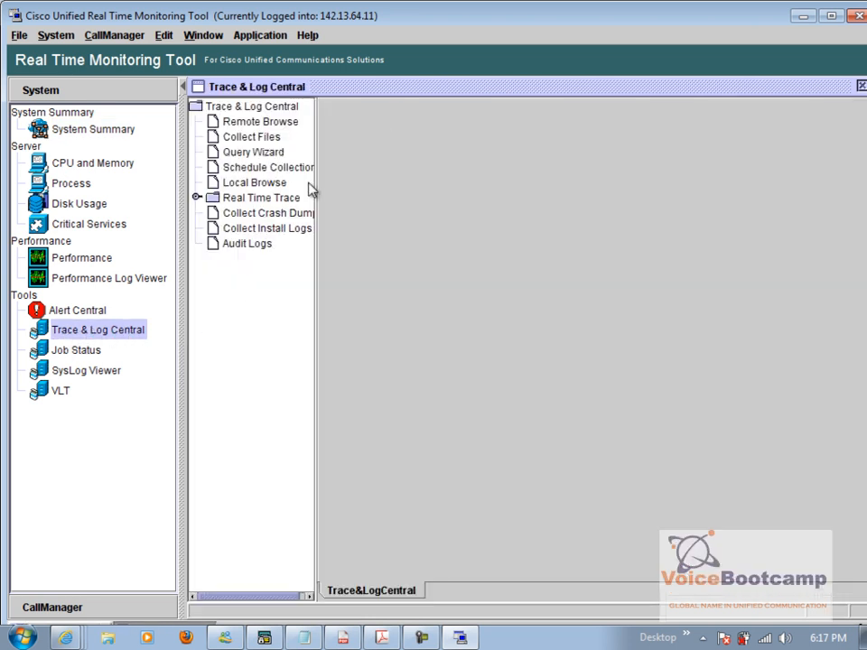
click(260, 121)
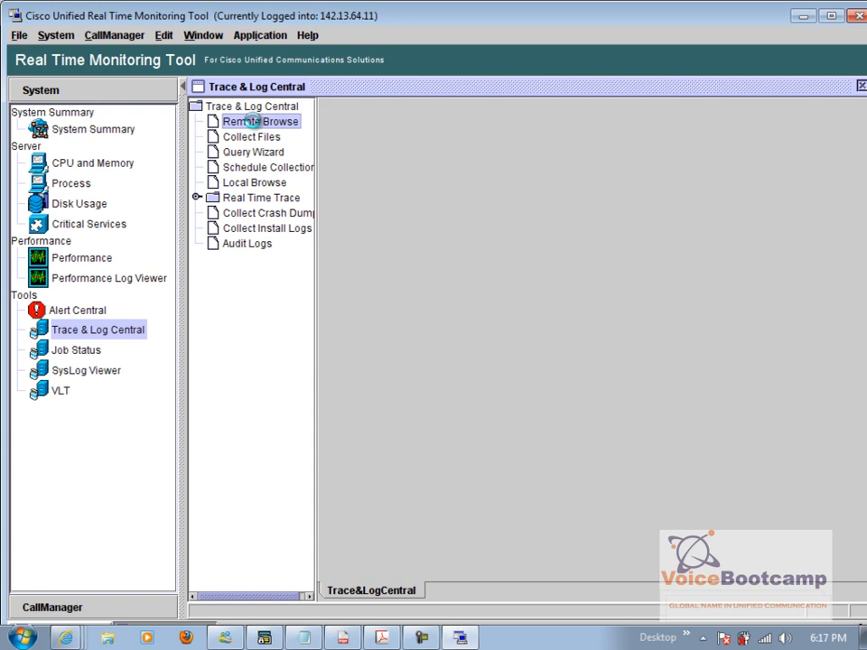
click(260, 121)
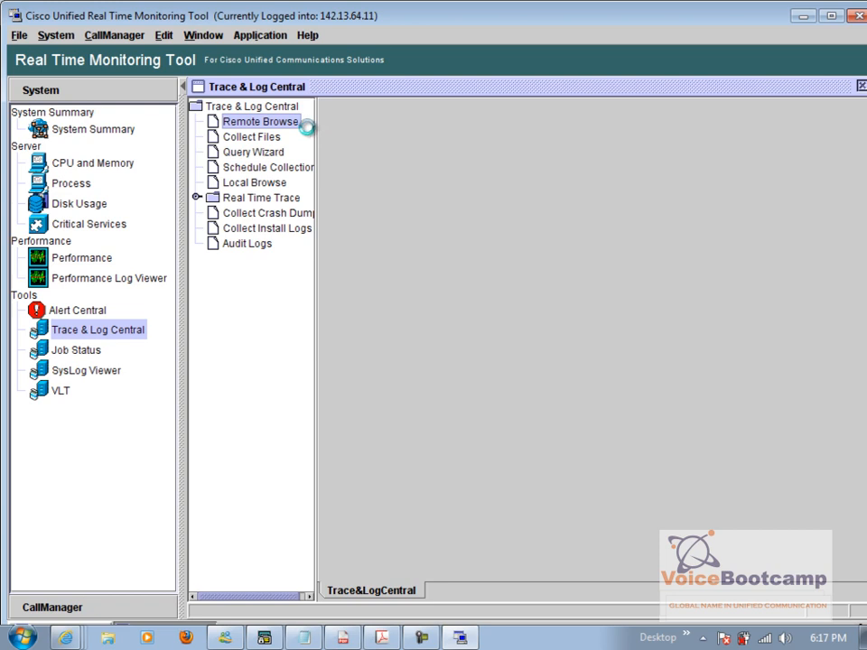
double_click(260, 121)
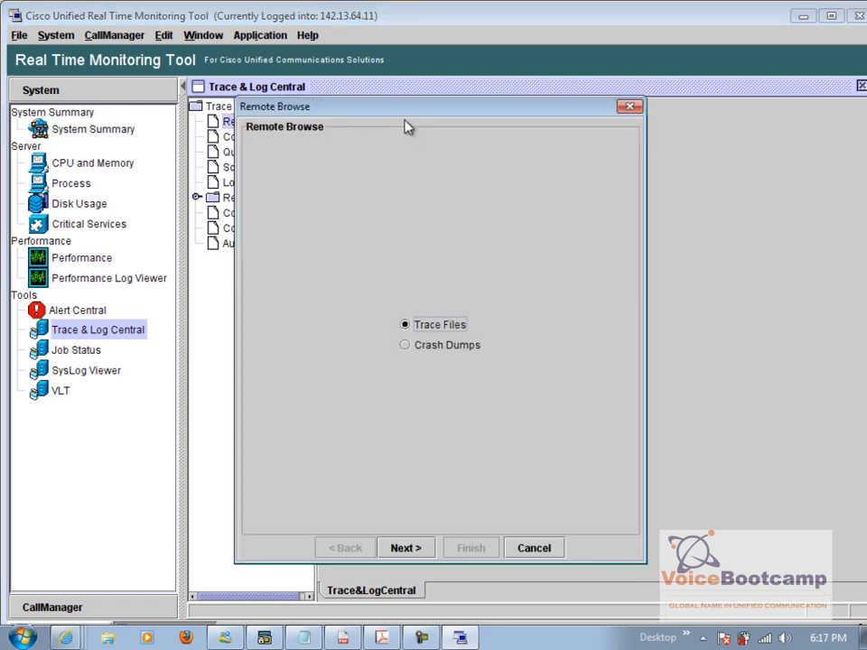
mouse_move(428, 481)
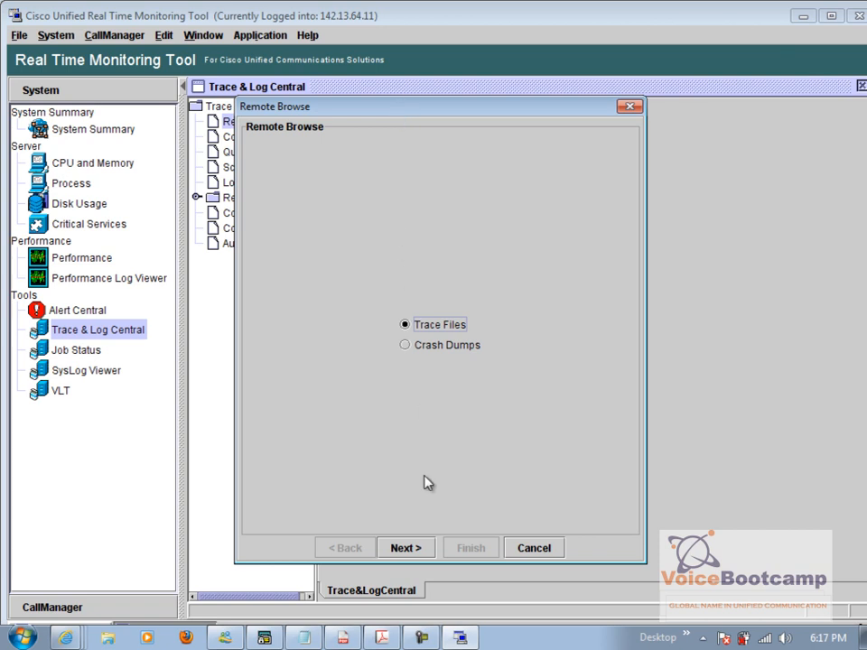
Include Cisco CallManager traces from all servers and continue to system services.
click(405, 547)
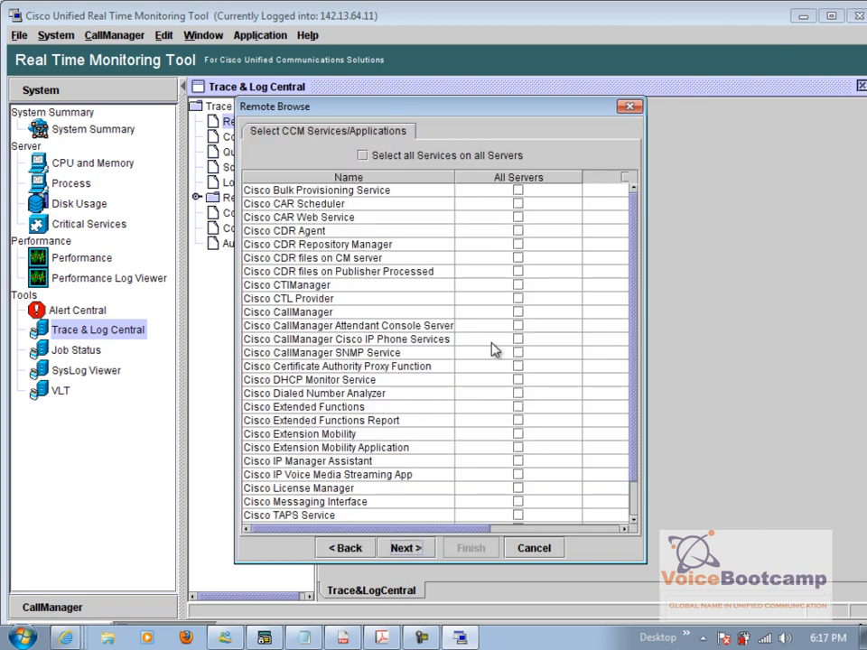
click(516, 310)
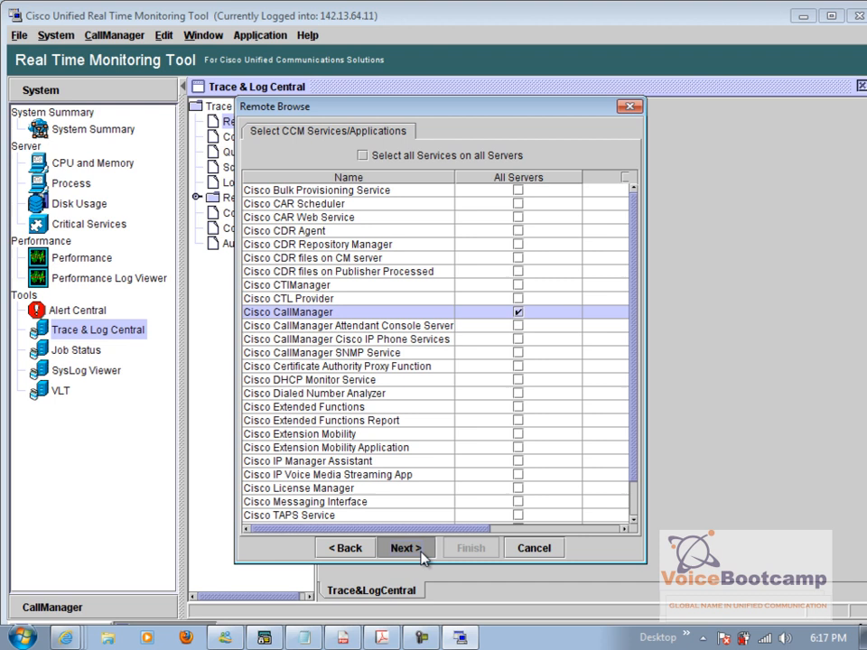
click(405, 547)
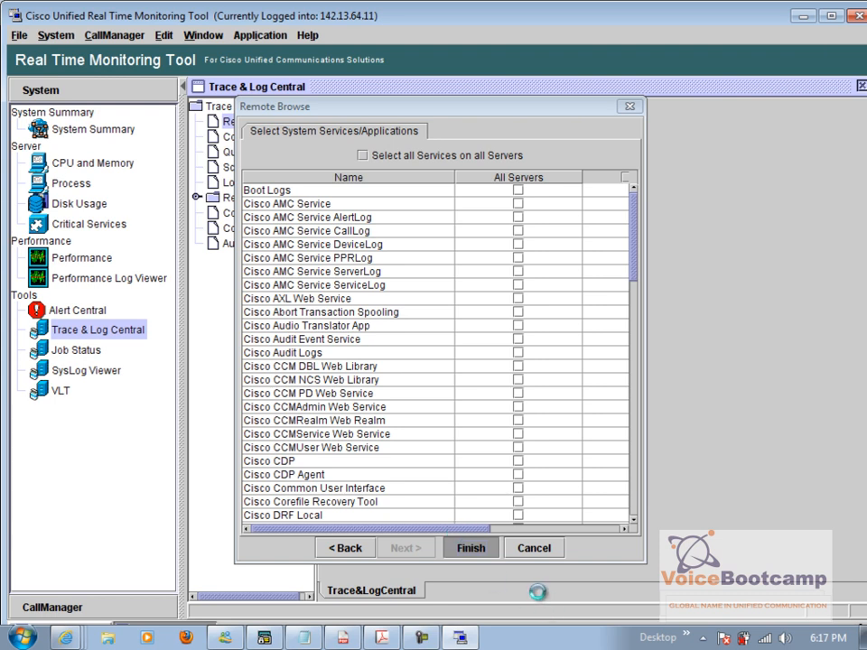
Finish the remote browse setup and open the publisher's newest sdi trace ccm00000003.txt in the log viewer.
click(469, 547)
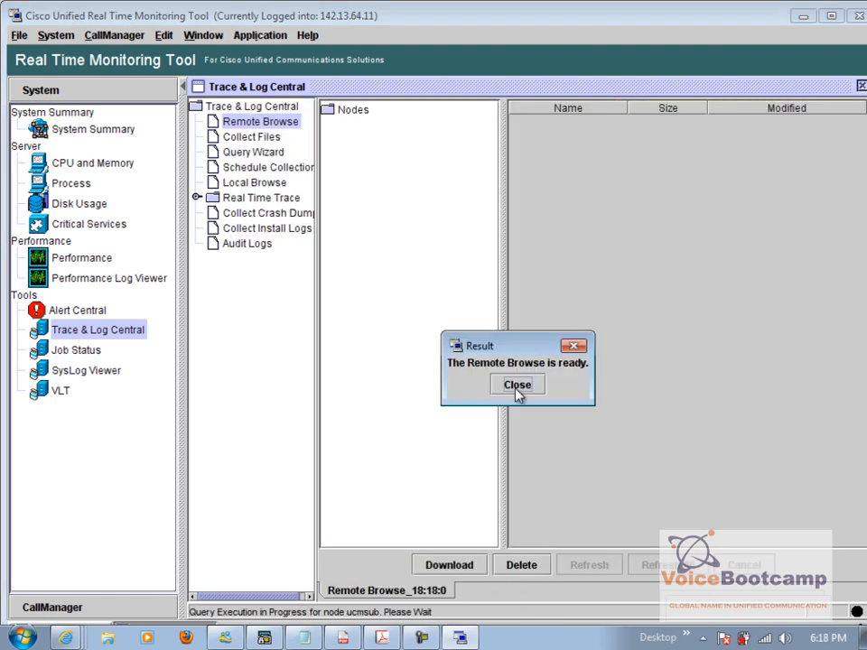
click(517, 383)
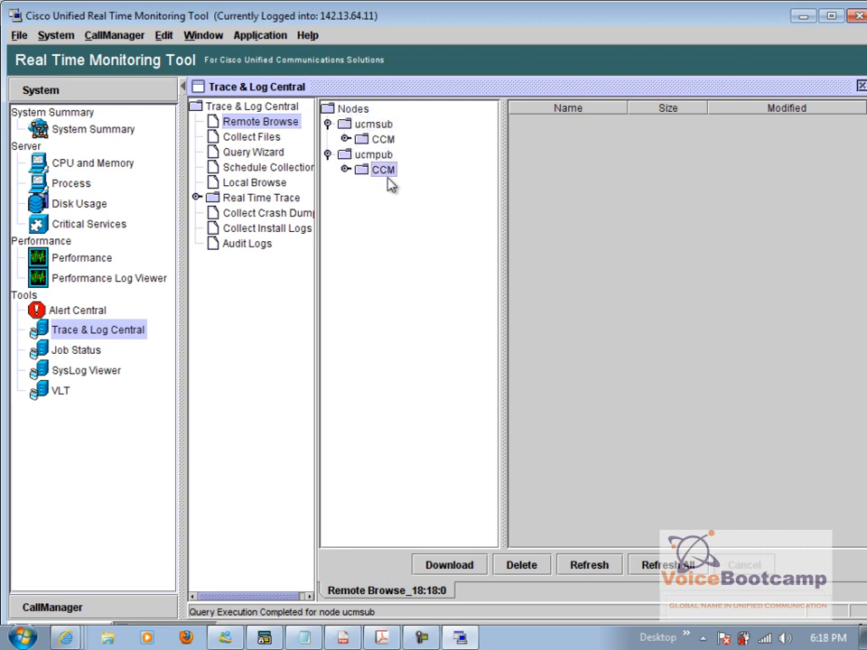
click(361, 170)
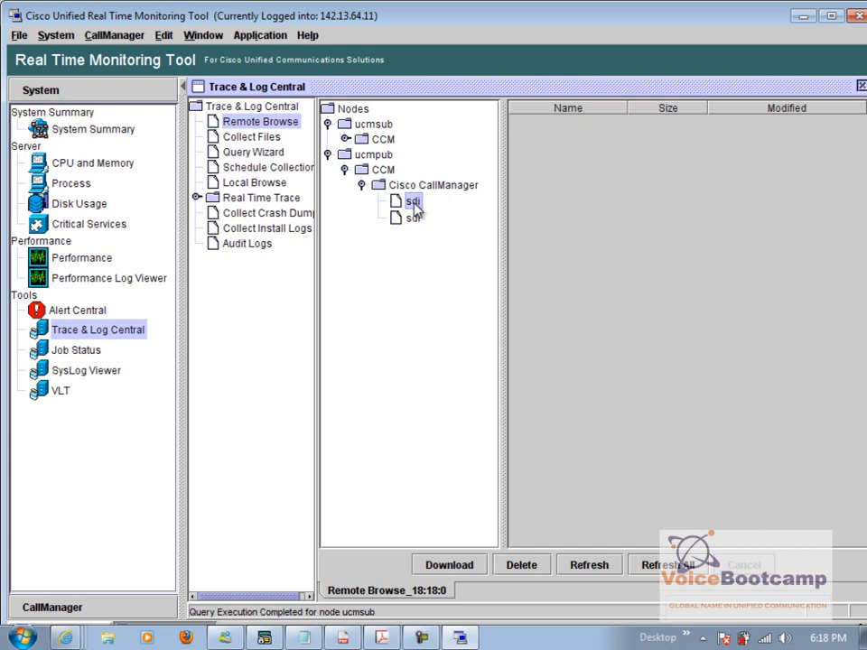
click(412, 199)
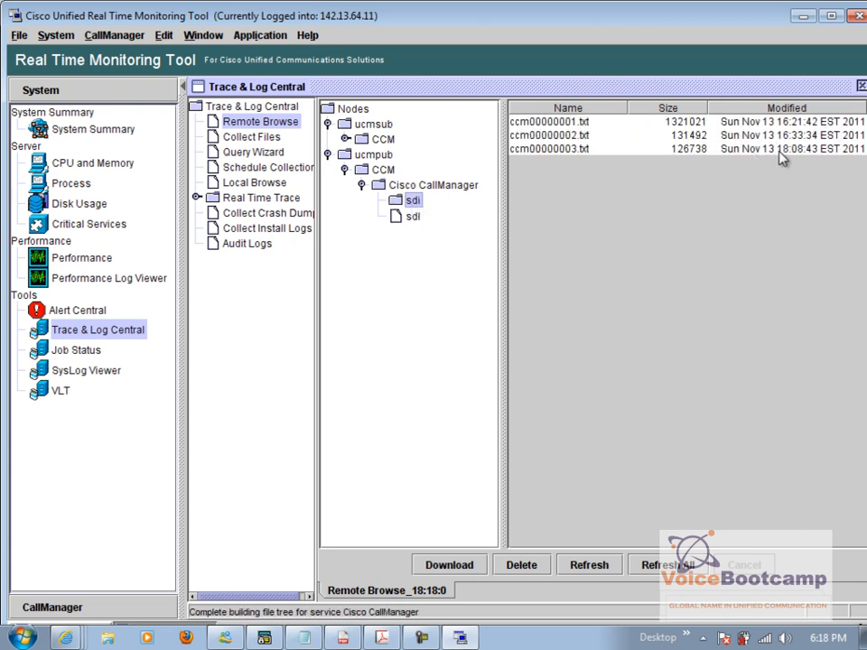
click(549, 148)
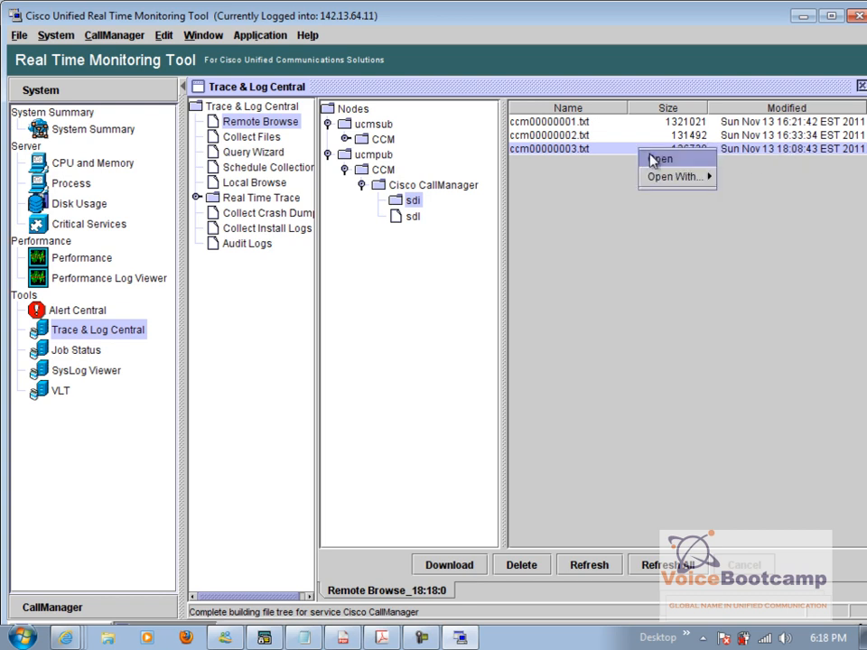
click(661, 159)
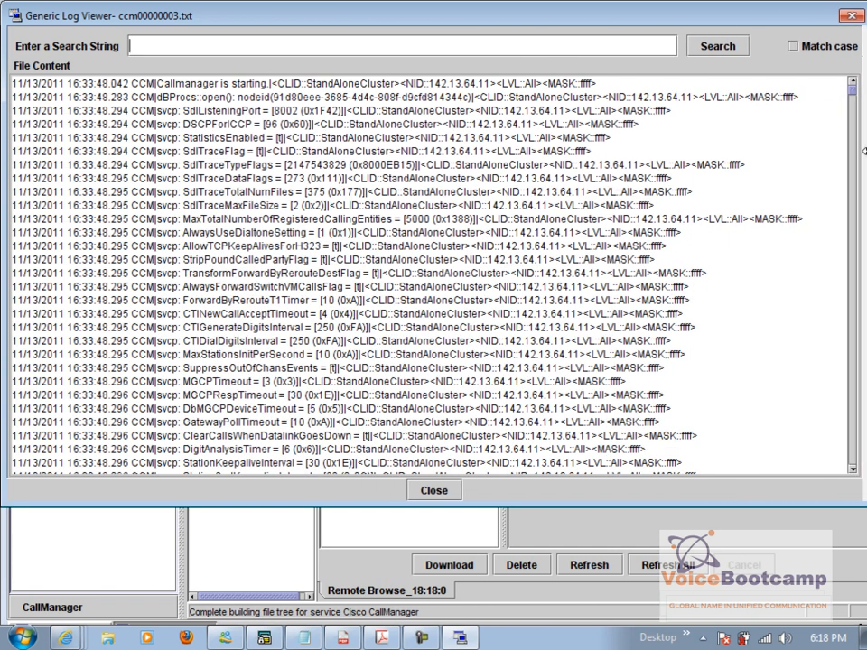
Search the trace for INVITE and scroll down through the log.
text(INVITE)
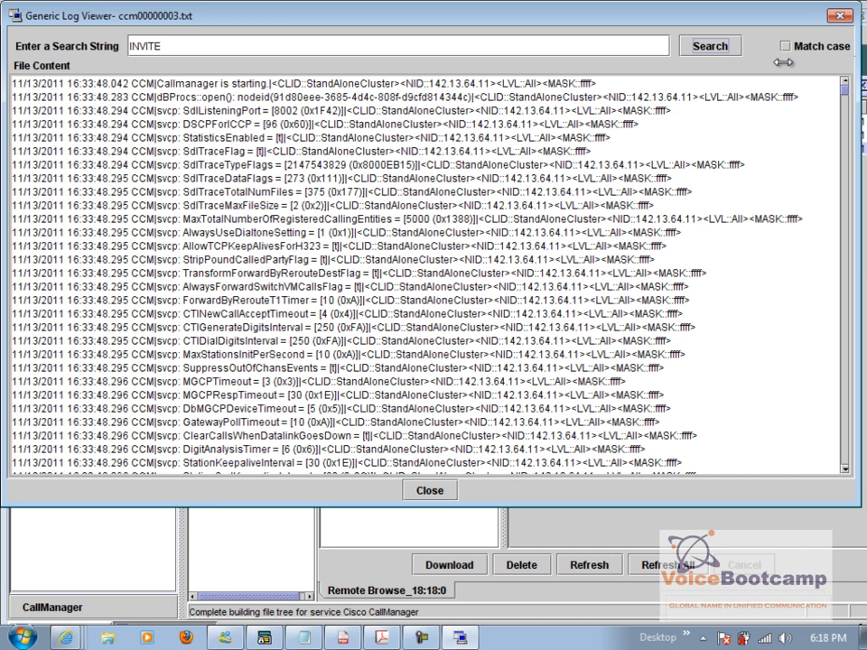
scroll(down, 3)
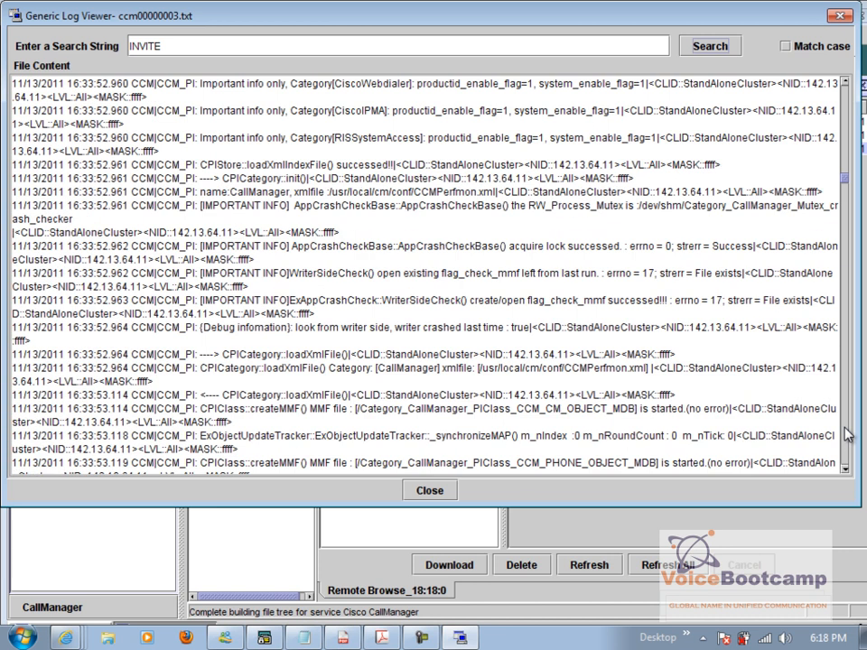
scroll(down, 3)
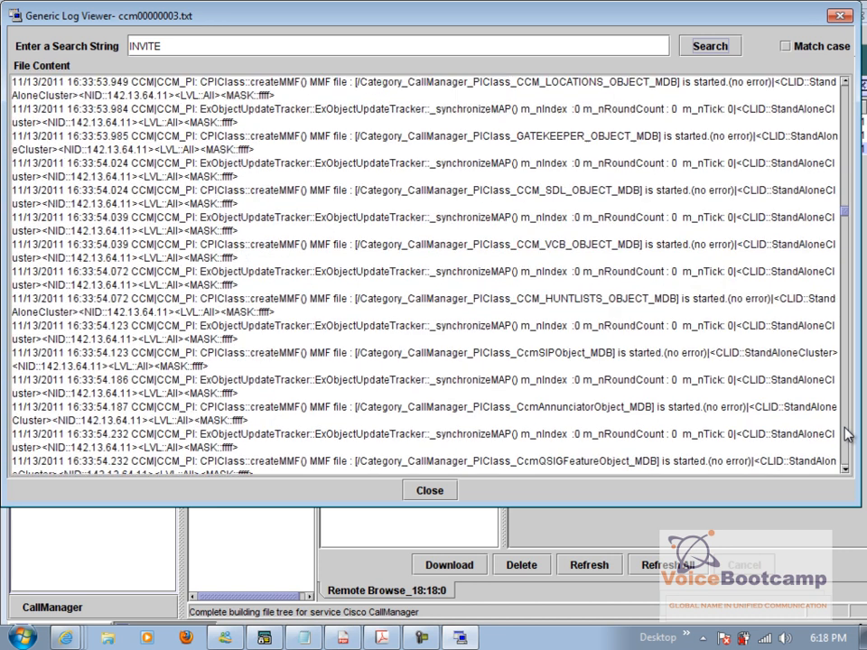
scroll(down, 3)
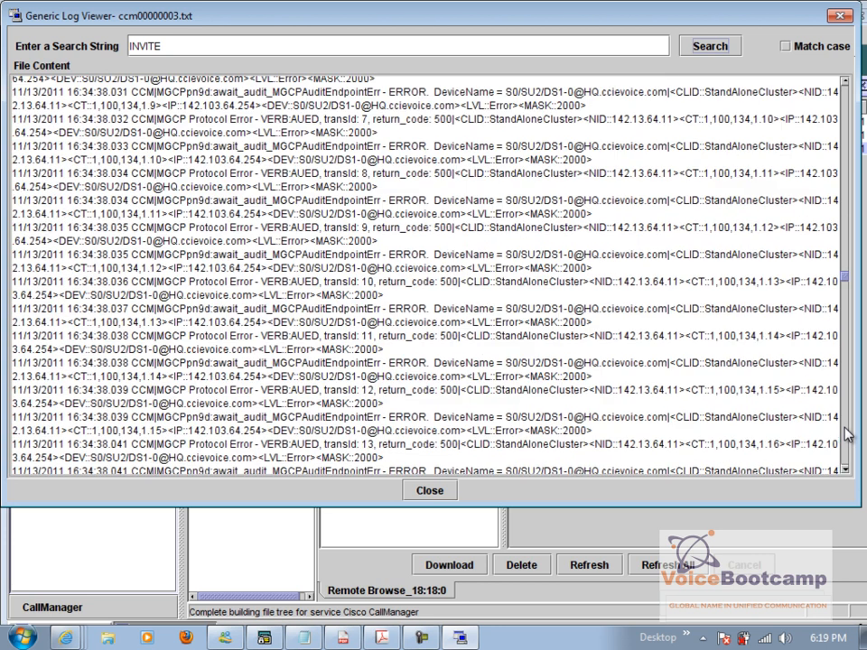
scroll(down, 3)
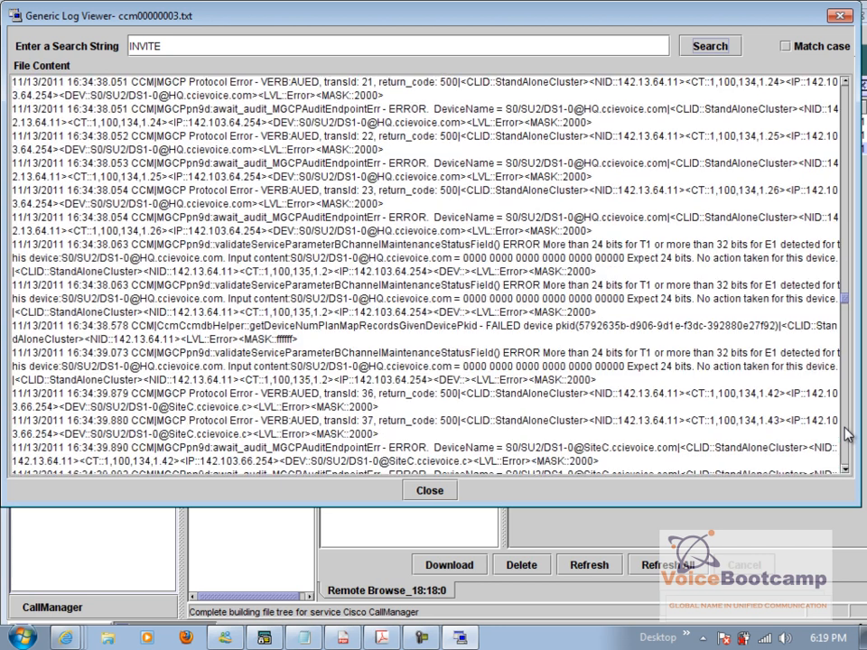
scroll(down, 3)
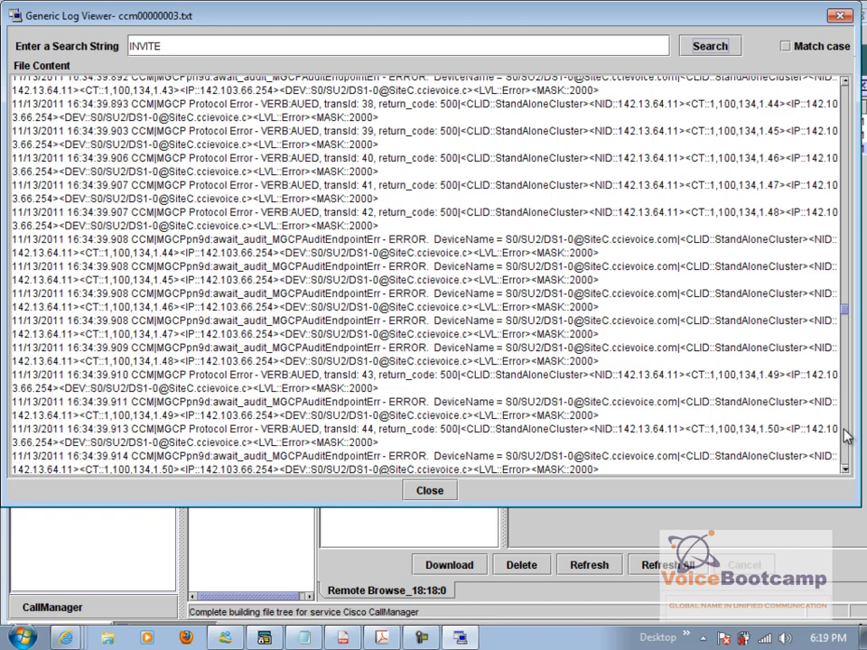
scroll(down, 3)
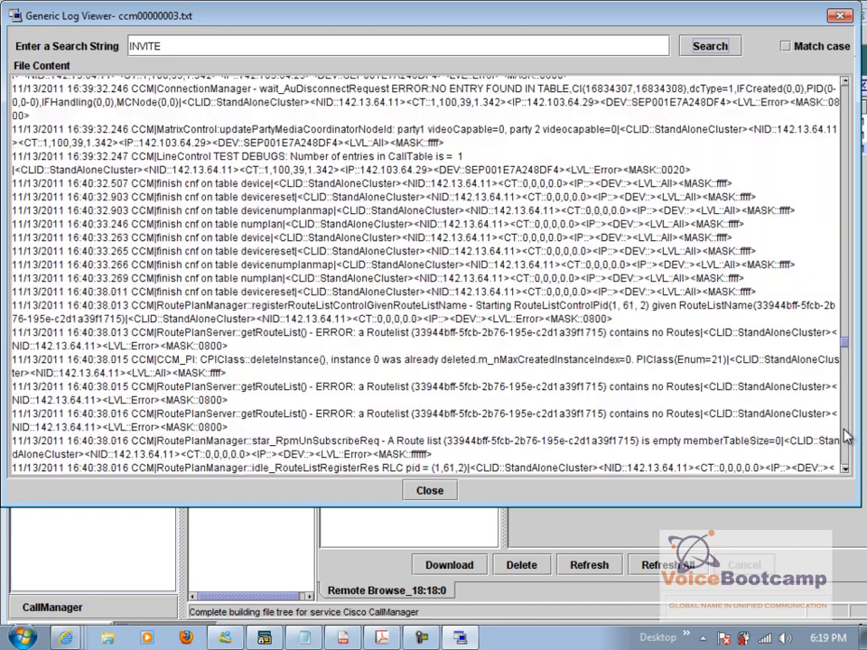
scroll(down, 3)
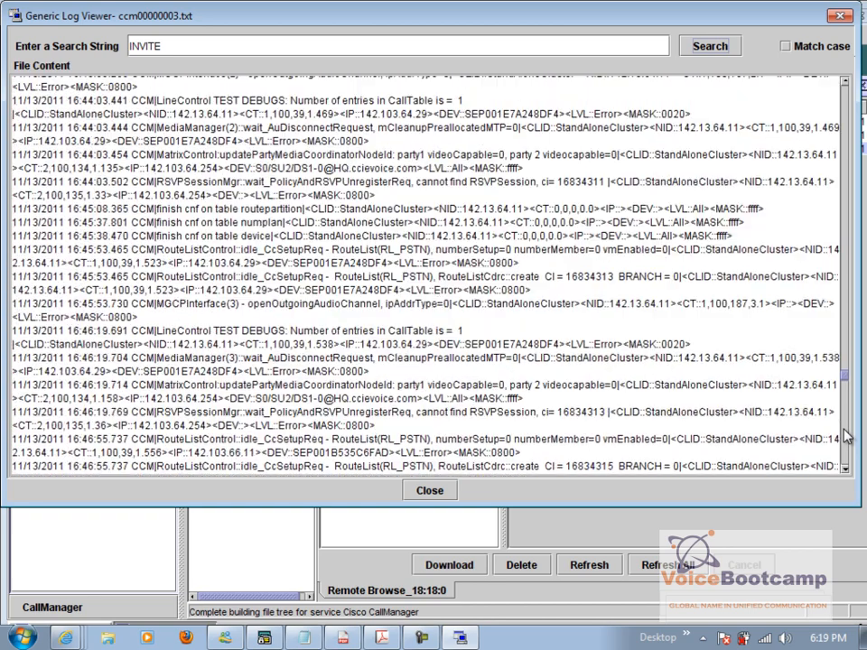
scroll(down, 3)
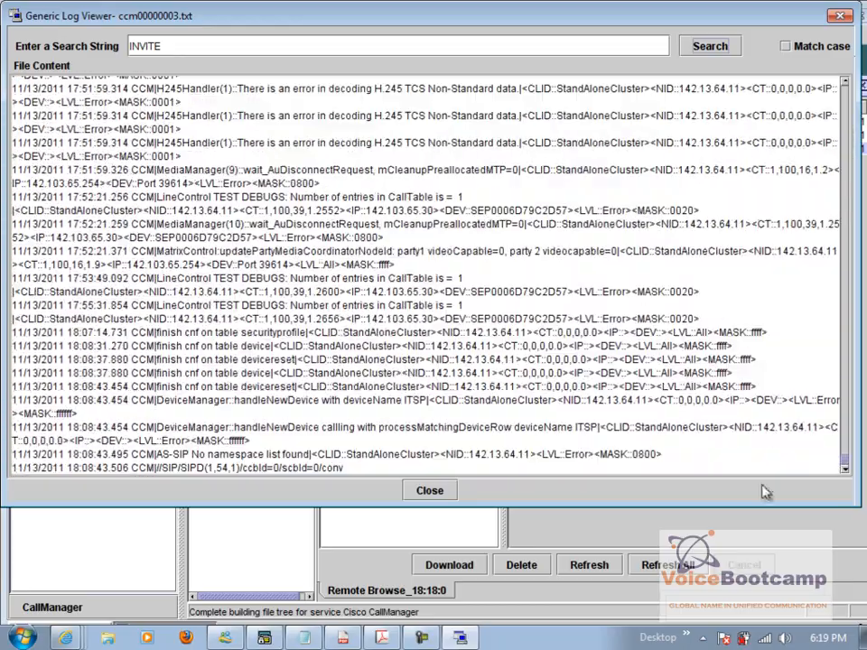
Close the viewer and open the subscriber's newest sdi trace ccm00000015.txt.
click(430, 490)
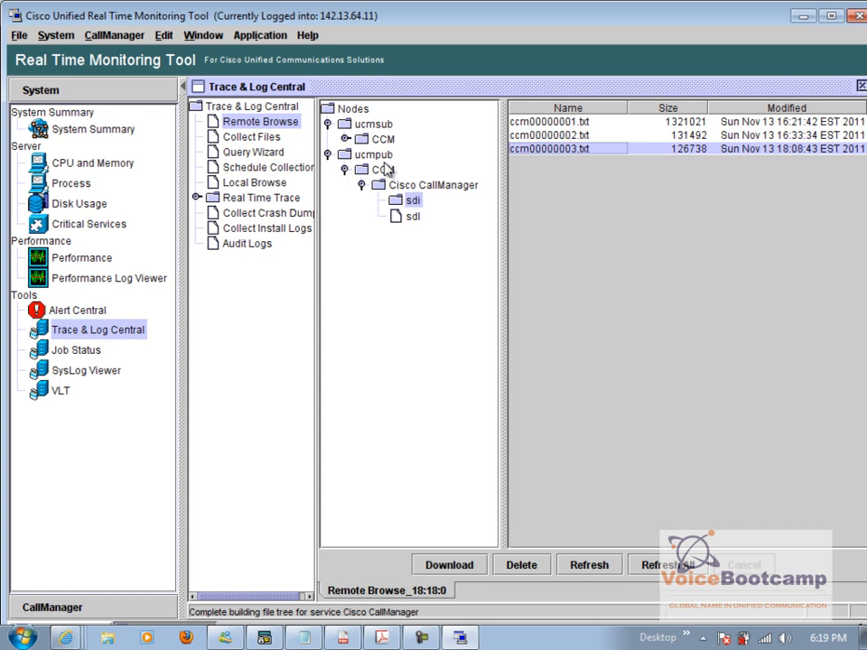
click(362, 154)
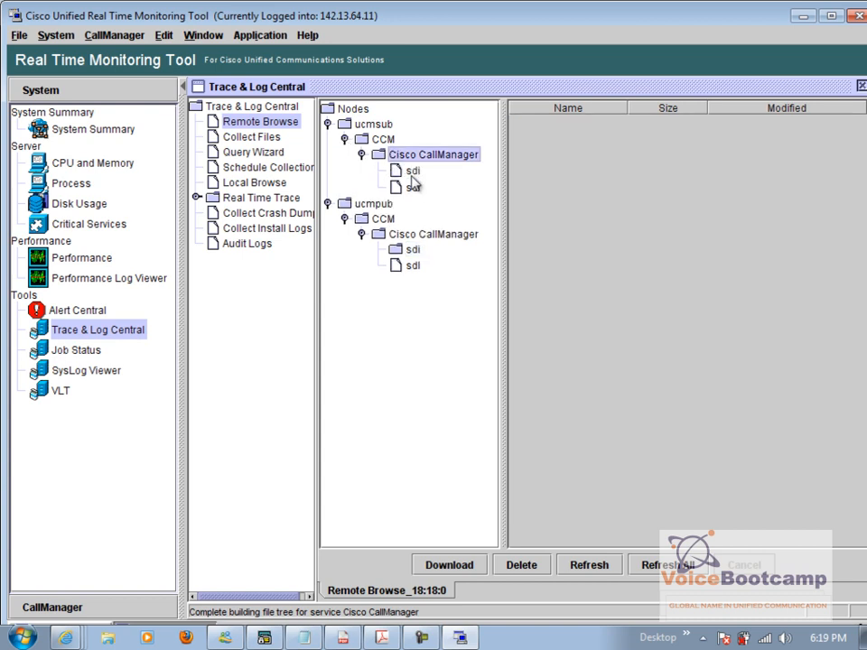
click(412, 170)
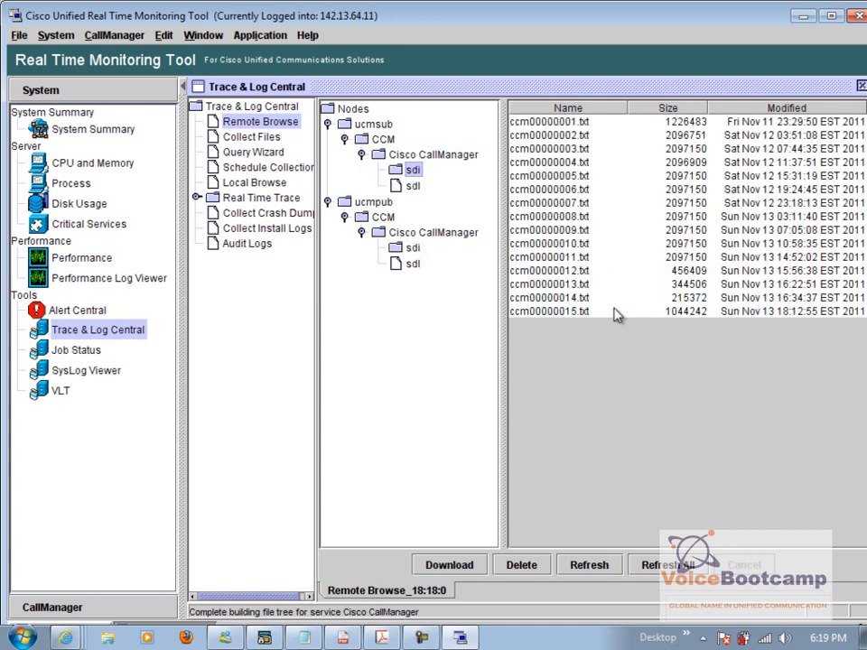
click(549, 311)
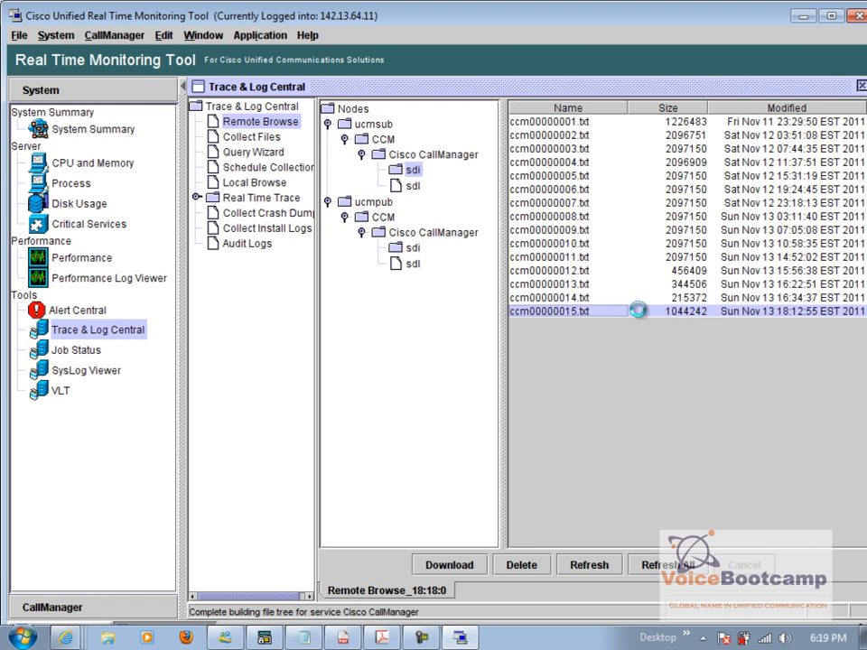
mouse_move(711, 224)
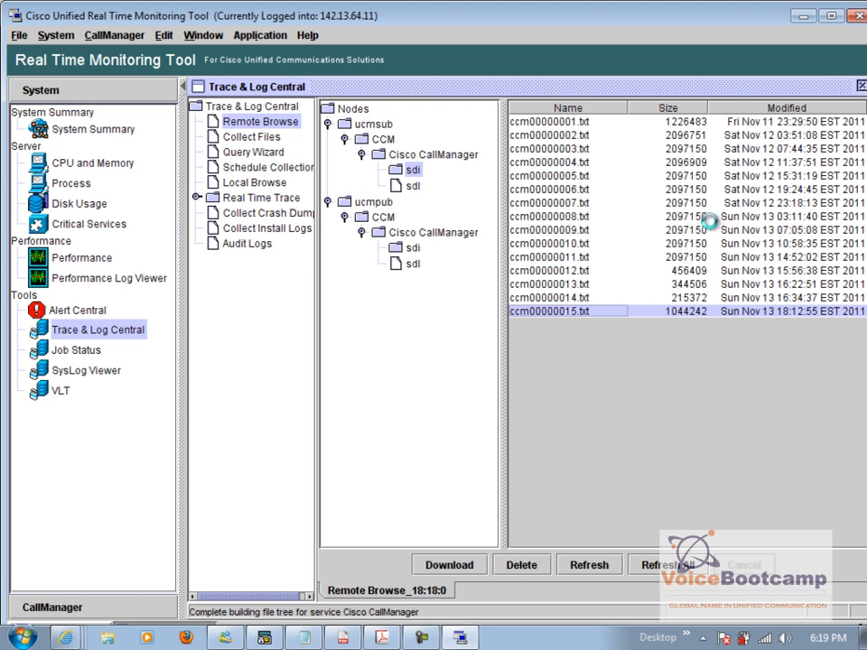
mouse_move(710, 224)
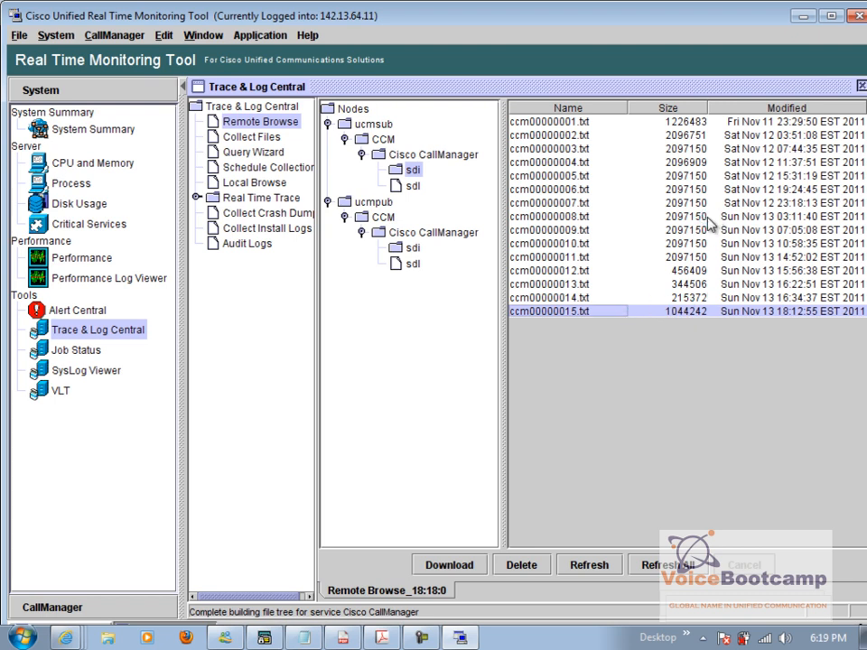
double_click(549, 311)
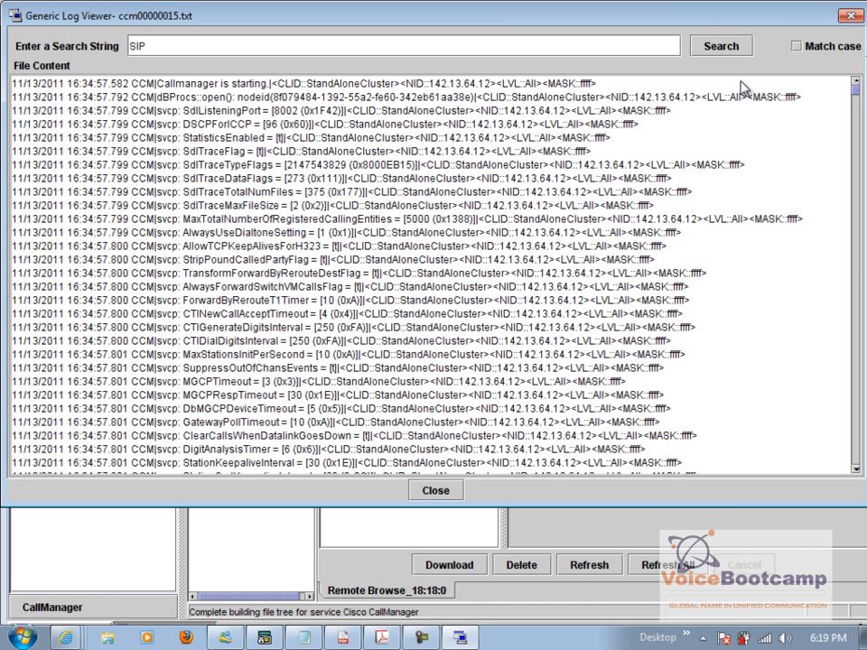
Search ccm00000015.txt for INVITE and scroll to the end of the log.
text(INVITE)
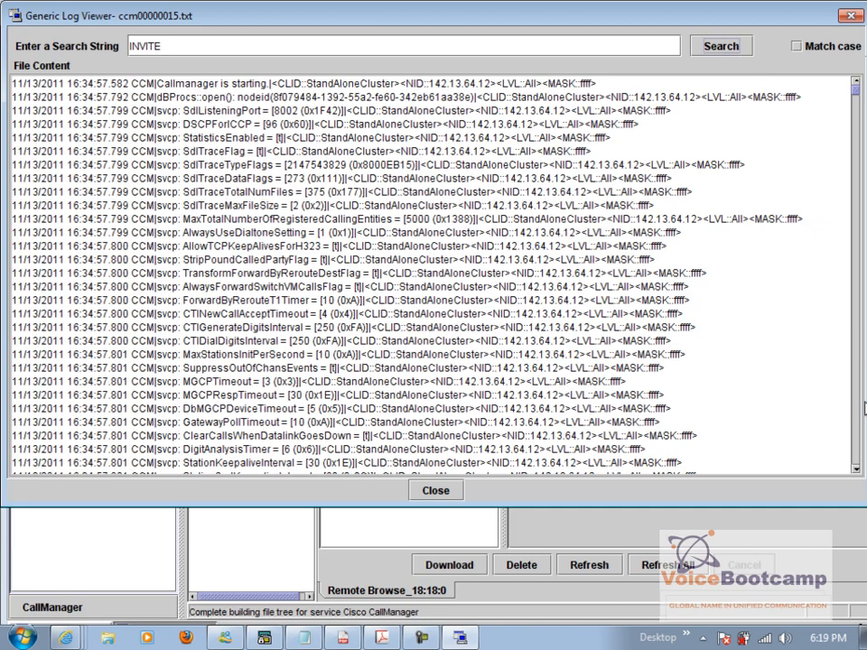
scroll(down, 3)
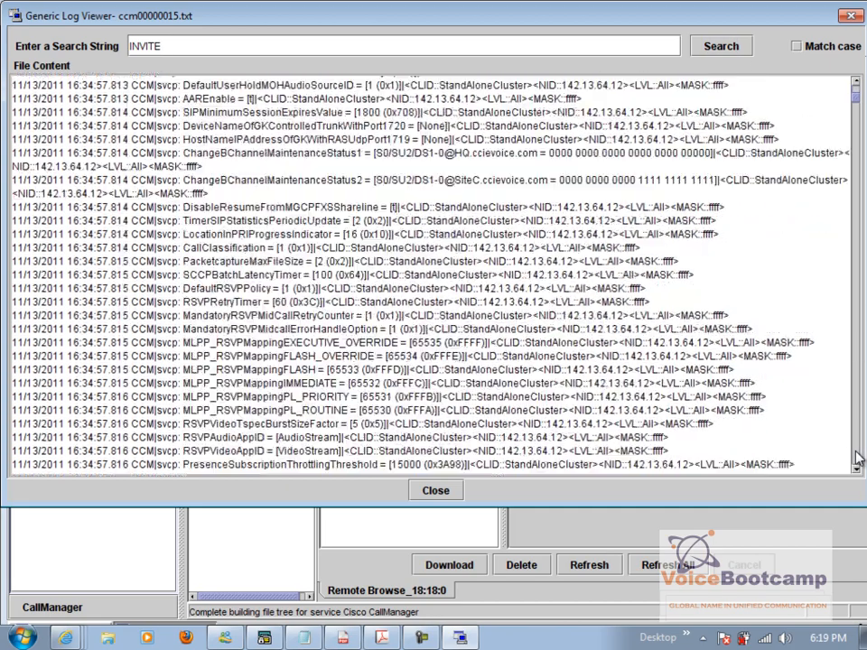
scroll(down, 3)
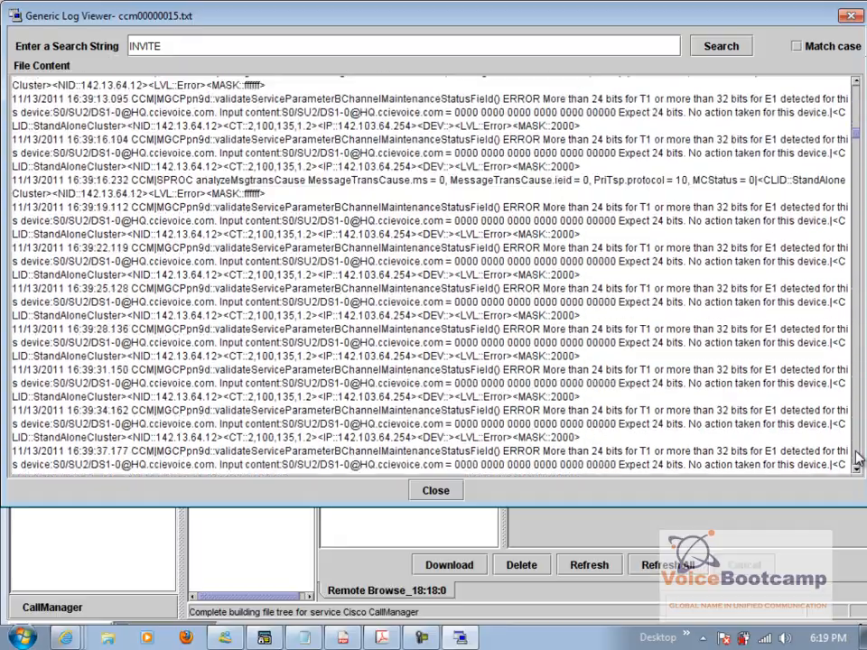
scroll(down, 3)
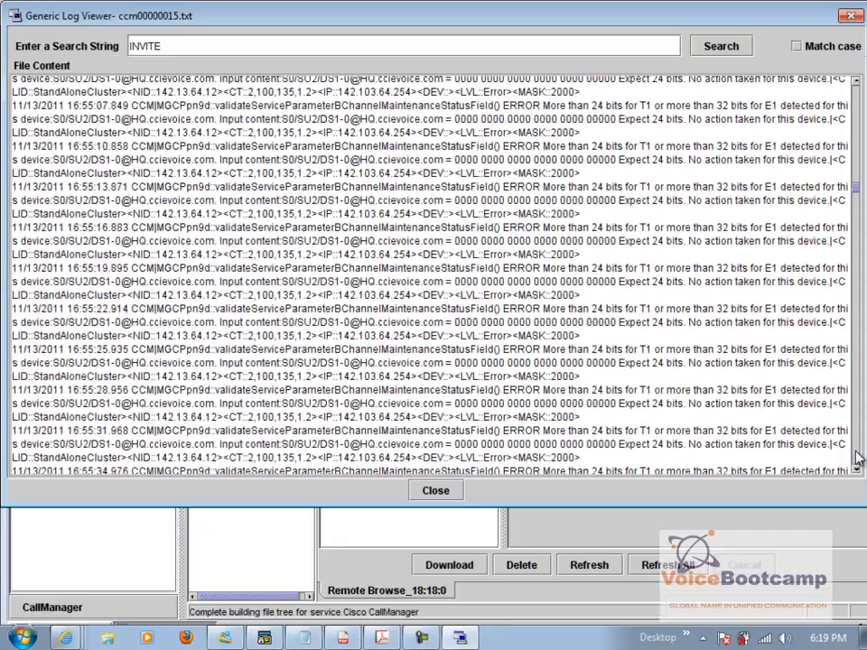
scroll(down, 3)
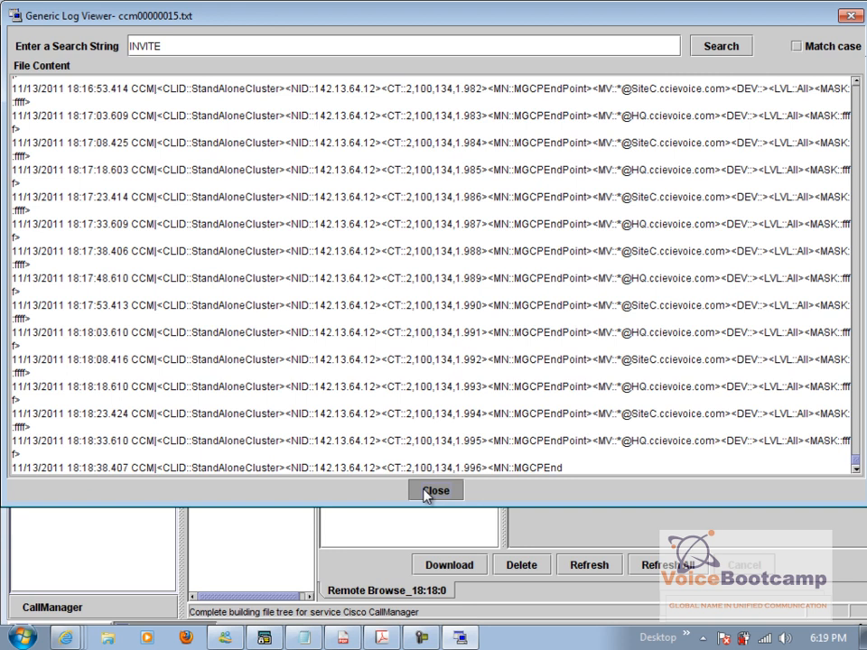
Close the log viewer and go to Control Center - Network Services in Serviceability.
click(435, 490)
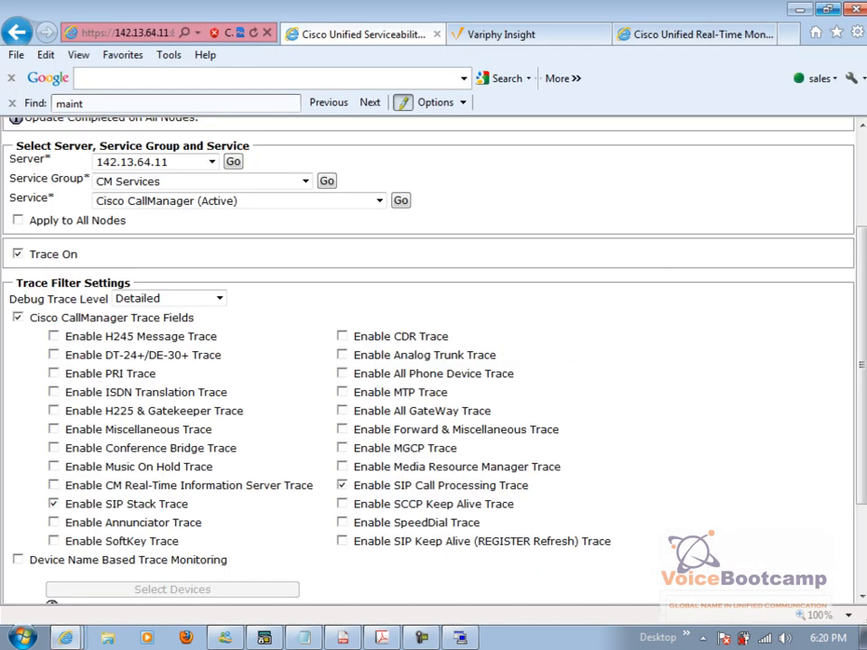
click(119, 180)
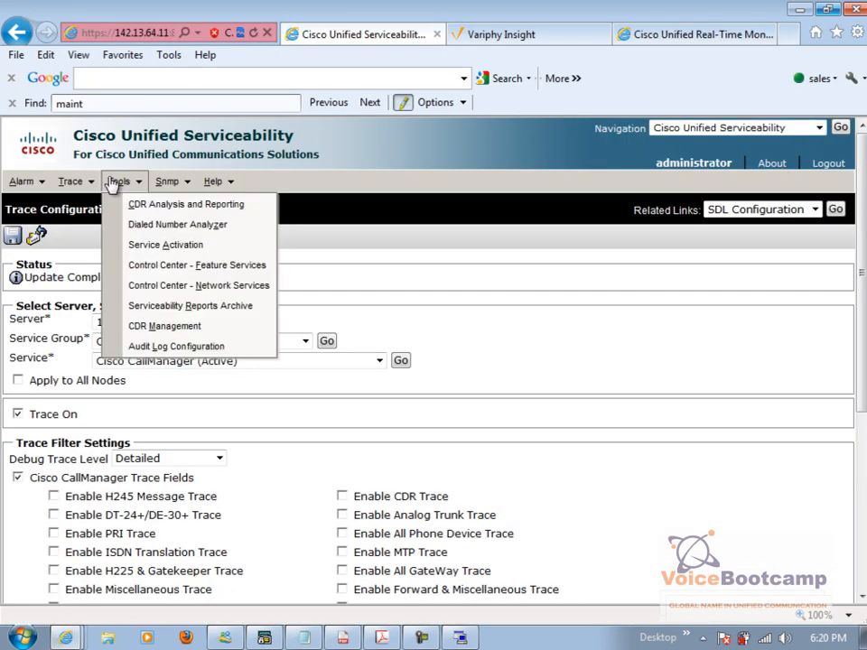
mouse_move(199, 285)
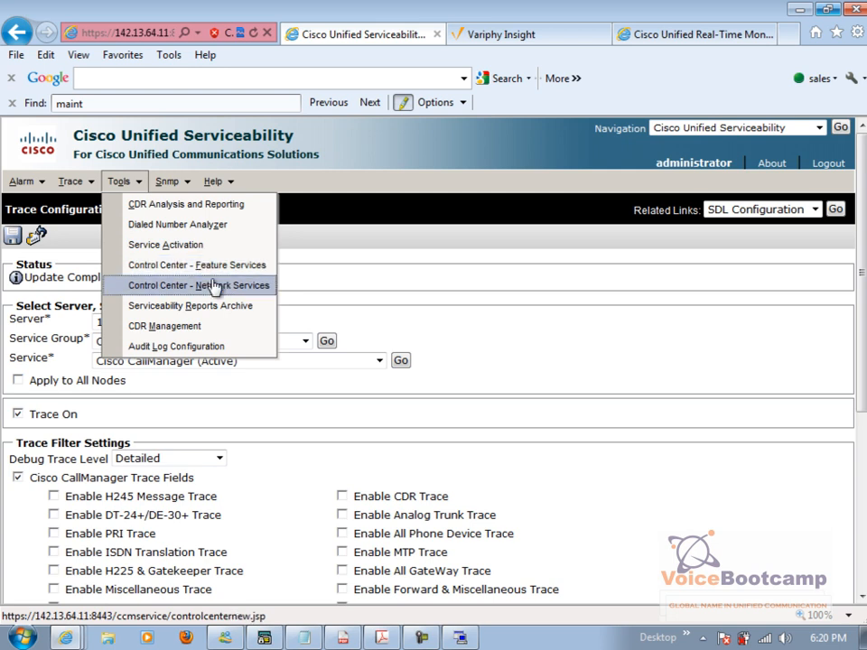
click(197, 286)
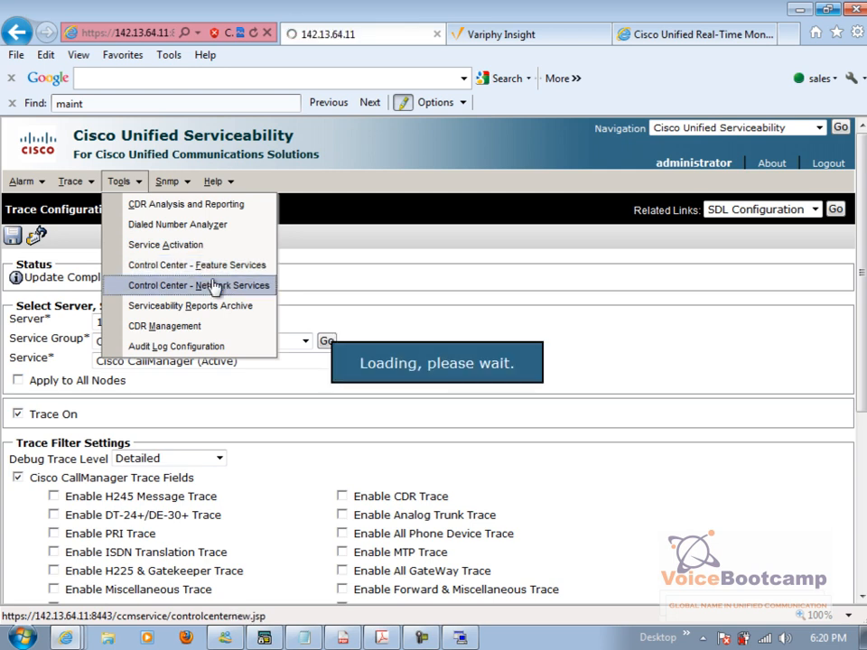
Return to RTMT and dismiss the file deletion completed notice for the old traces.
click(195, 286)
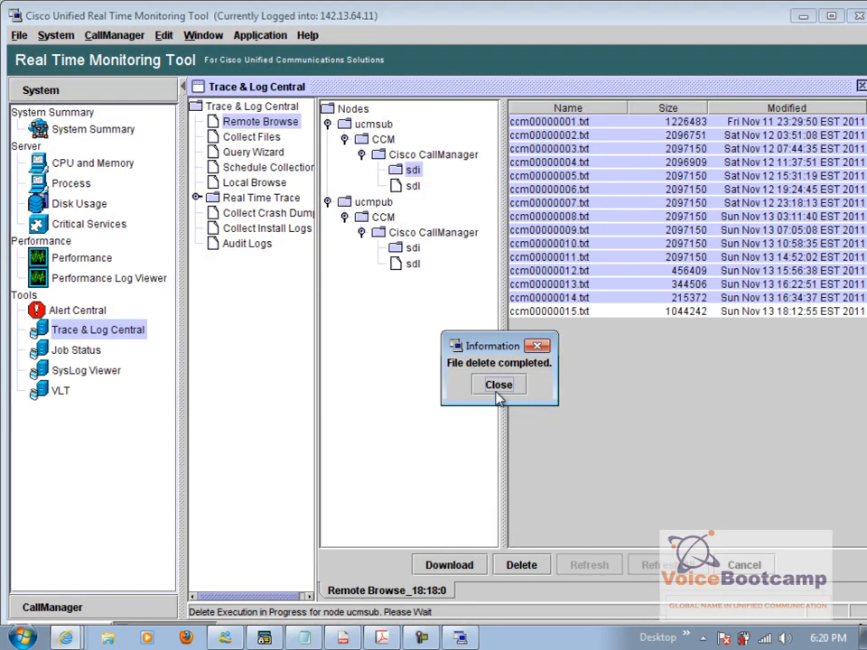
click(499, 383)
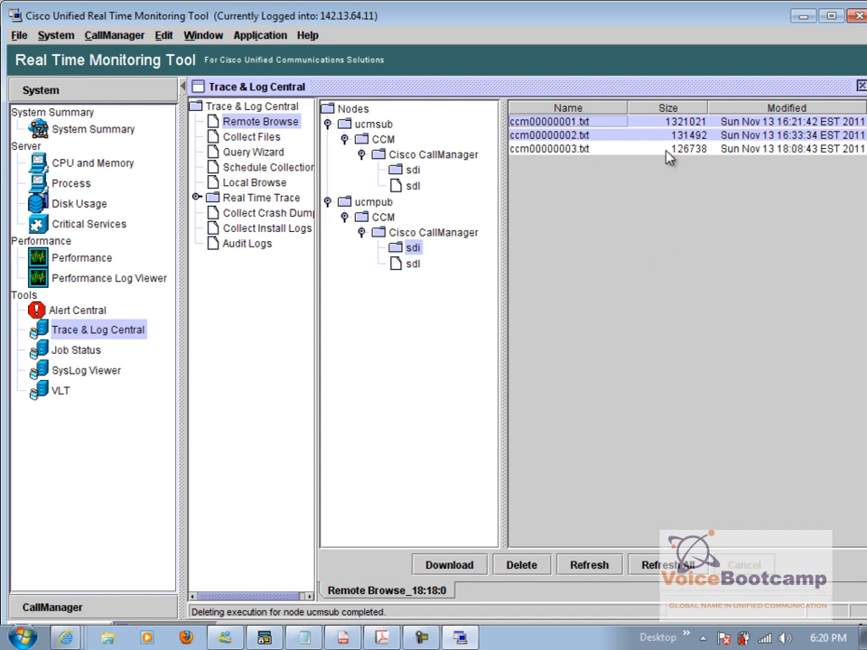
click(520, 564)
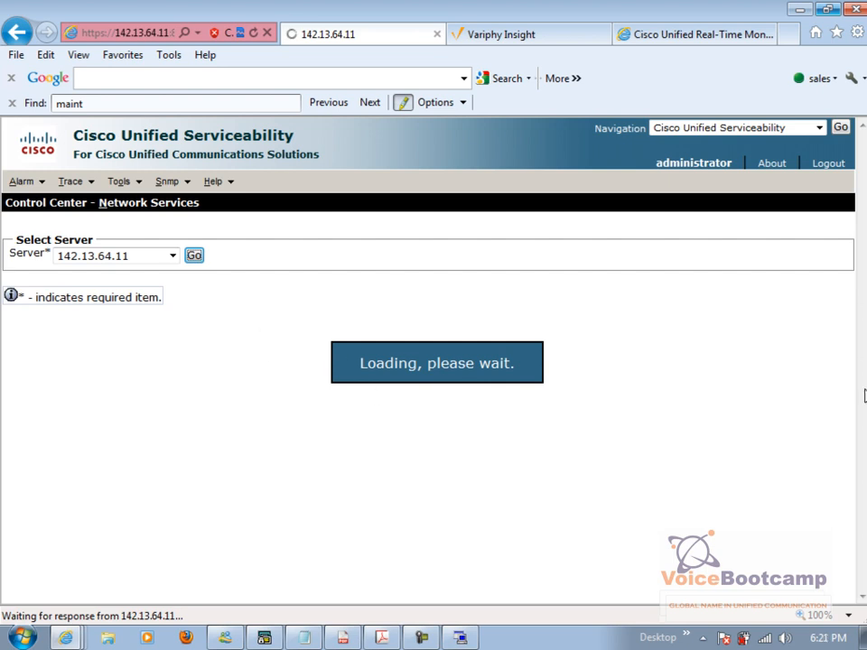
mouse_move(737, 392)
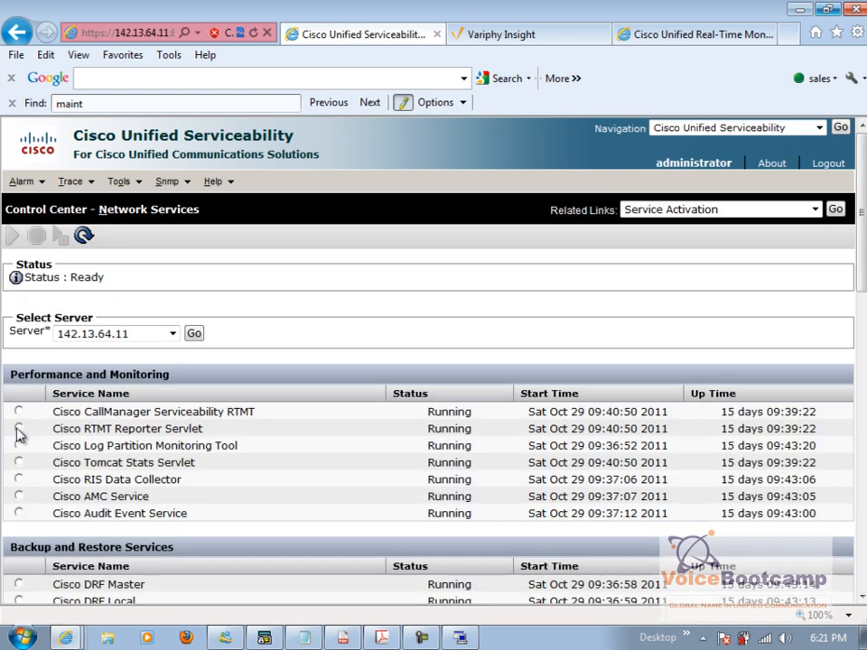
Restart the Cisco CallManager Serviceability RTMT service.
click(18, 412)
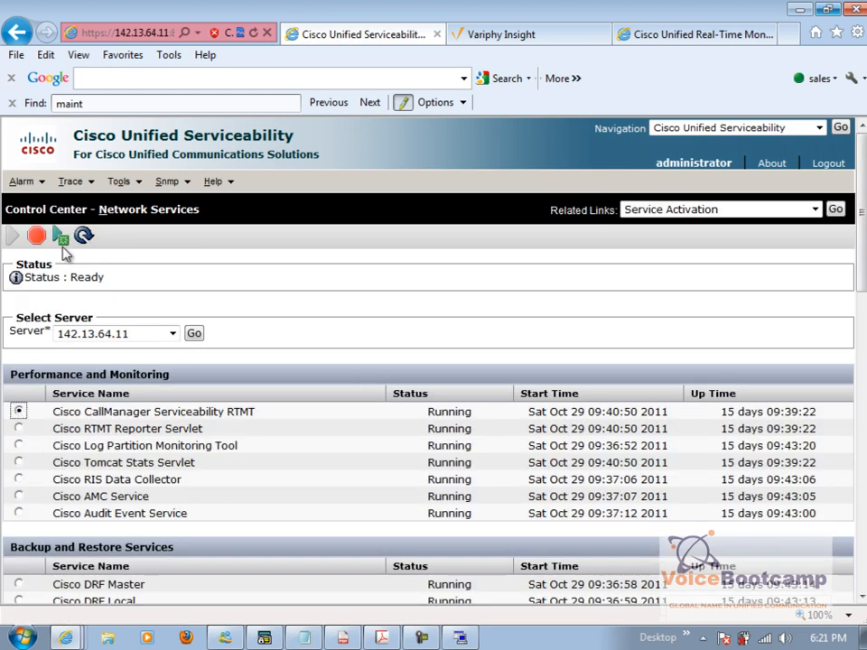
click(62, 235)
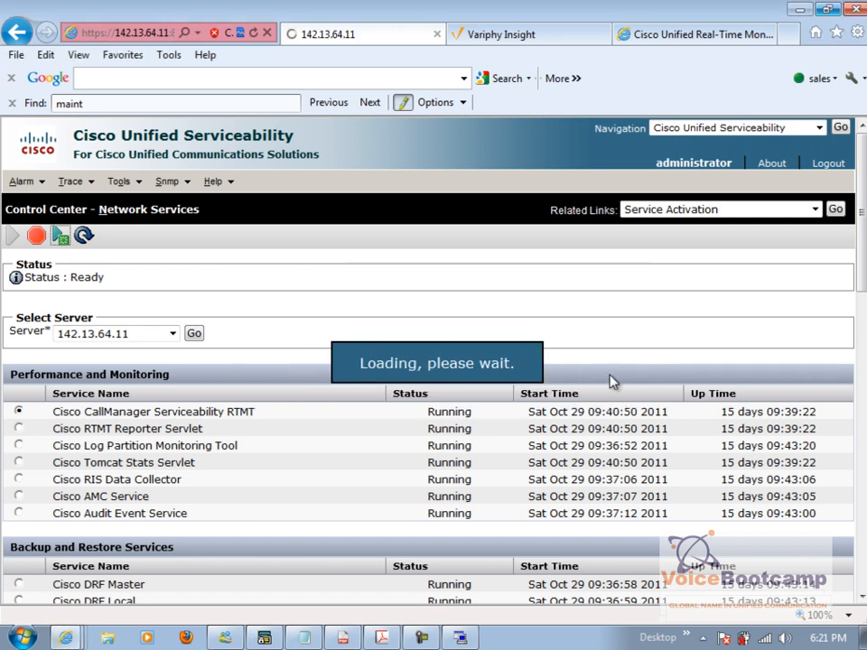
scroll(down, 3)
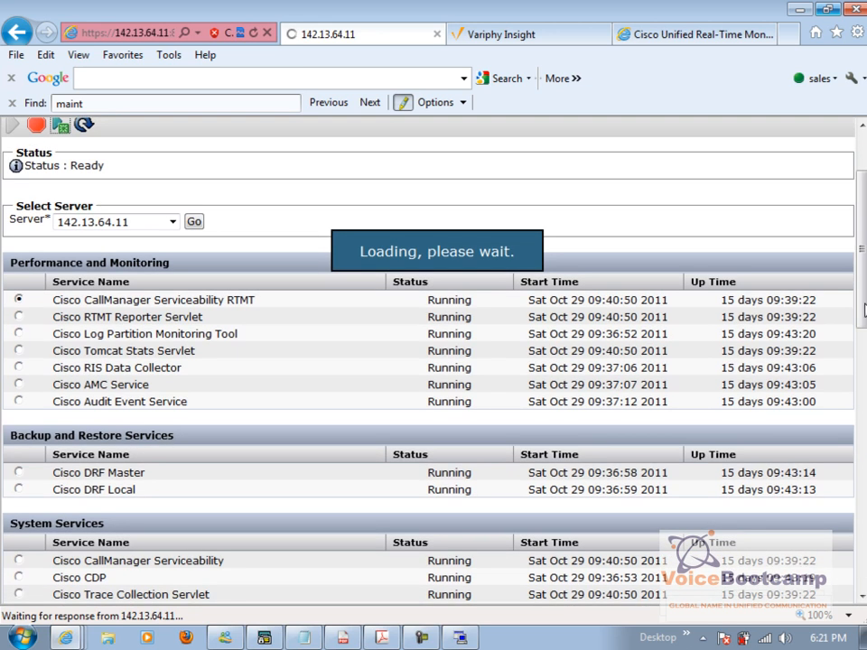
Choose the Cisco Trace Collection Servlet in the network services list.
scroll(down, 3)
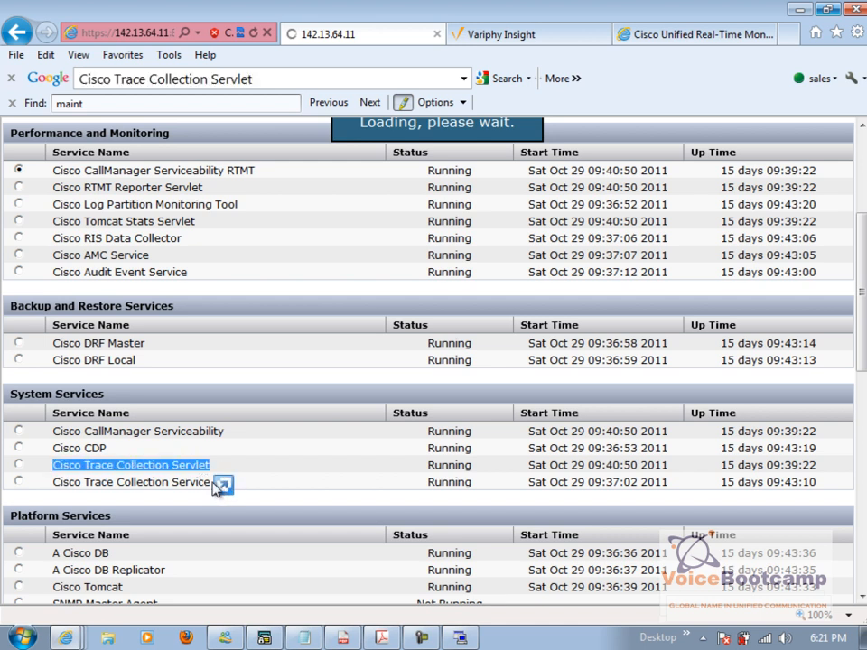
click(130, 481)
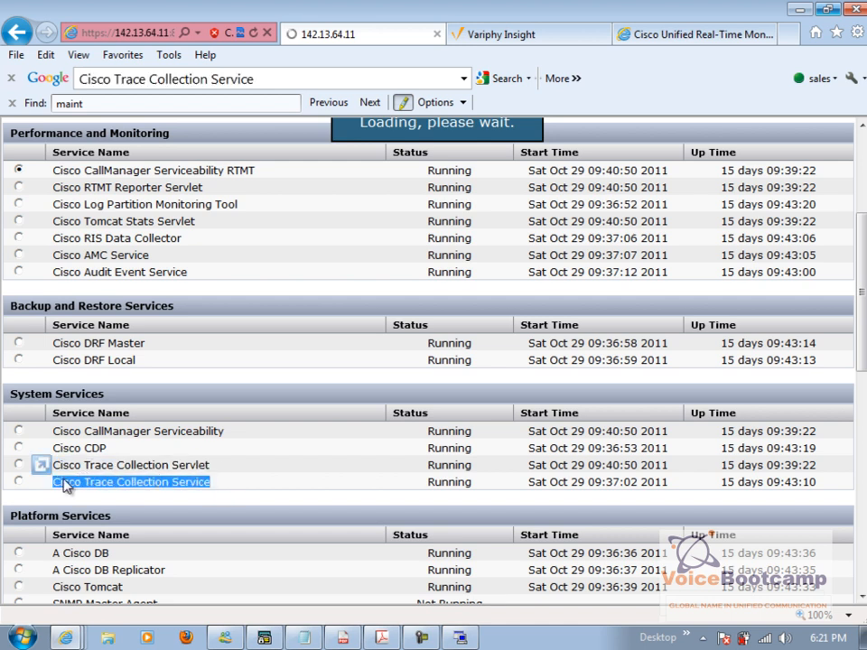
click(18, 466)
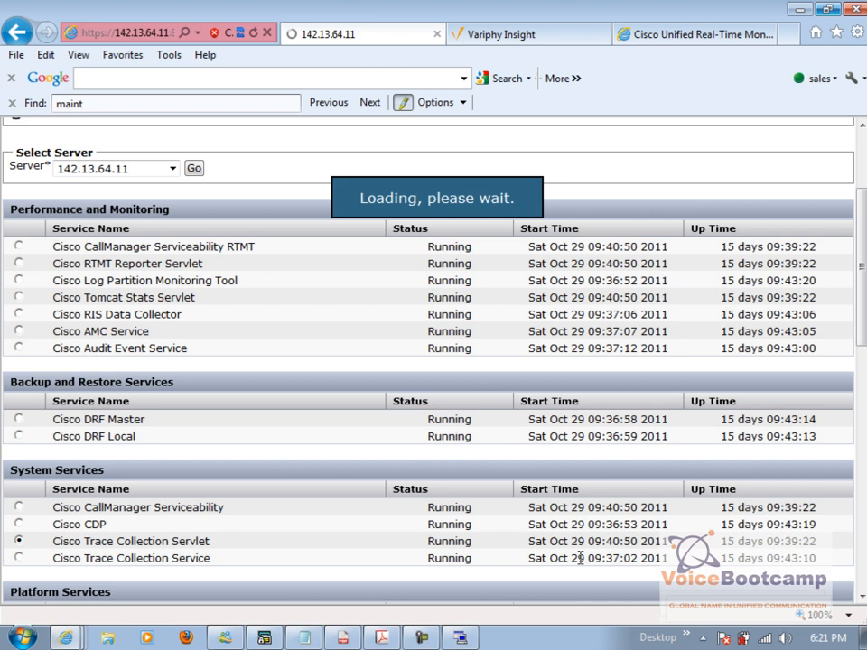
Acknowledge the Trace Collection Servlet restart notice and scroll the services list for the next restart.
scroll(down, 3)
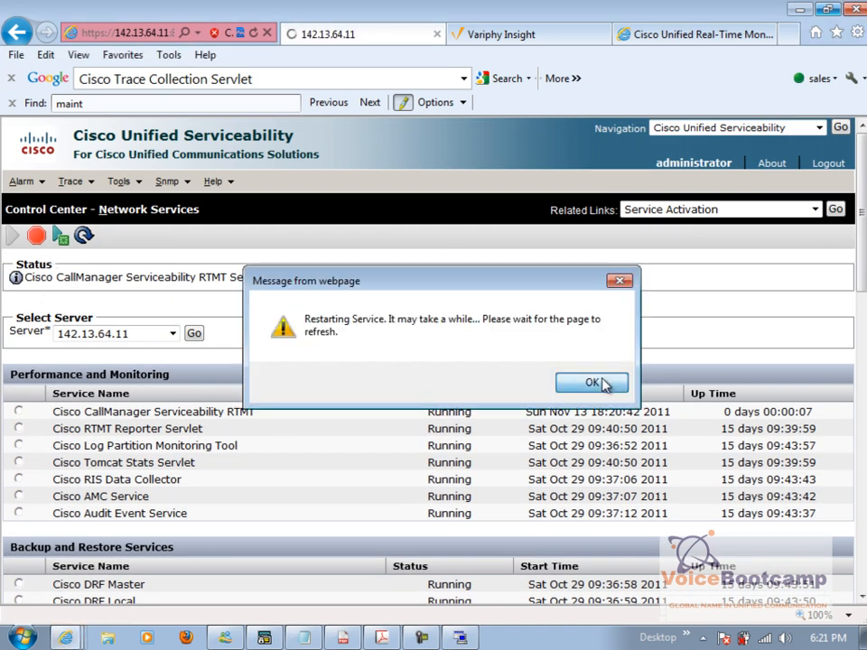
click(592, 383)
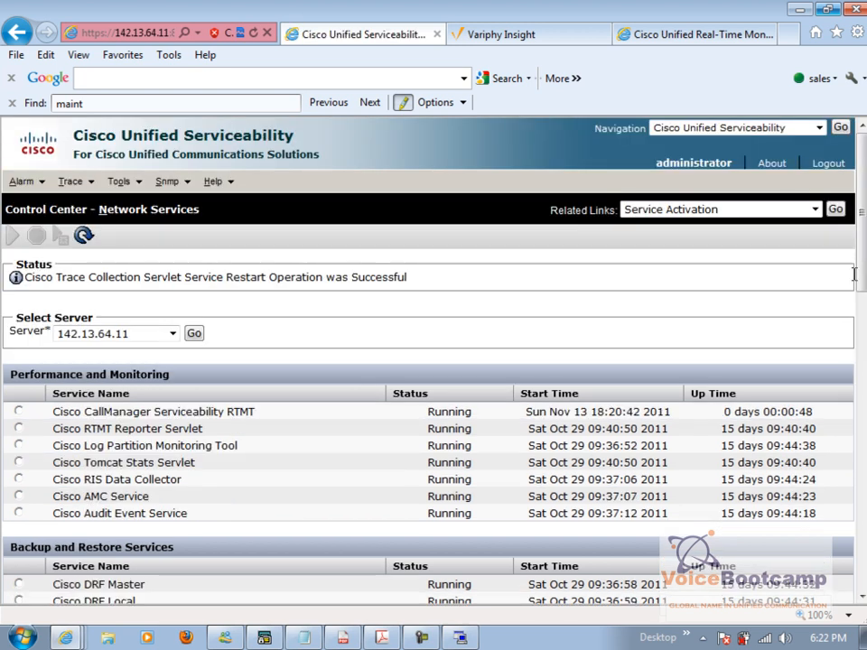
scroll(down, 3)
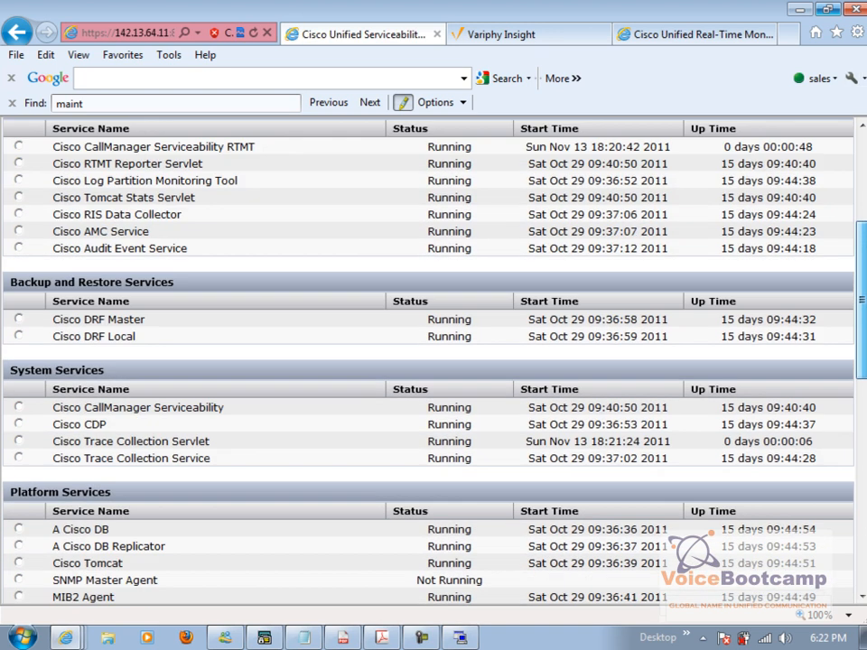
scroll(down, 3)
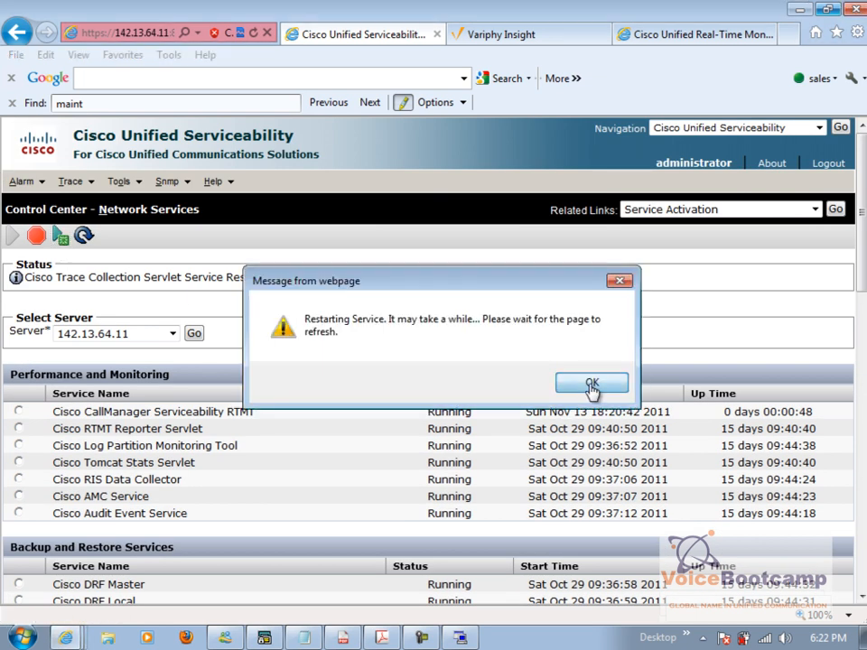
Acknowledge the service restart notice and close the Remote Browse trace listing.
click(593, 383)
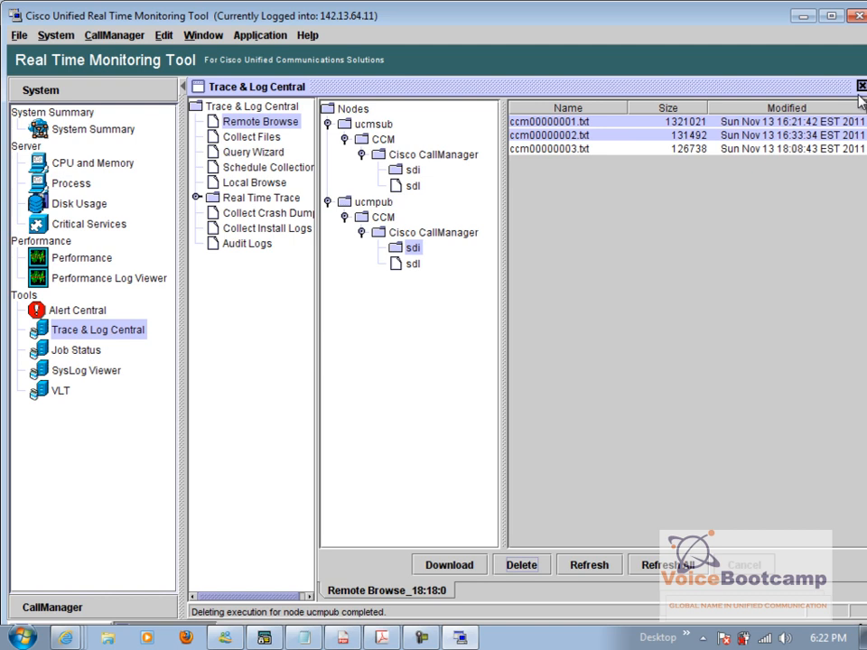
click(860, 87)
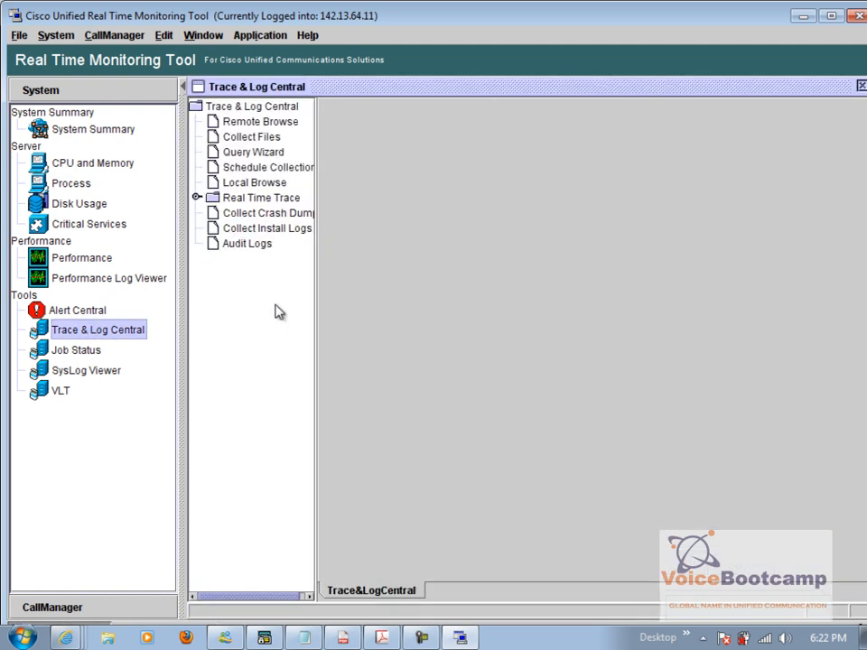
Start a new Remote Browse of Trace Files for the Cisco CallManager service.
click(260, 121)
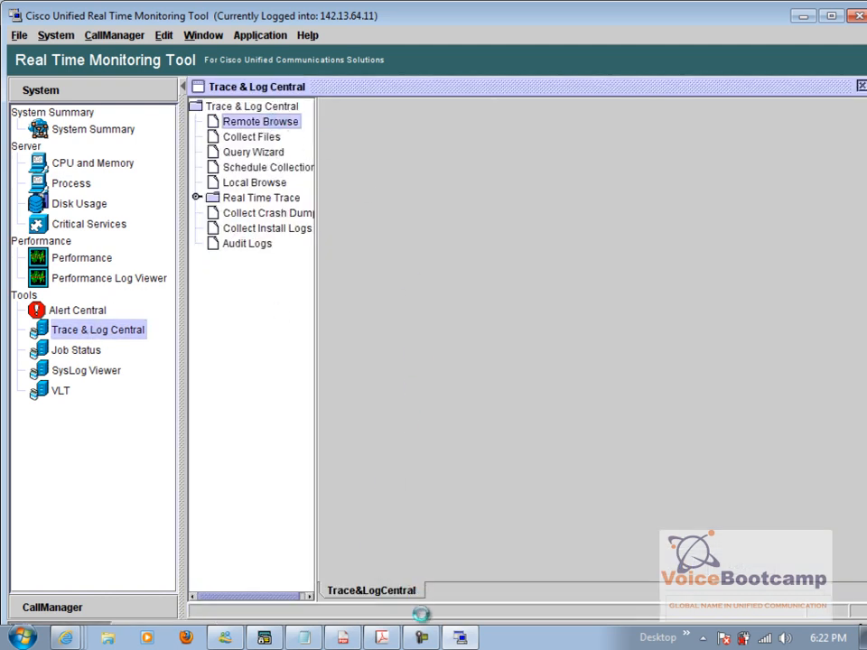
double_click(260, 121)
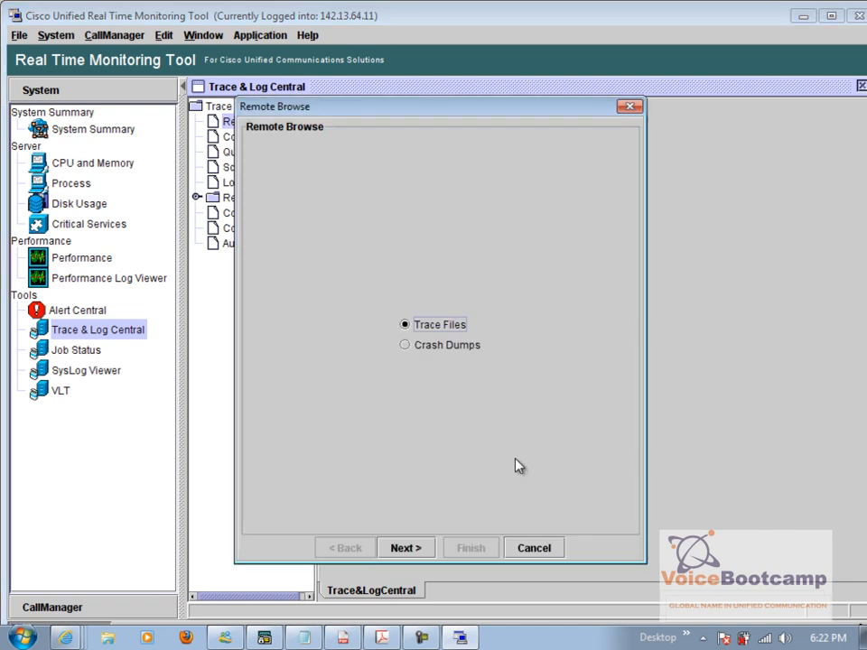
click(405, 548)
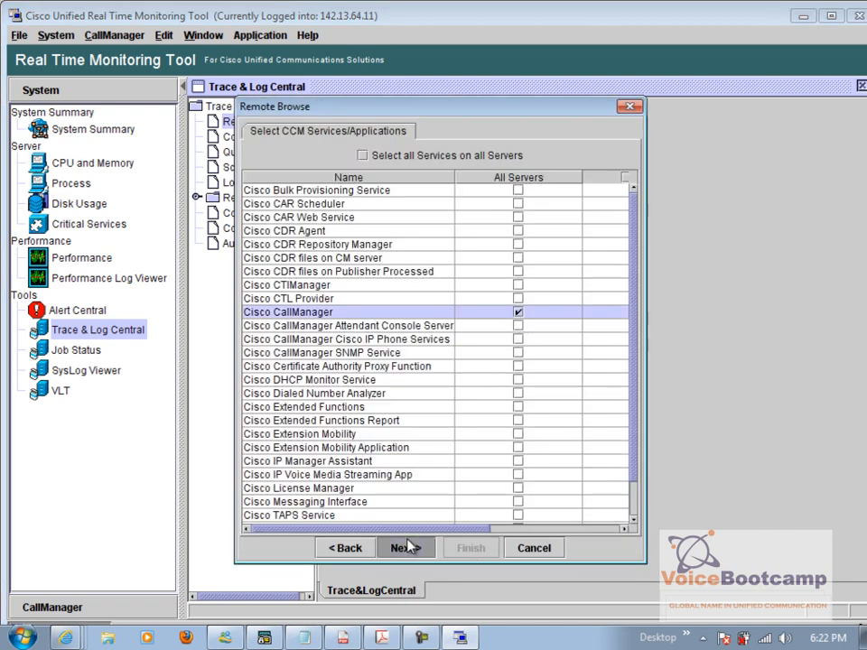
click(401, 548)
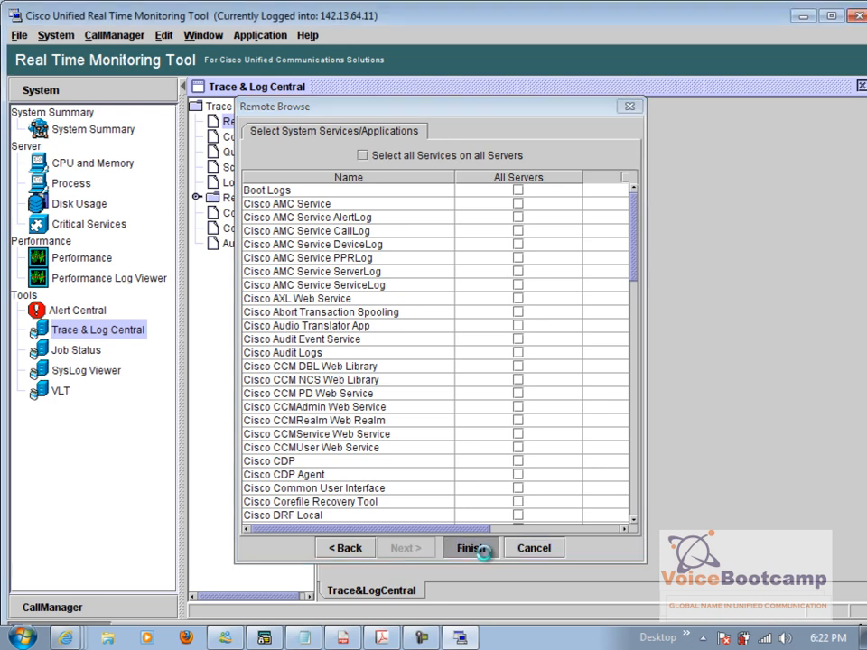
click(469, 549)
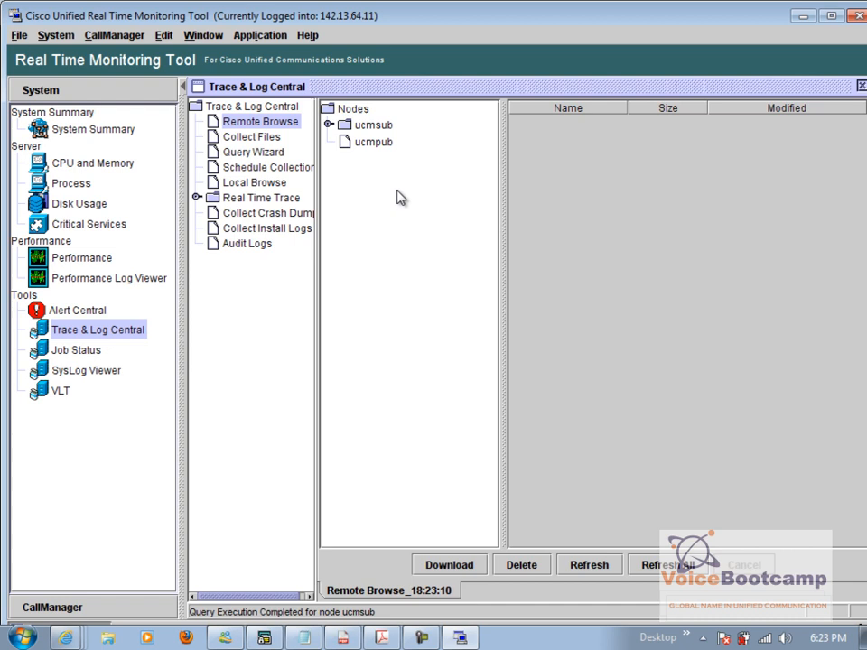
Expand ucmsub and ucmpub to CCM > Cisco CallManager > sdi and select ccm00000001.txt.
click(373, 153)
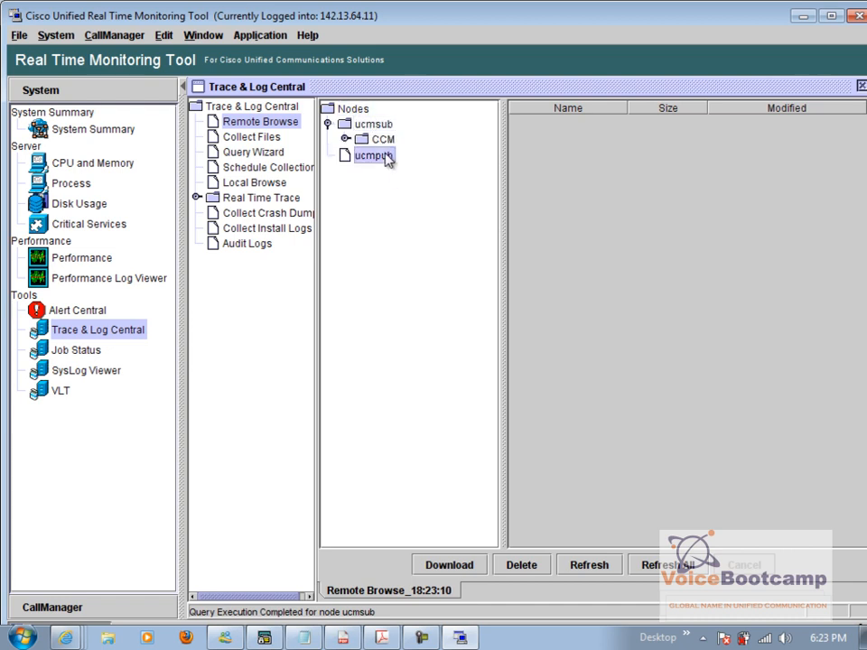
click(361, 137)
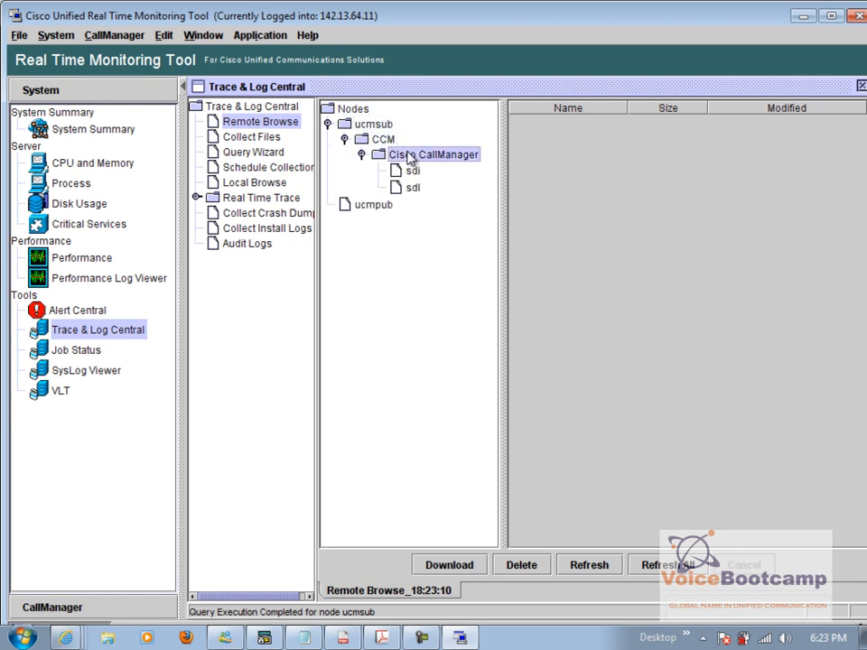
click(412, 170)
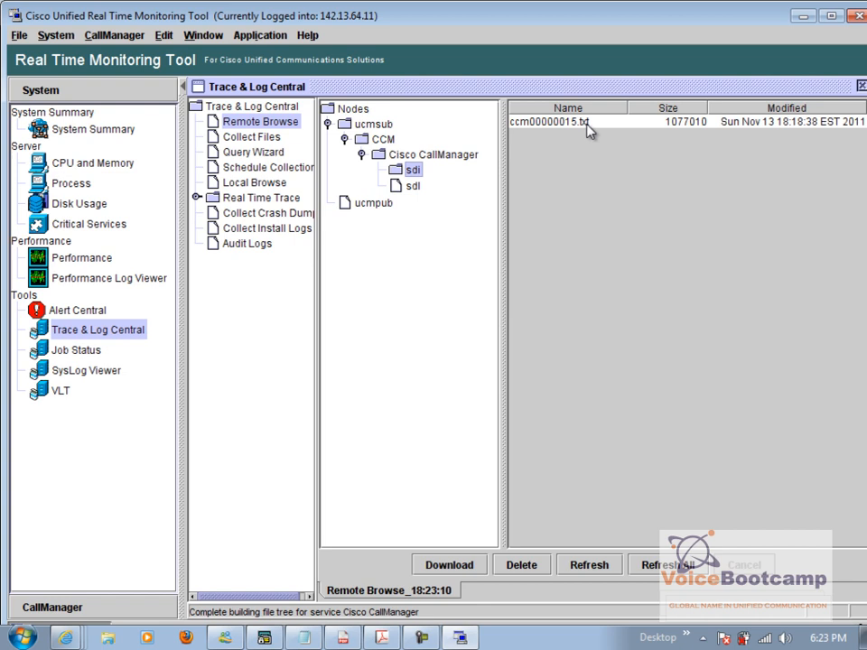
click(374, 202)
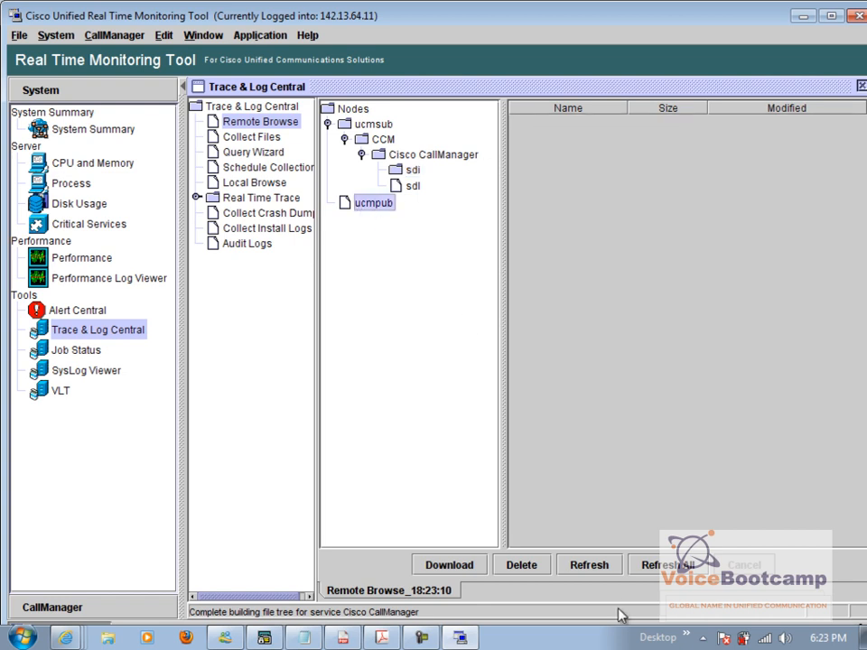
mouse_move(460, 605)
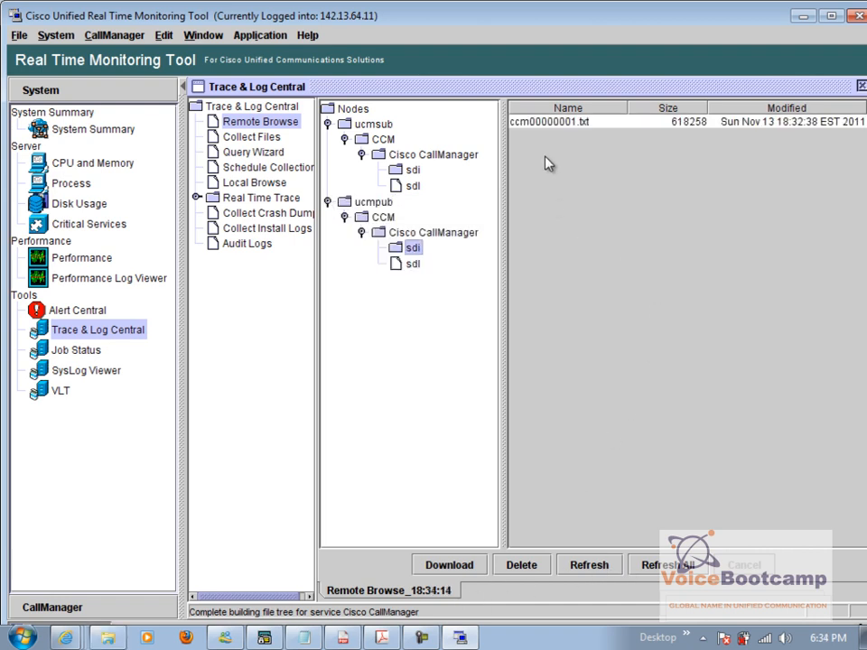
click(549, 122)
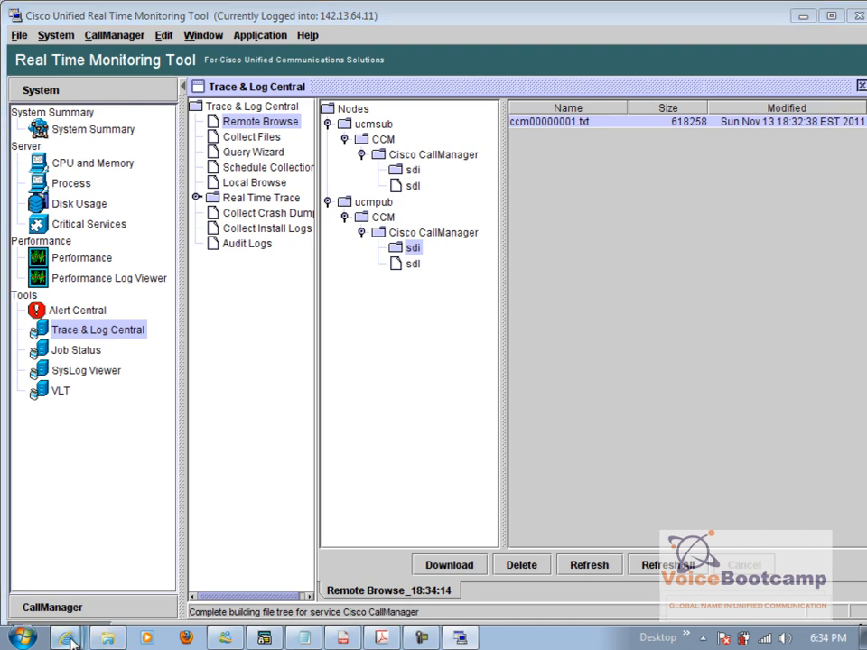
mouse_move(125, 518)
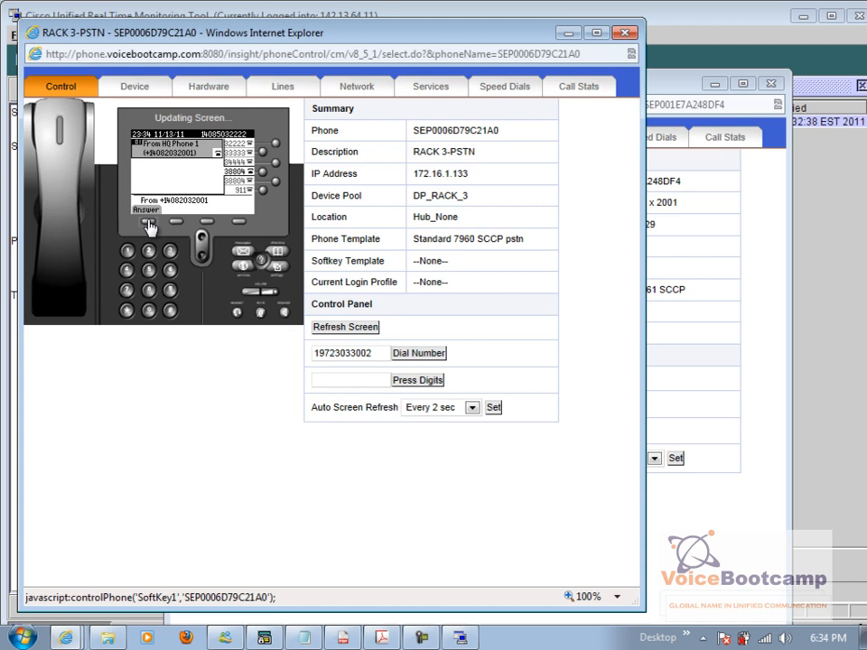
Use the RACK 3-PSTN phone SEP0006D79C21A0 remote control to place a test call.
click(148, 220)
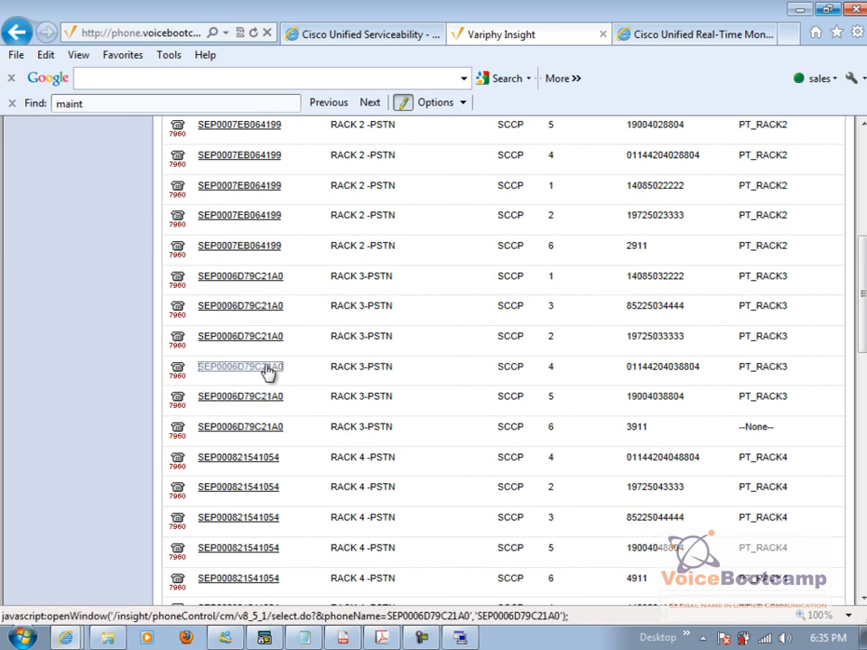
click(238, 365)
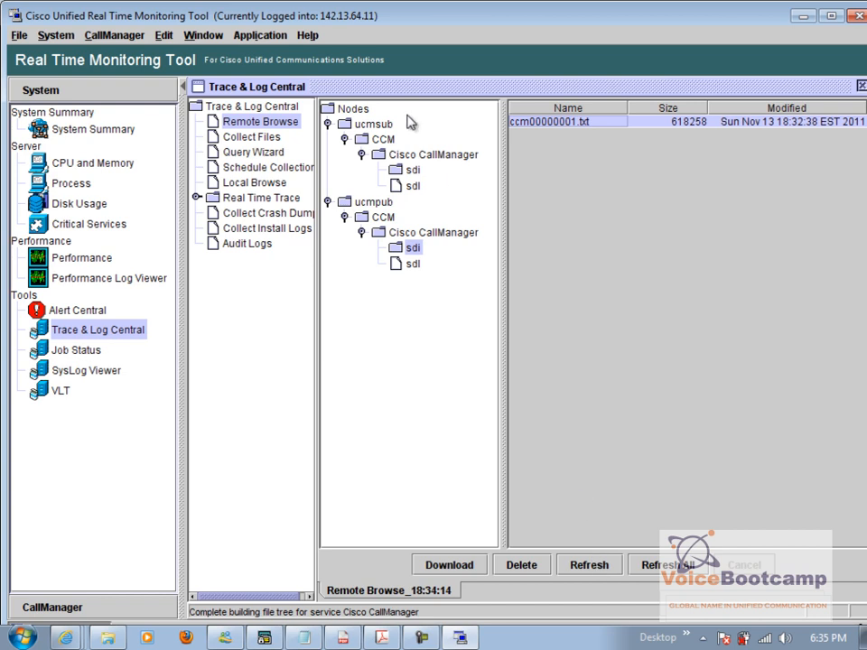
Refresh the sdi listing so ccm00000001.txt shows the 18:34:28 update, then expand ucmpub.
click(353, 109)
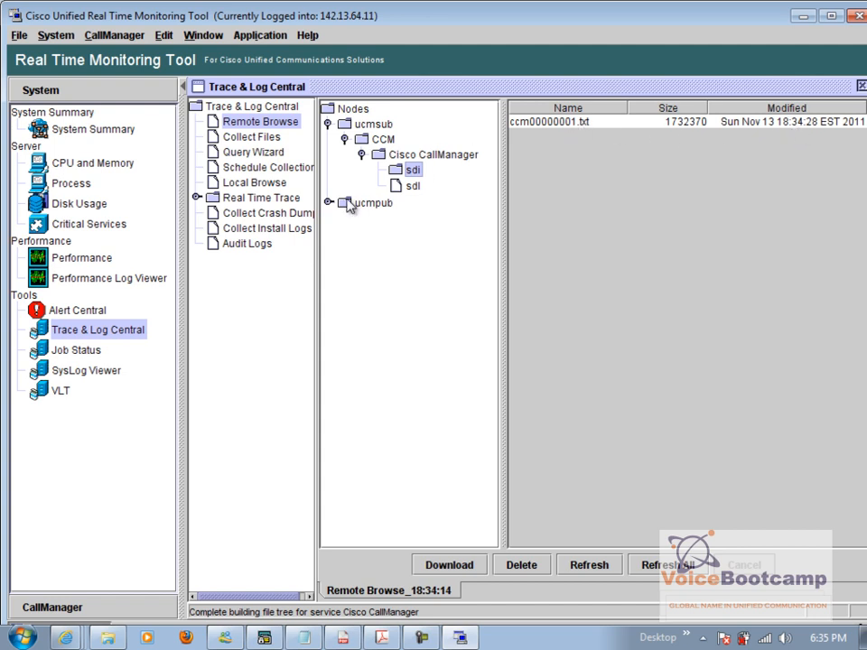
click(331, 202)
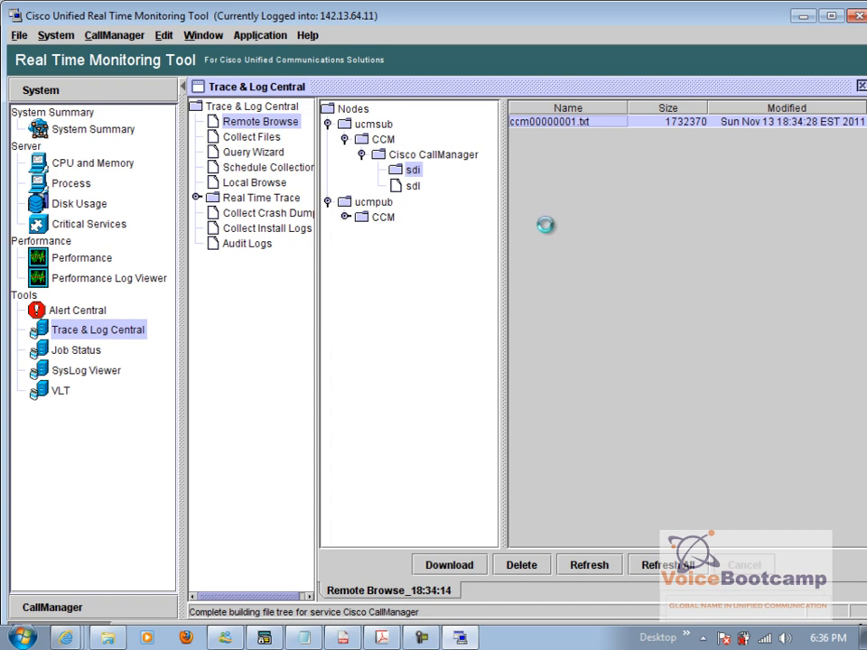
View ccm00000001.txt in the log viewer with INVITE as the search string.
double_click(567, 121)
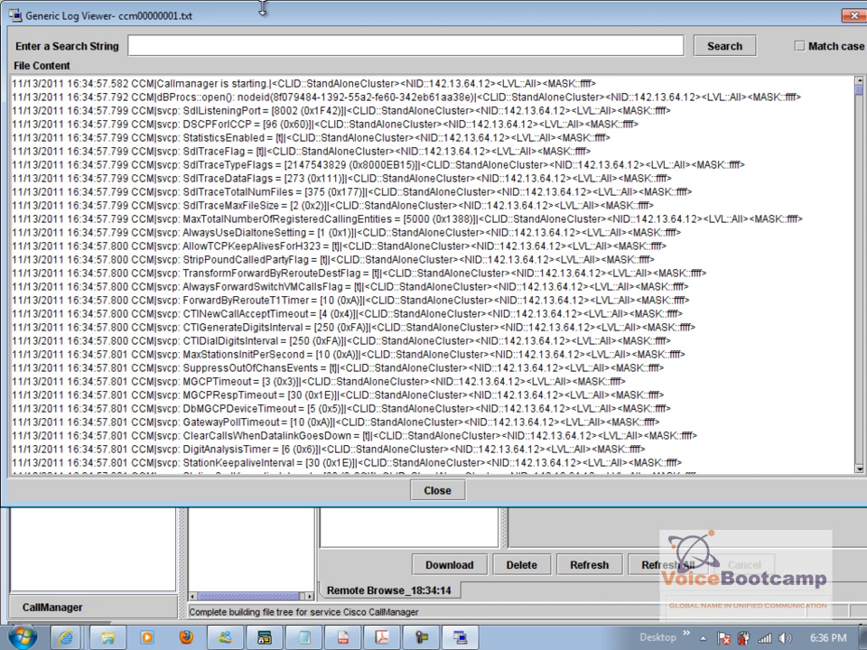
text(INVITE)
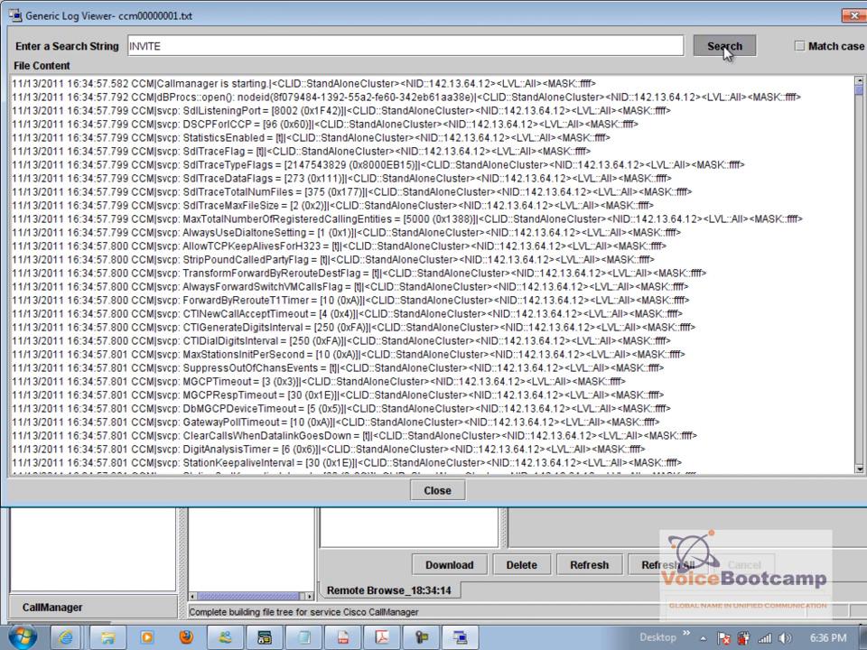
scroll(down, 3)
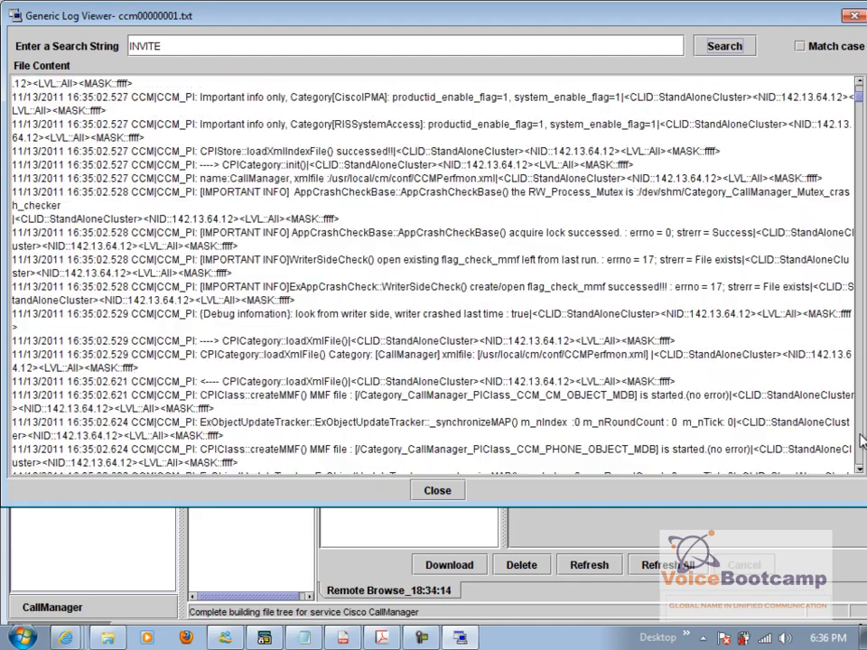
scroll(down, 3)
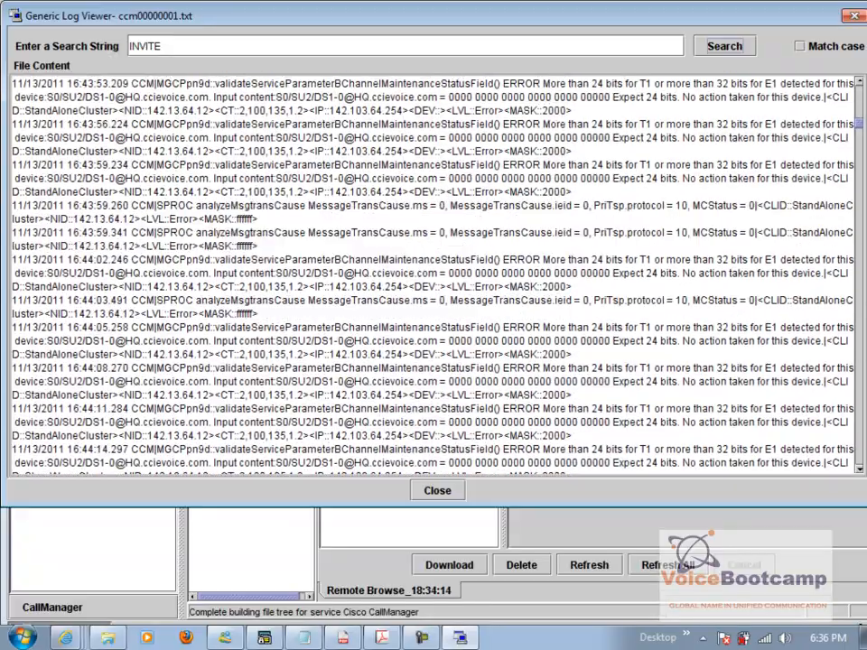
scroll(down, 3)
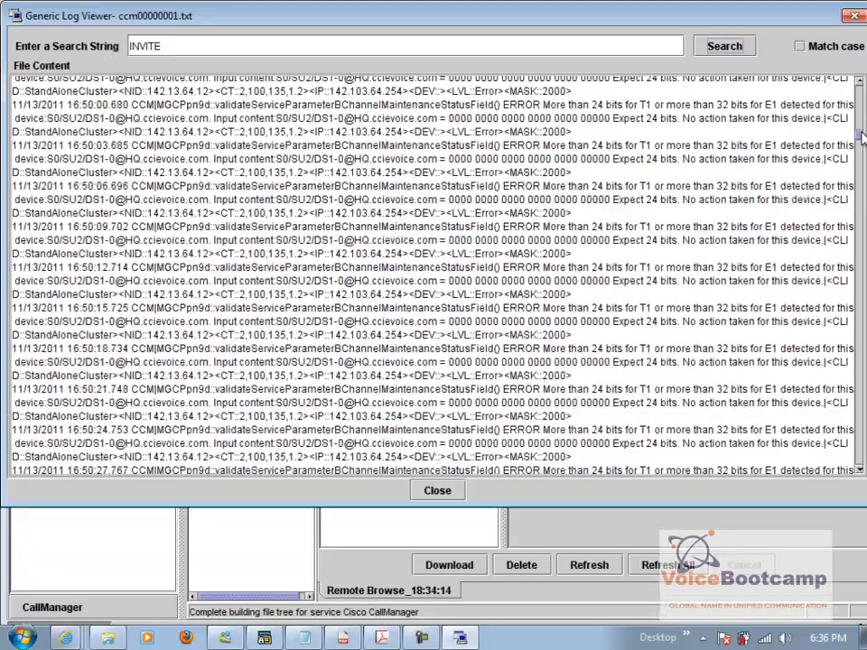
scroll(down, 3)
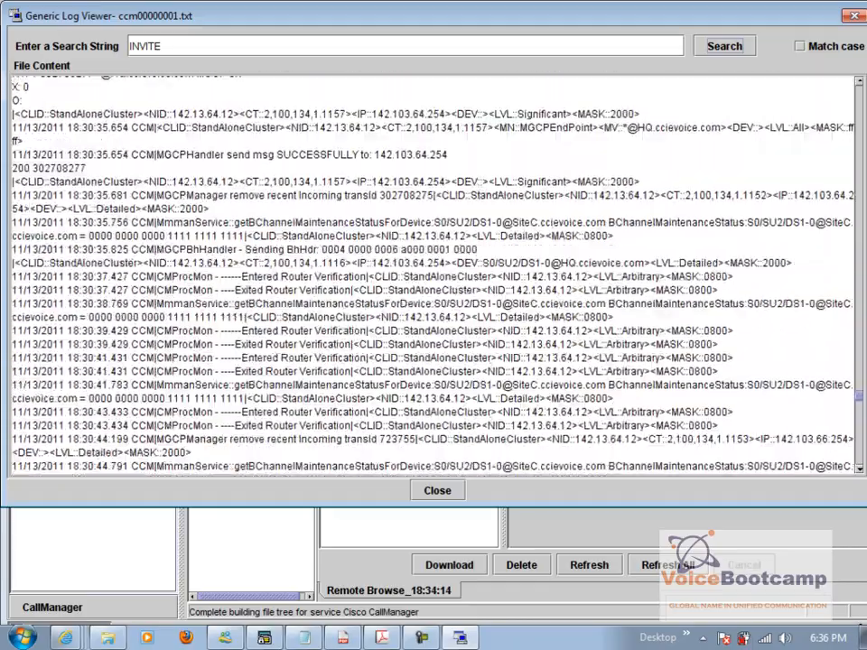
scroll(down, 3)
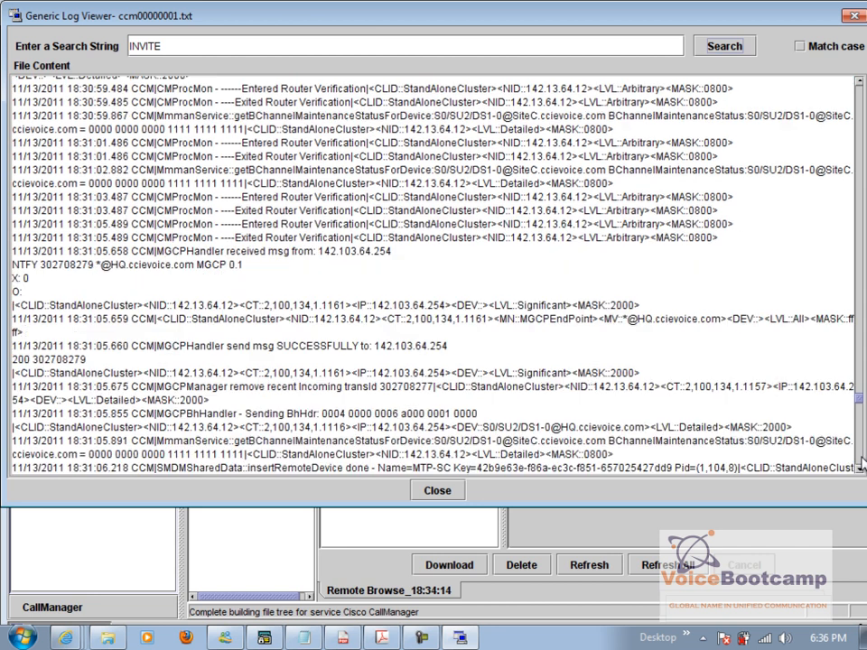
Scroll through the highlighted INVITE matches to follow the call's SIP exchange.
scroll(down, 3)
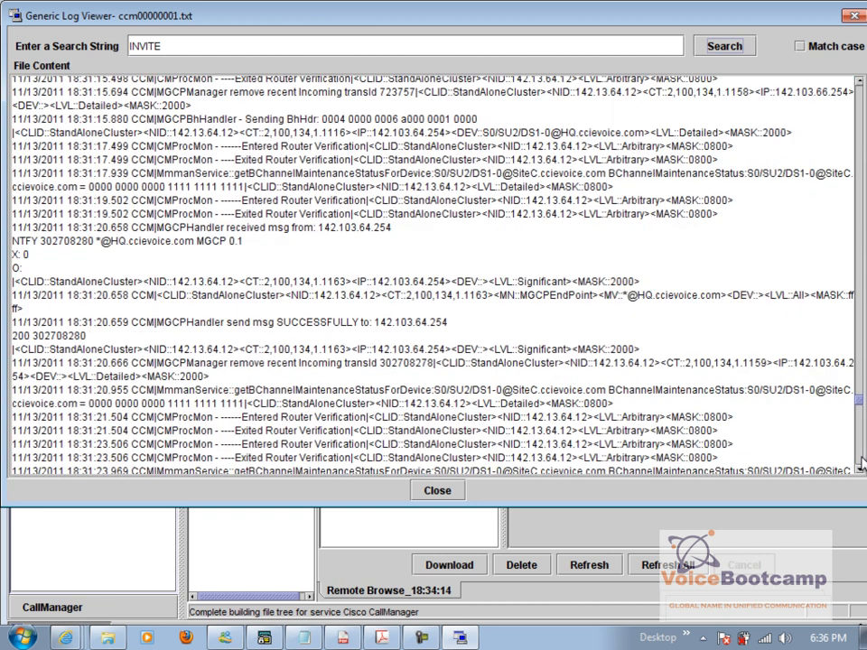
scroll(down, 3)
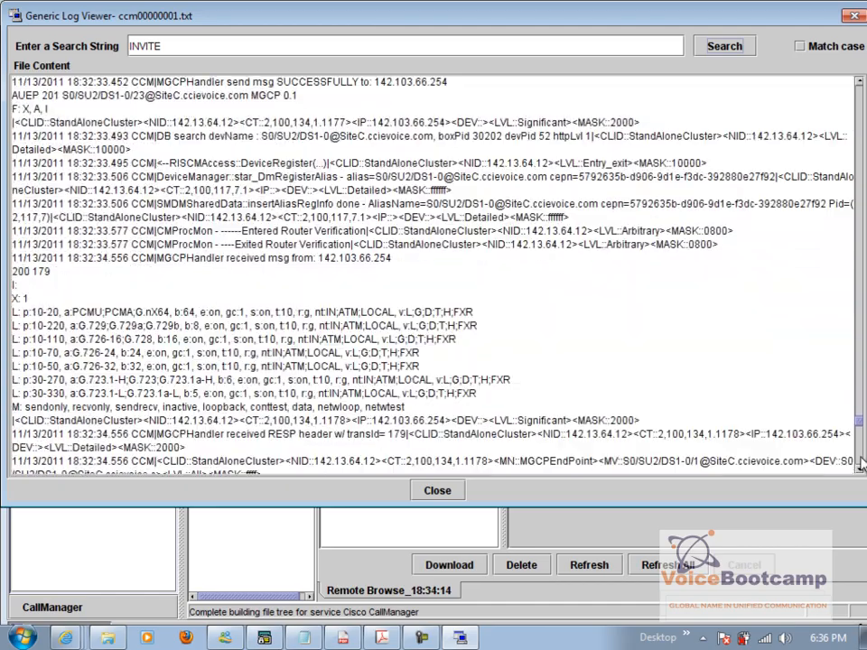
scroll(down, 3)
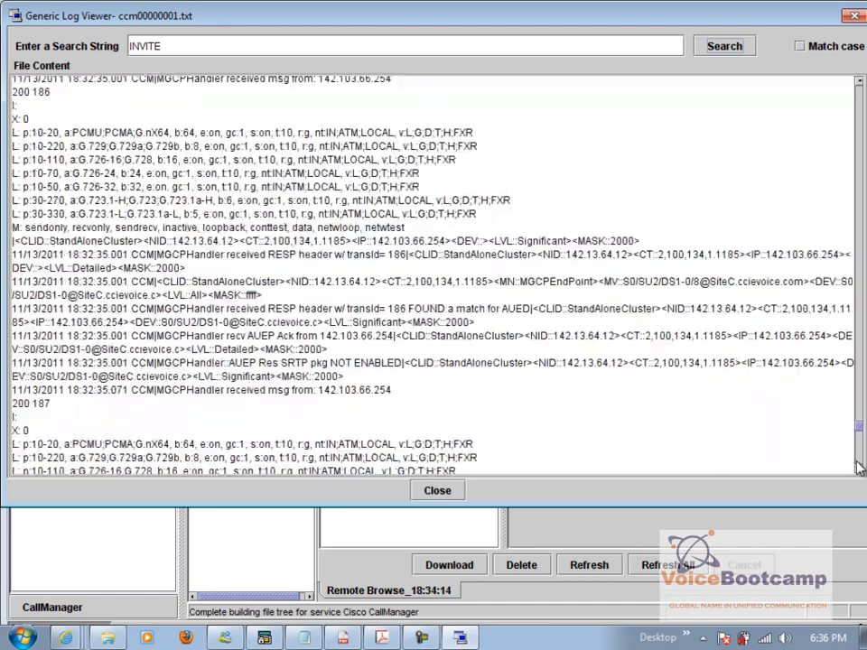
scroll(down, 3)
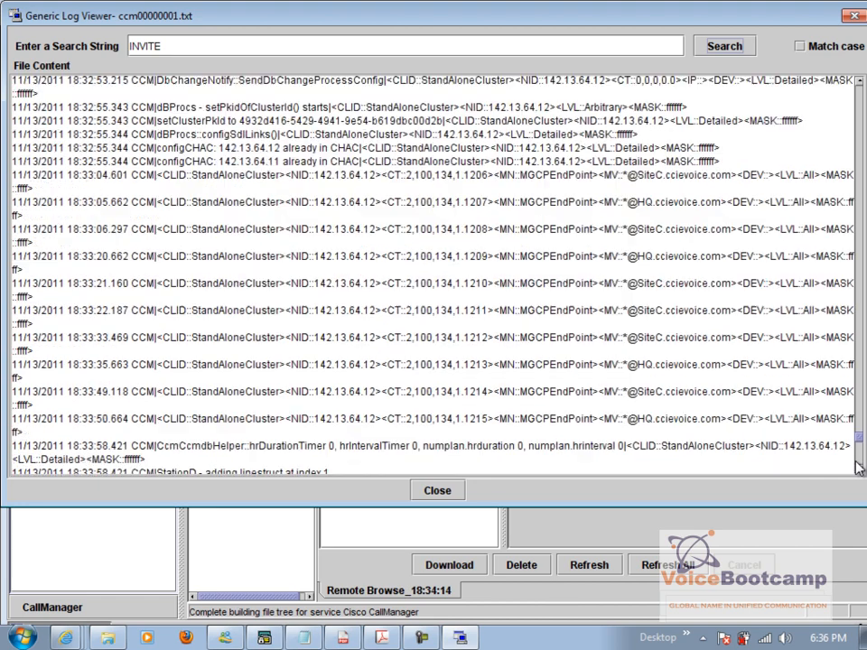
click(722, 45)
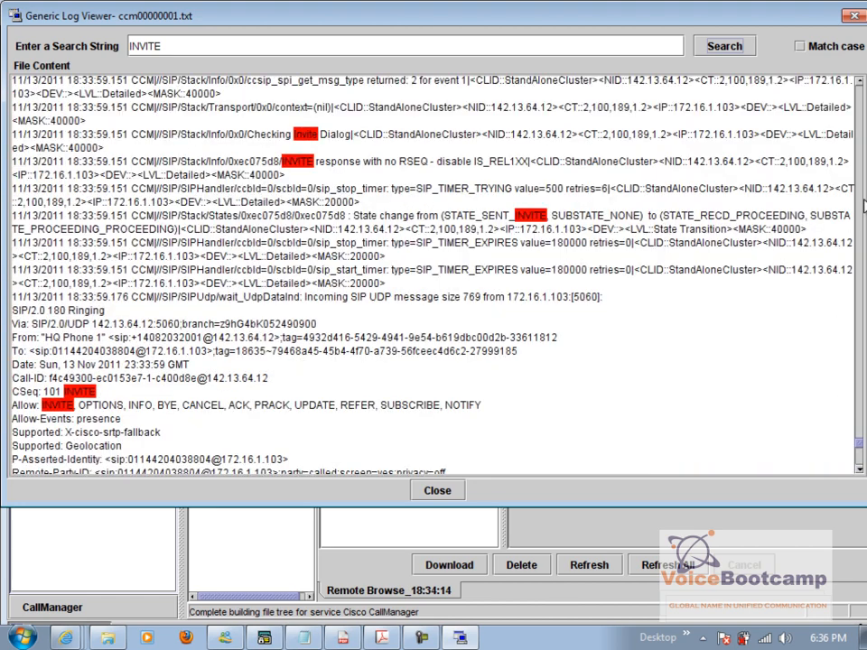
scroll(down, 3)
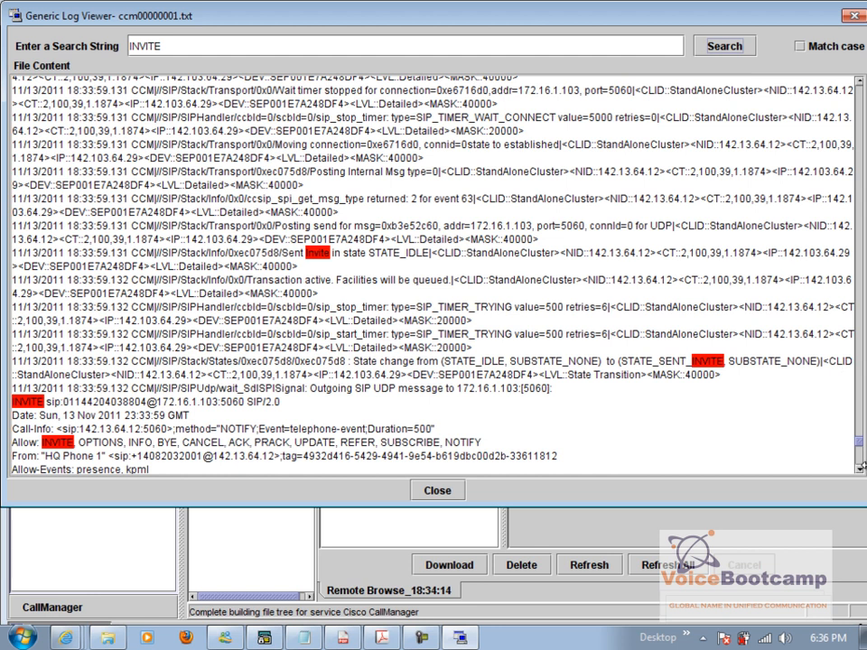
scroll(down, 3)
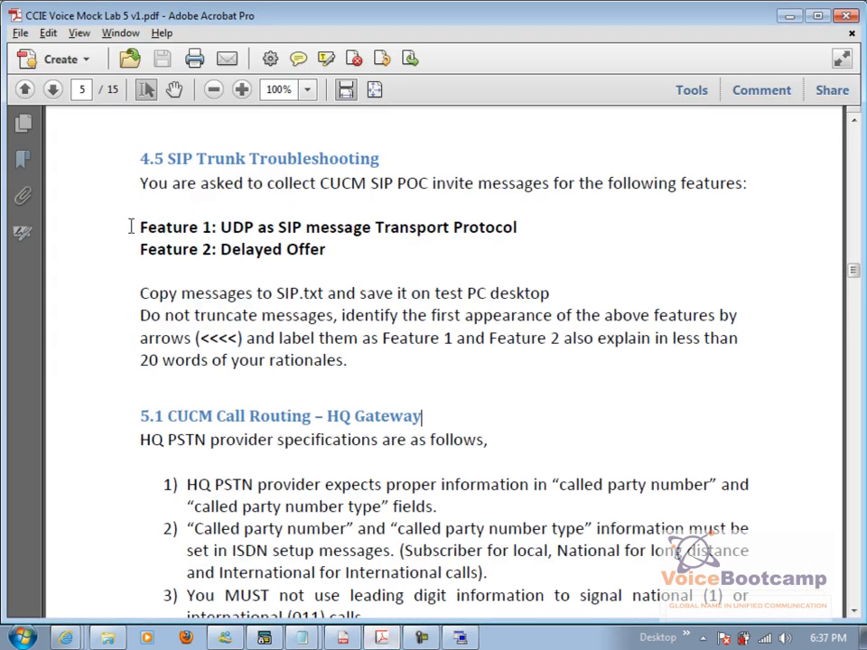
Review section 4.5 of the lab PDF and select the 'Feature 2: Delayed Offer' line.
right_click(329, 228)
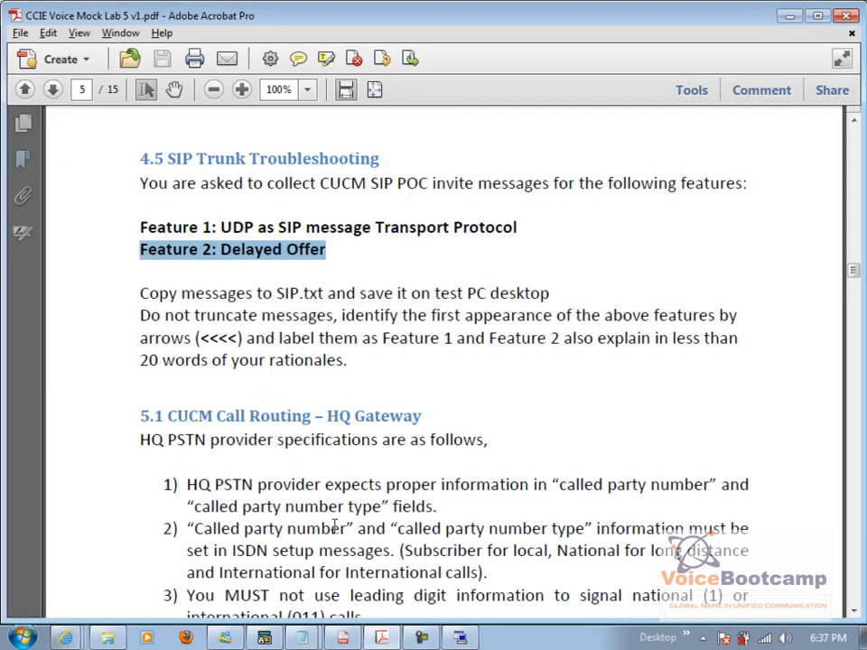
click(379, 638)
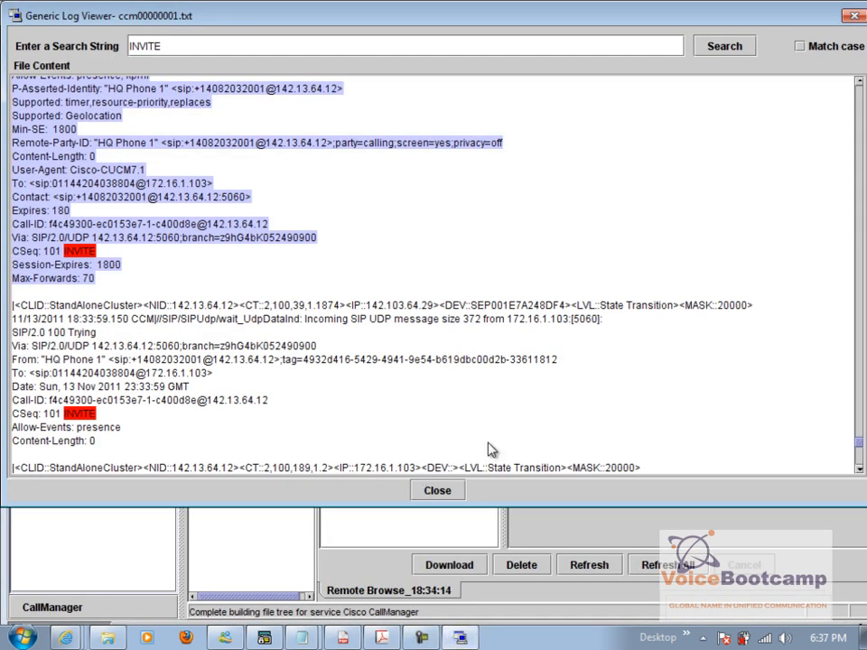
mouse_move(596, 433)
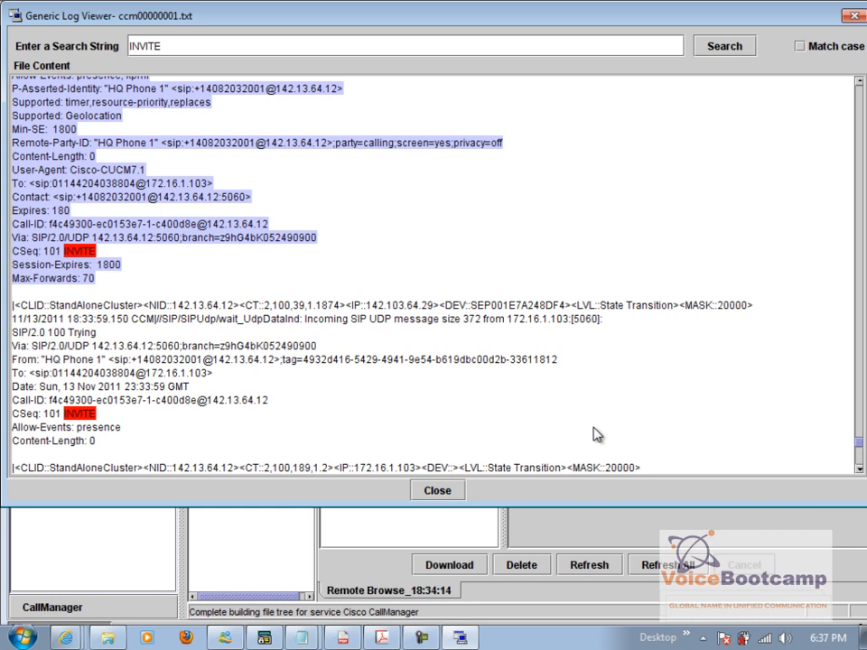
mouse_move(354, 351)
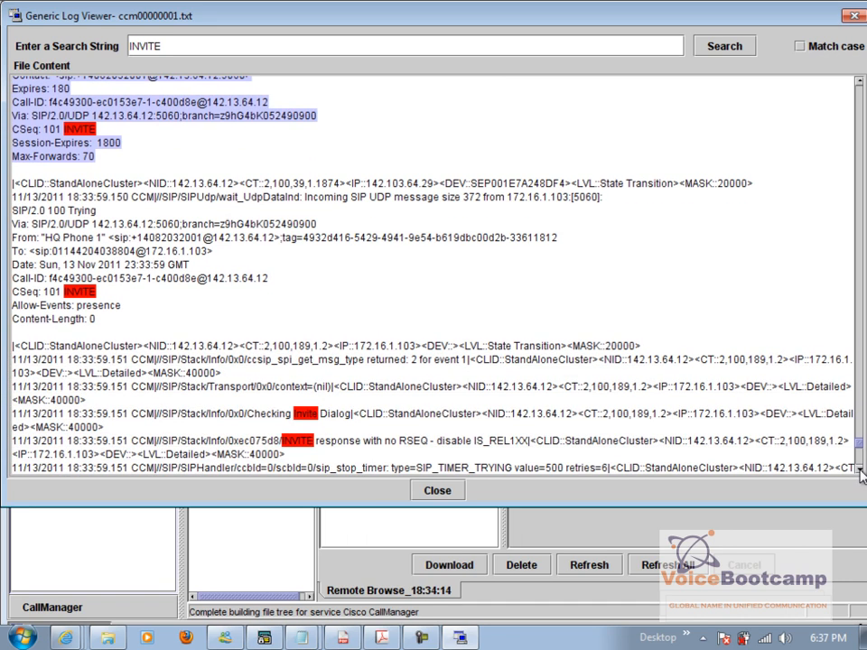
Scroll to the SIP/2.0 183 Session Progress with application/sdp and select it.
scroll(down, 3)
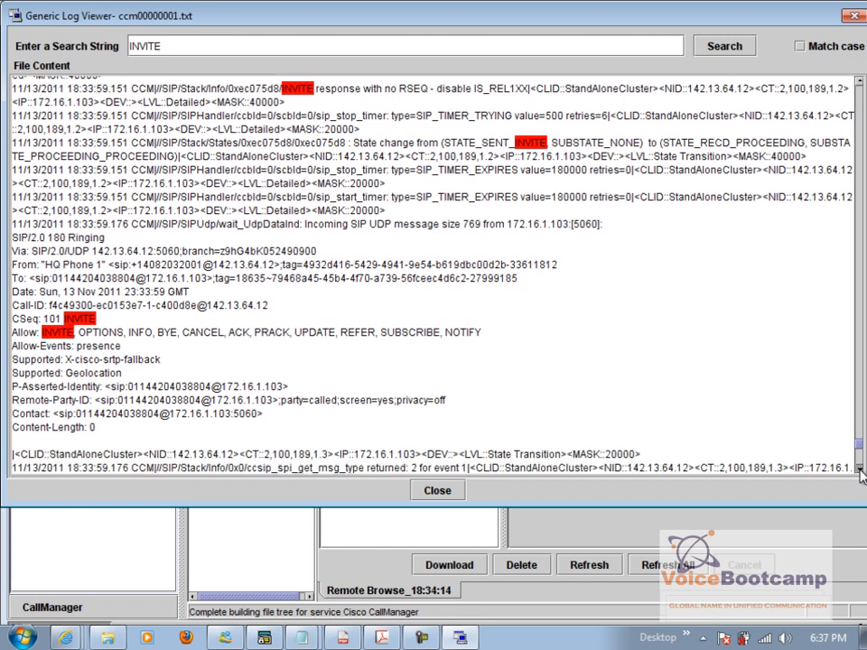
scroll(down, 3)
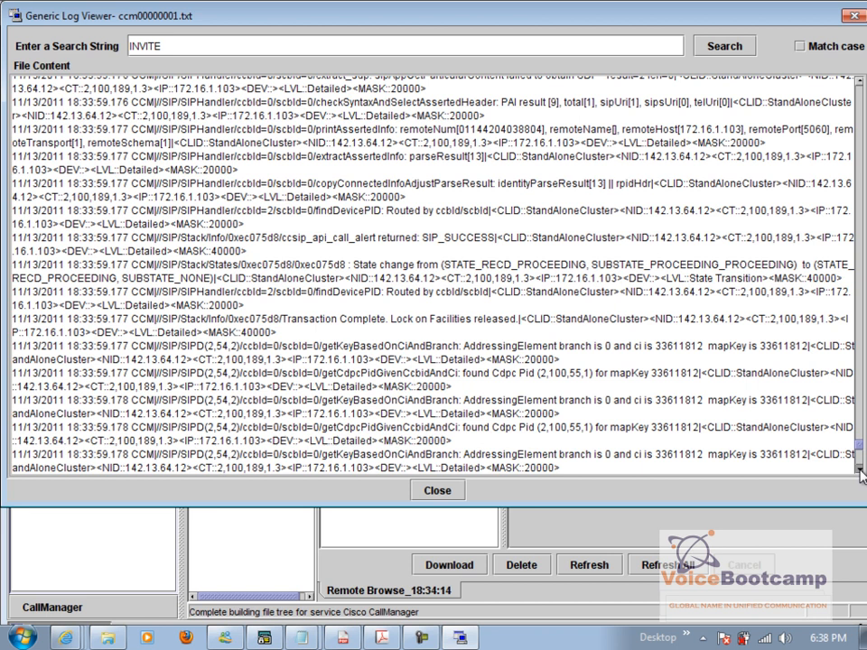
scroll(down, 3)
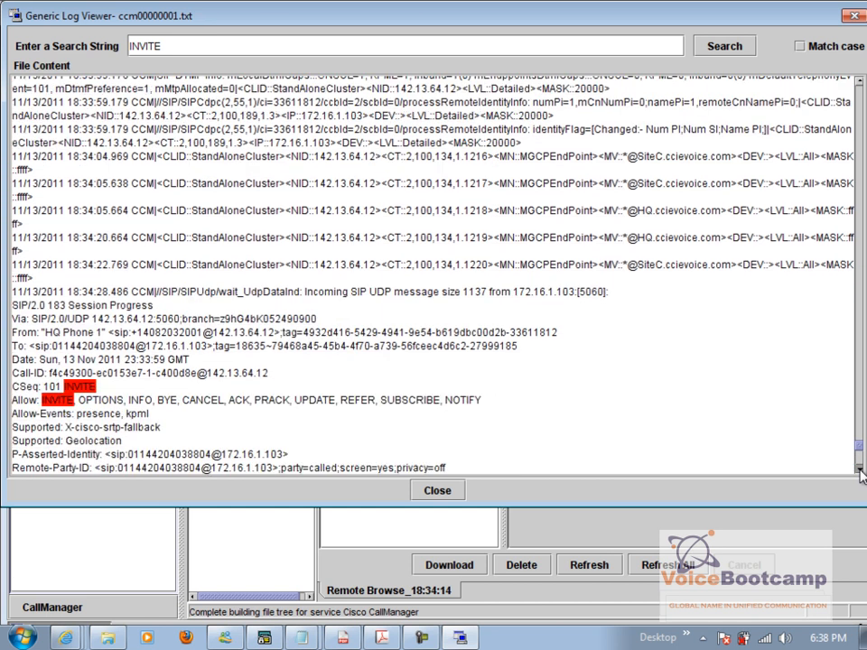
scroll(down, 3)
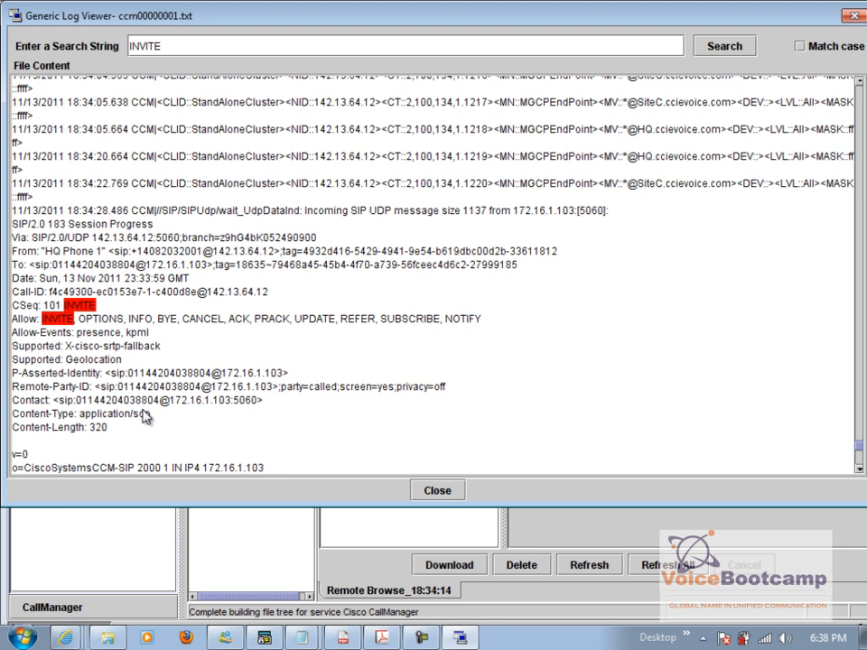
drag(9, 414, 154, 414)
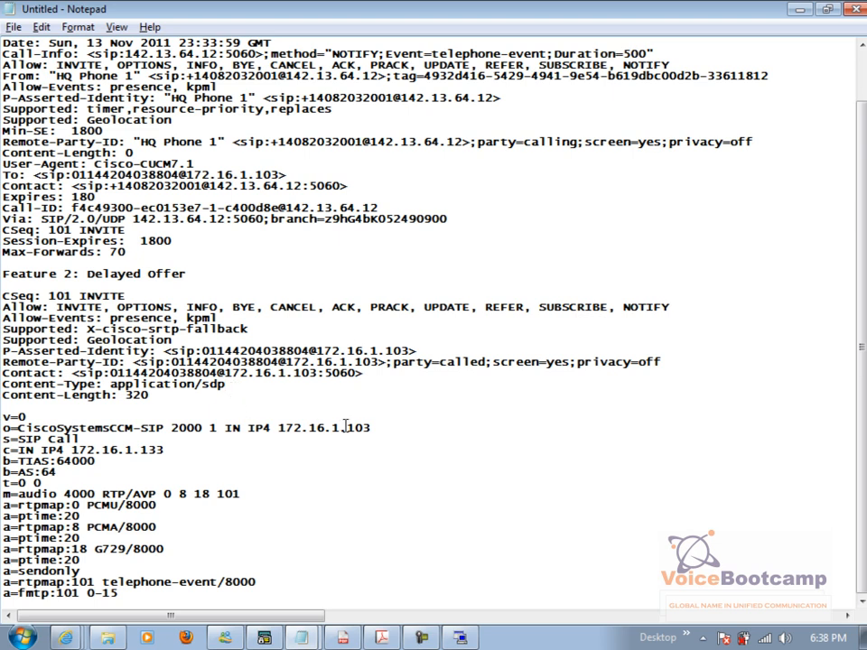
mouse_move(784, 347)
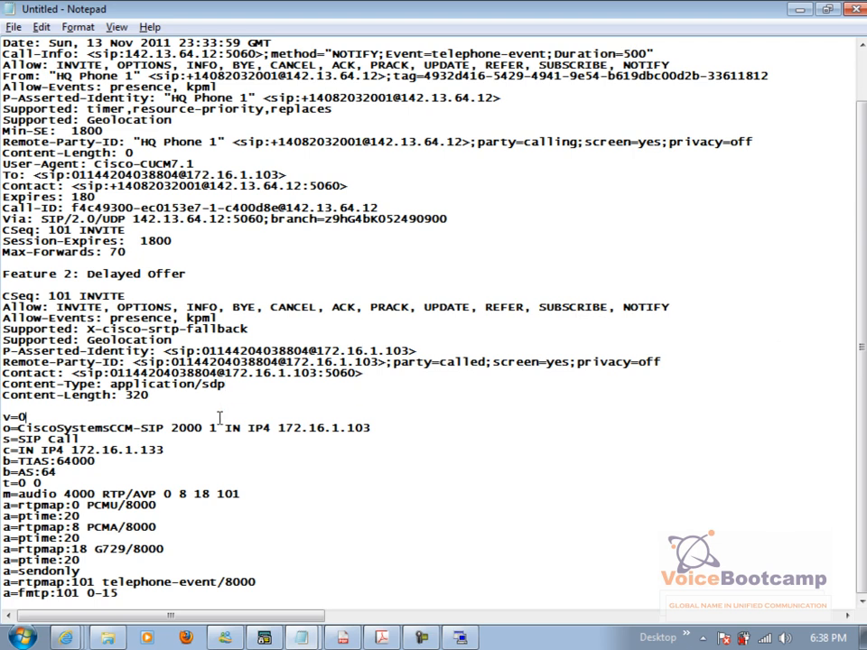
Add a '<--' note after v=0 explaining the delayed offer is using the SDP, mentioning 4000.
text(<--)
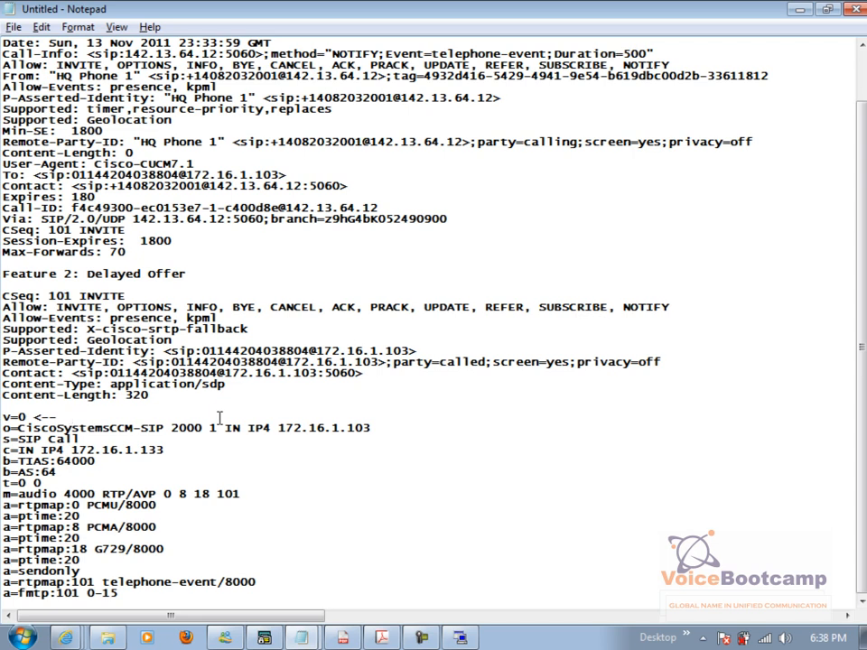
text(Delay offer is usin)
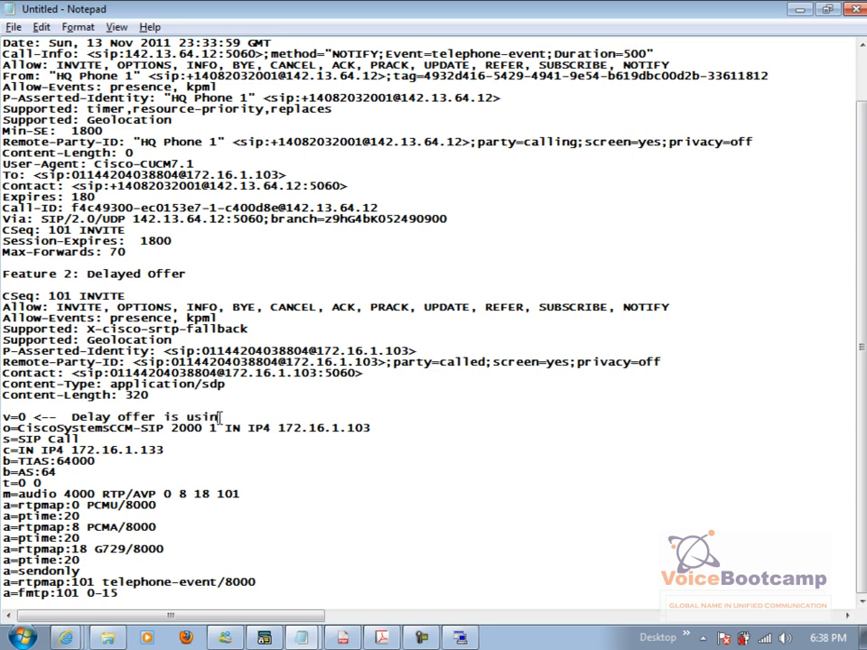
text(g)
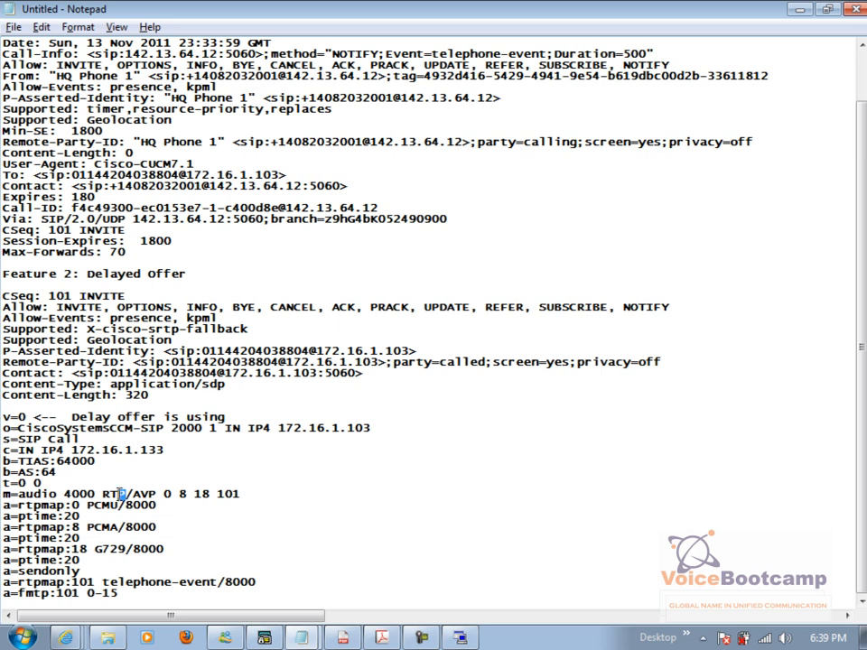
mouse_move(423, 434)
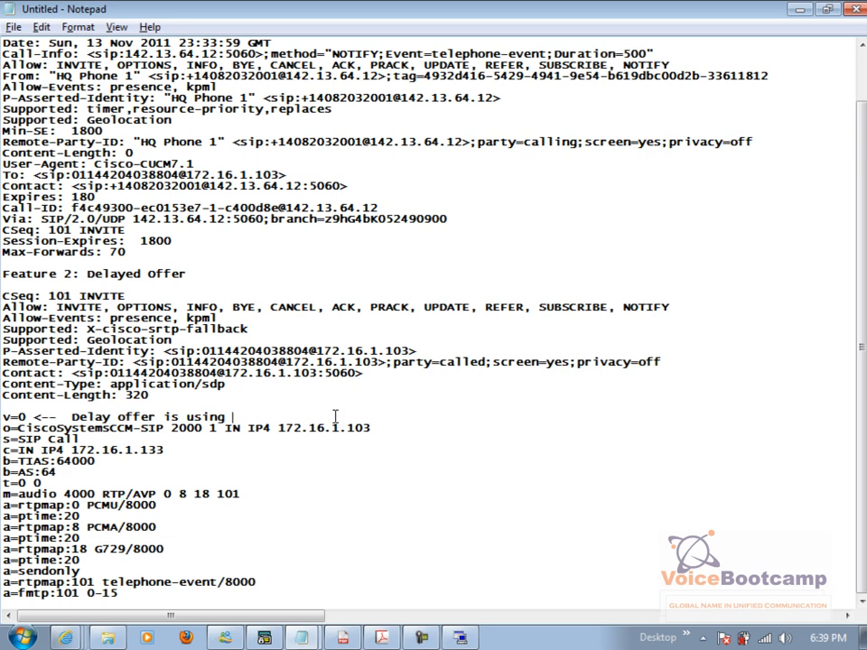
text(4000 and)
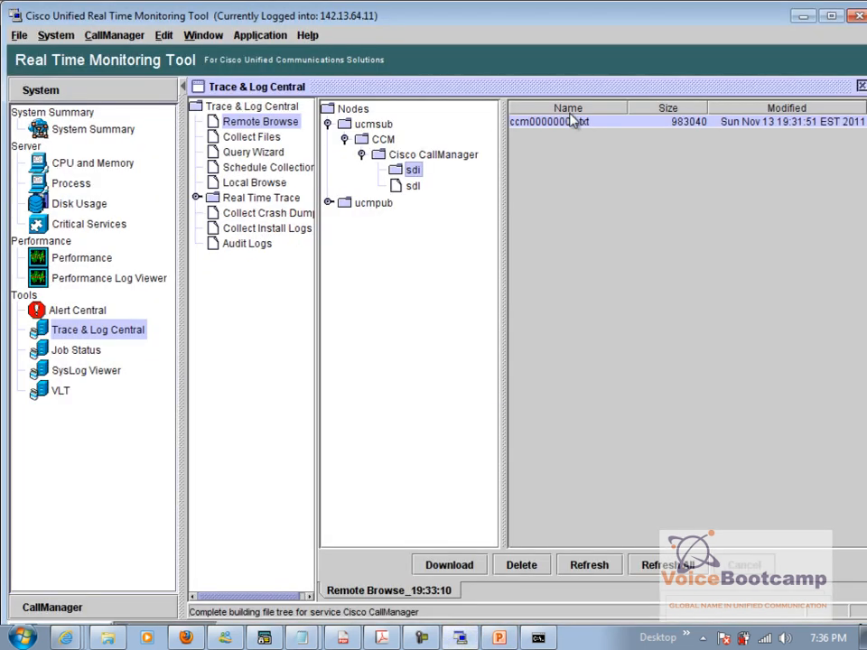
Open ccm00000001.txt from ucmsub's CallManager traces in the log viewer.
click(568, 109)
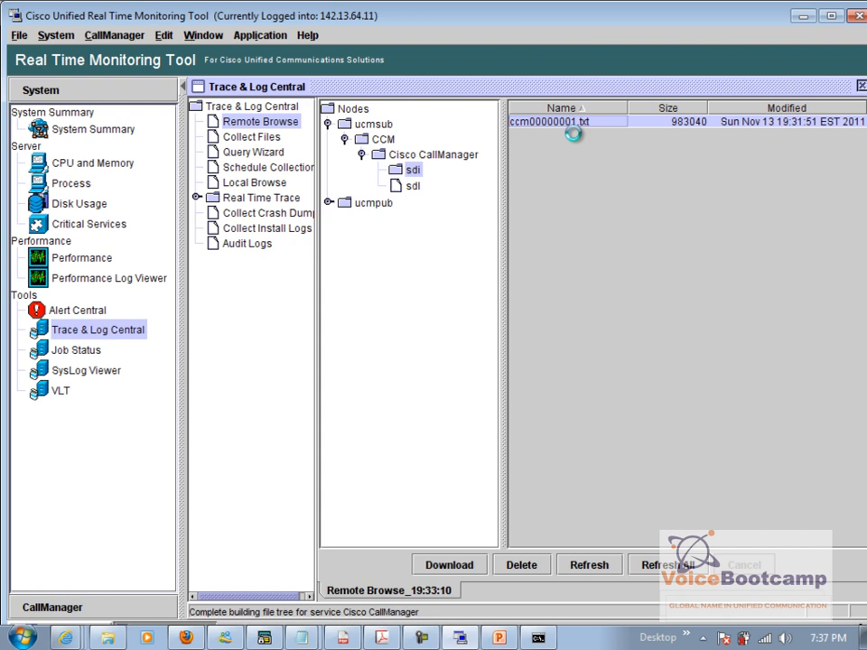
double_click(552, 123)
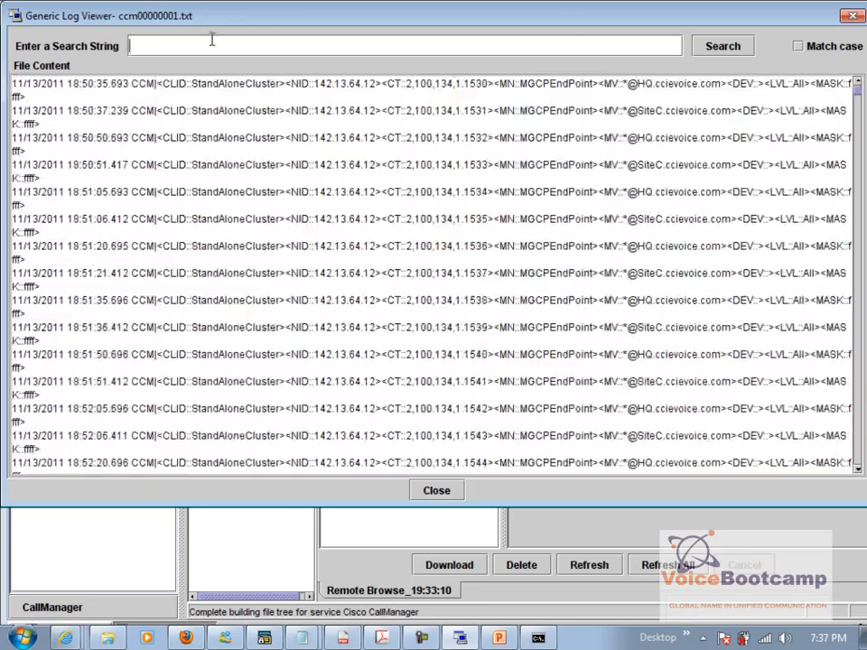
Search the trace for 2002 and scroll to HQ Phone 2's INVITE with 100 Trying.
text(2002)
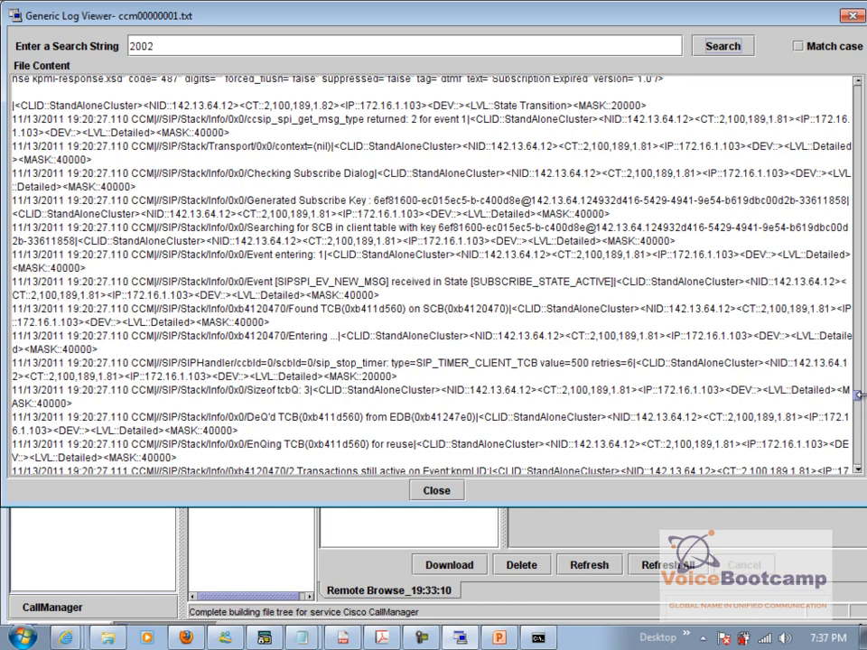
scroll(down, 3)
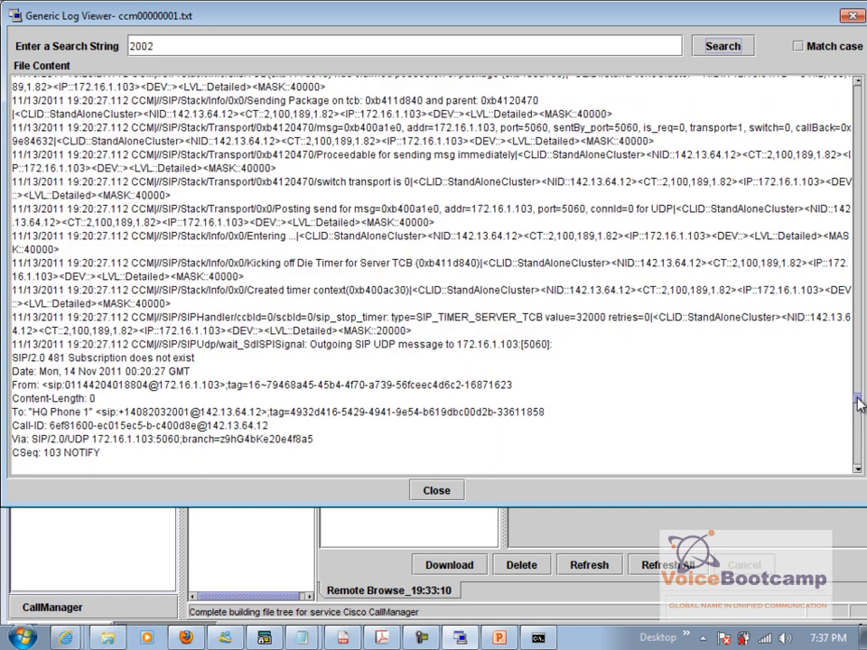
scroll(down, 3)
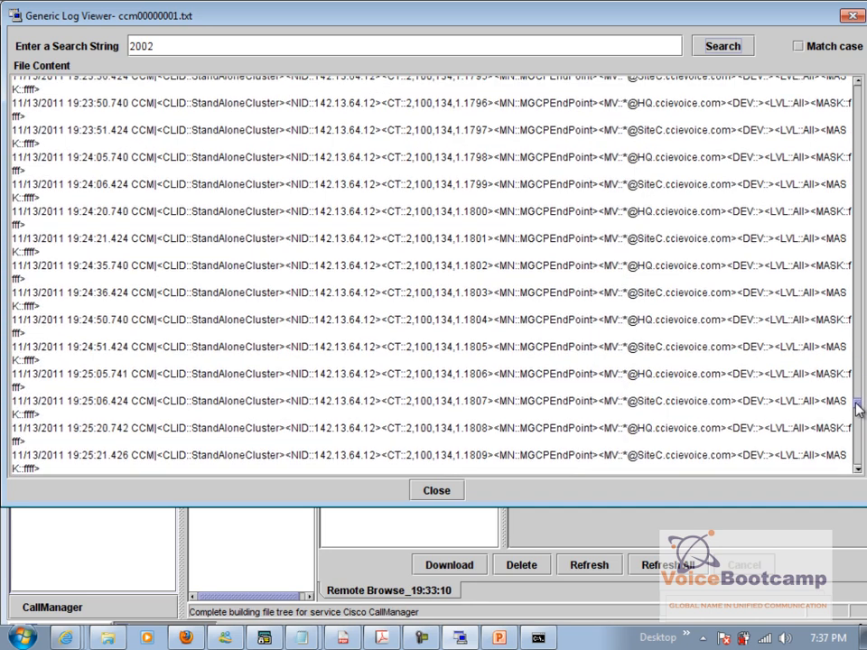
scroll(down, 3)
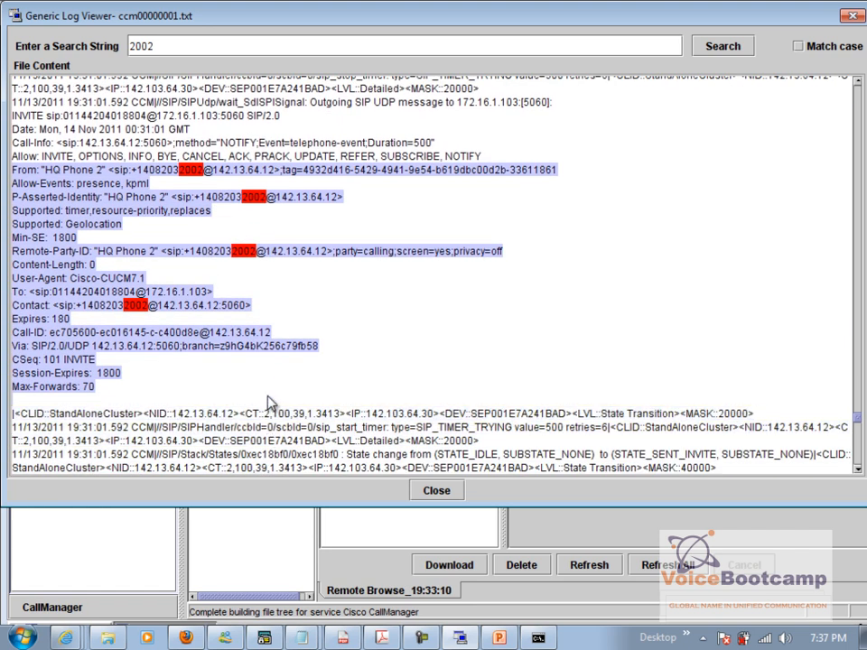
mouse_move(54, 371)
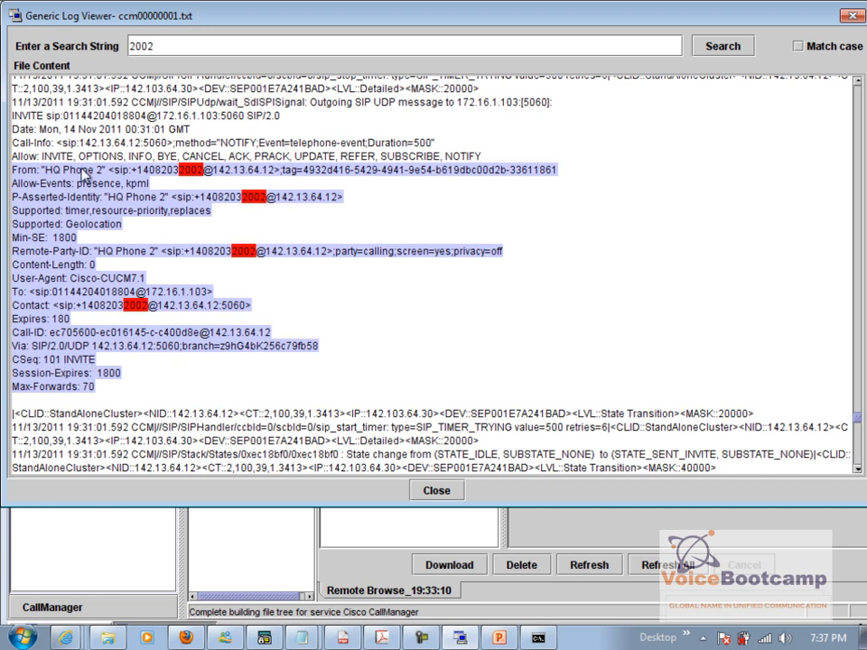
mouse_move(25, 405)
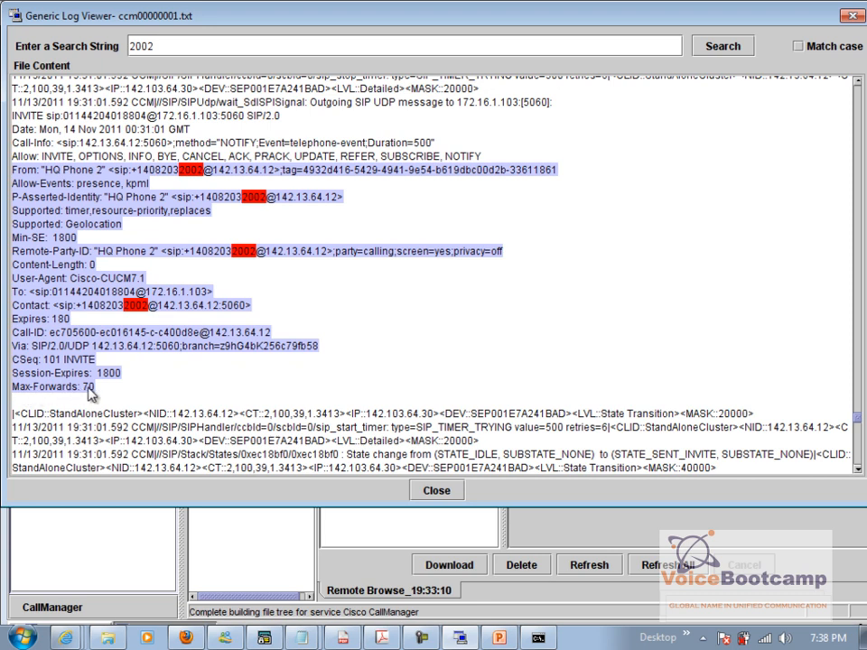
scroll(down, 3)
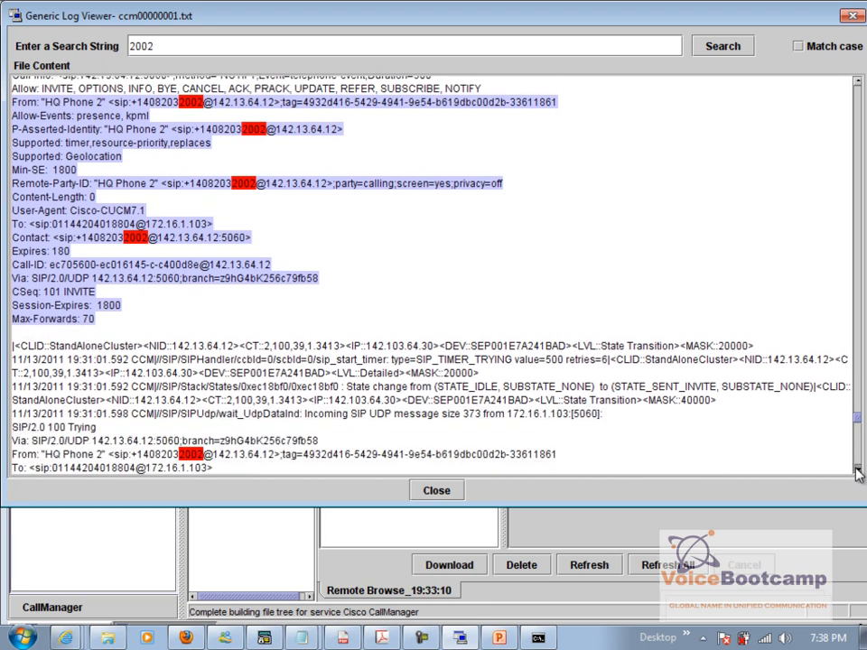
scroll(down, 3)
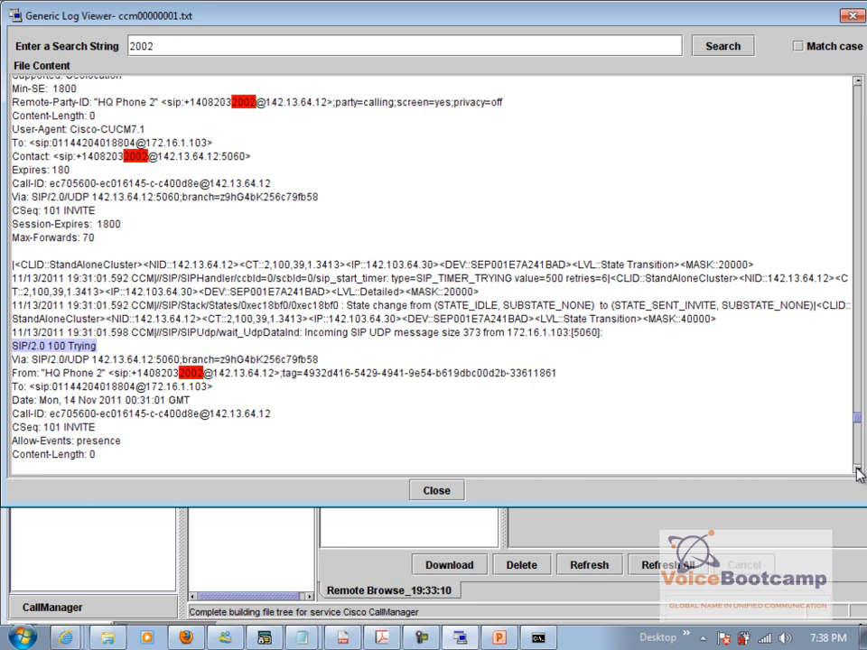
mouse_move(107, 233)
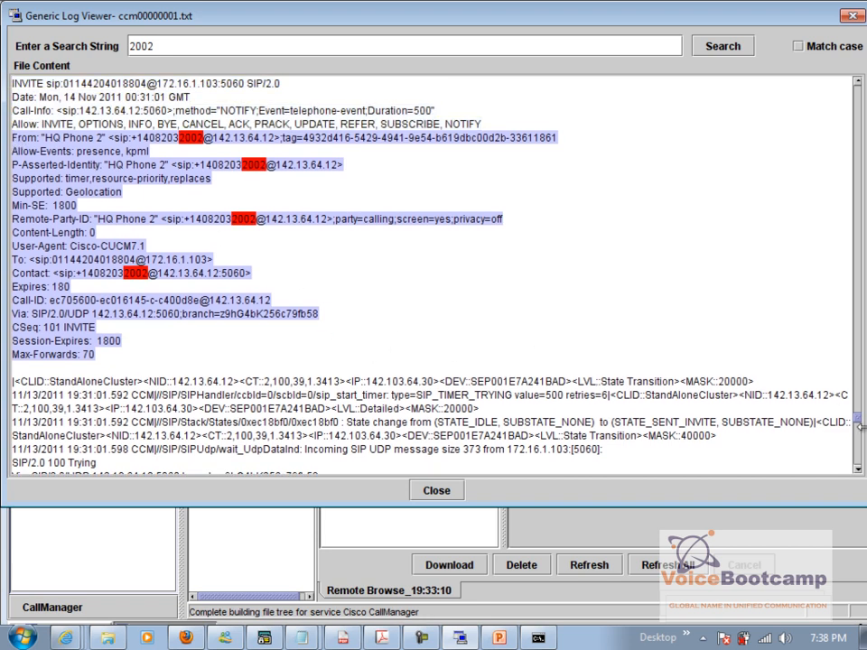
Scroll the Generic Log Viewer results down to the INVITE to 2002 with Content-Type application/sdp.
scroll(down, 3)
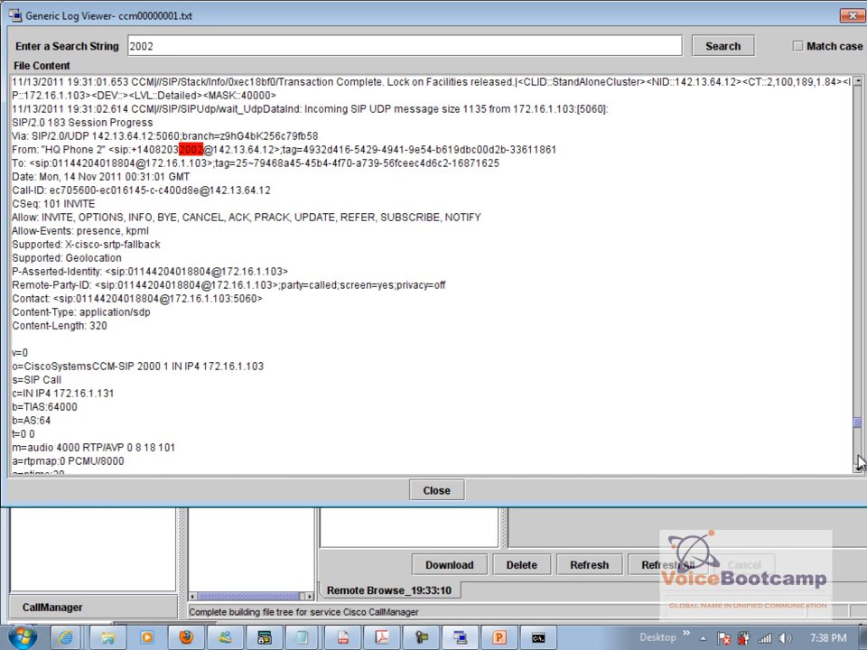
mouse_move(21, 162)
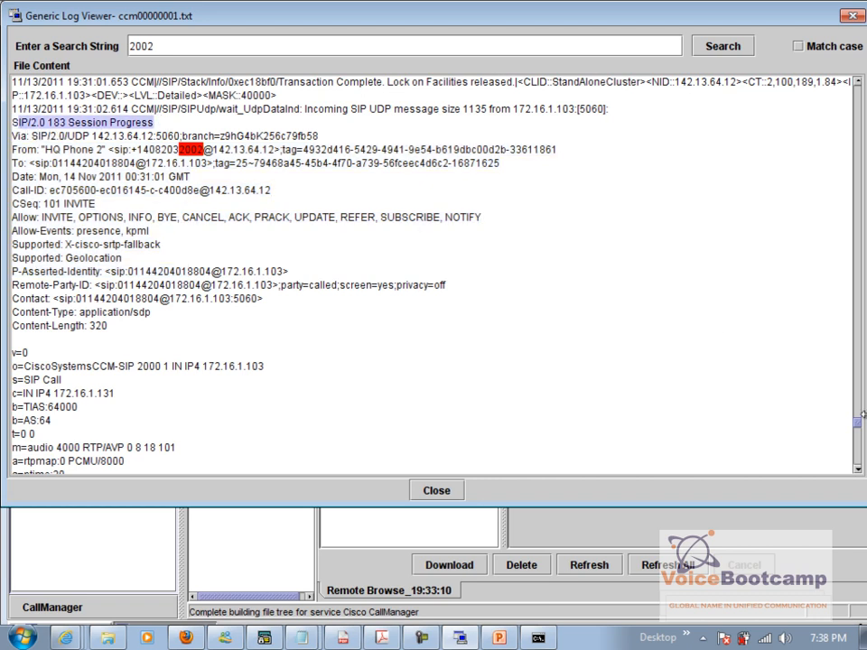
scroll(down, 3)
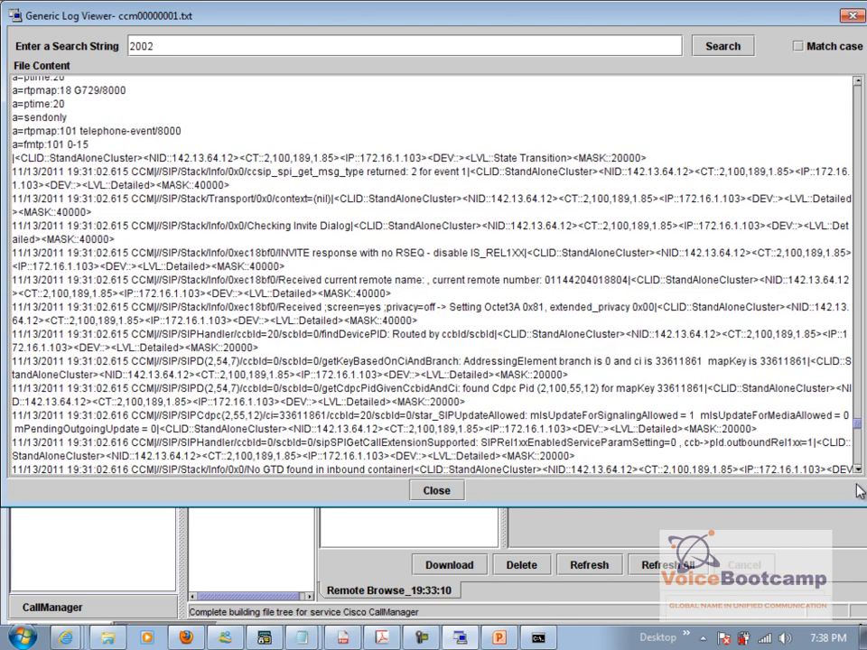
scroll(down, 3)
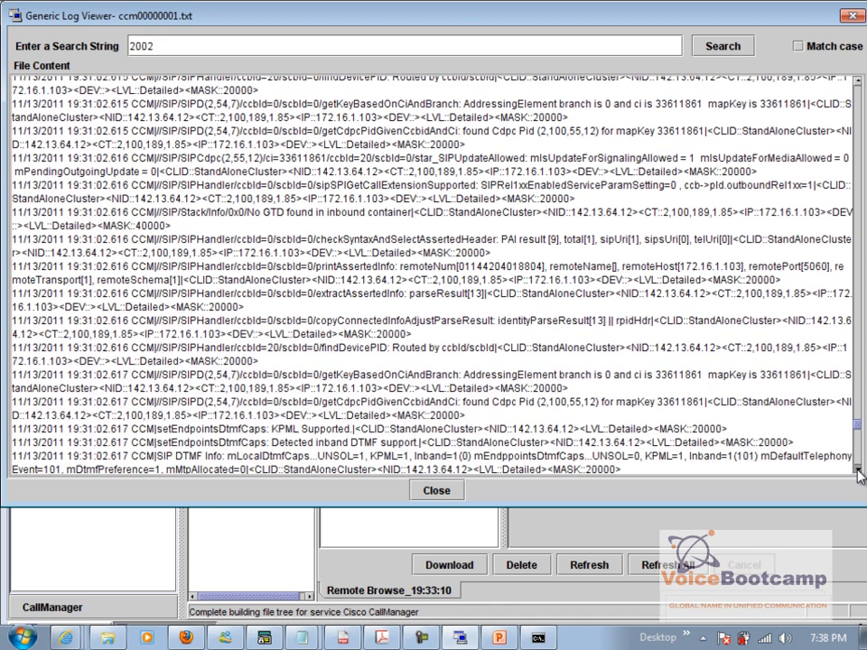
scroll(down, 3)
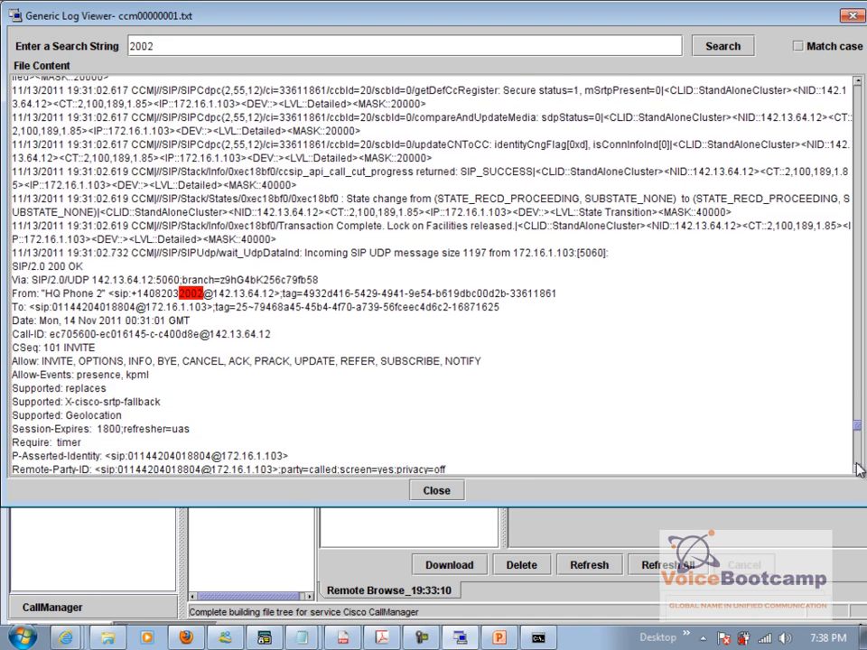
scroll(down, 3)
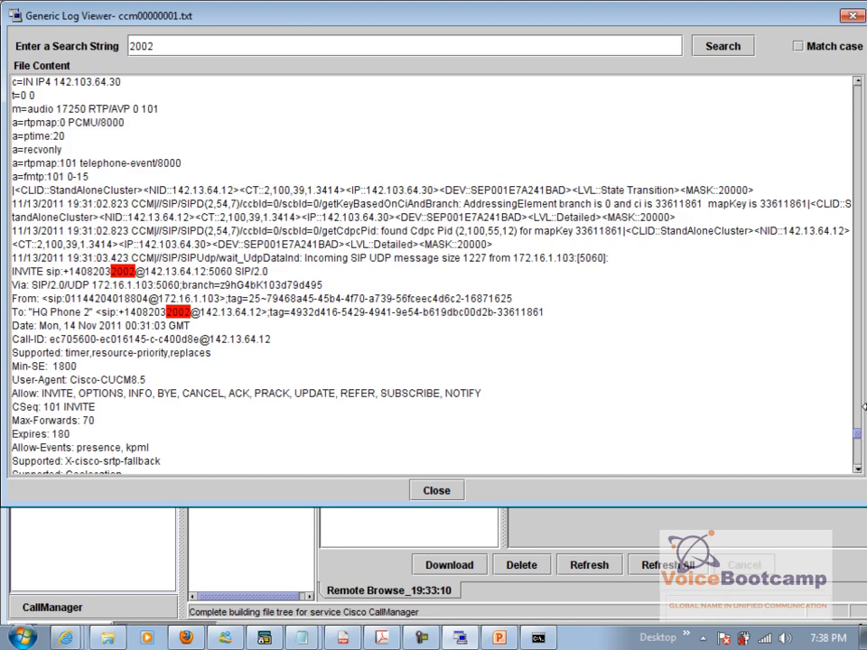
mouse_move(123, 315)
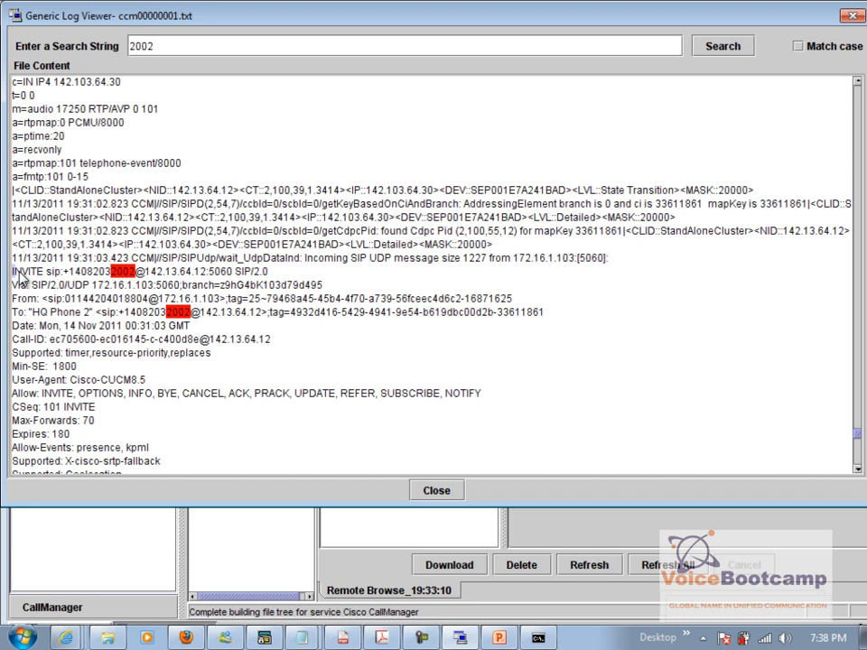
scroll(down, 3)
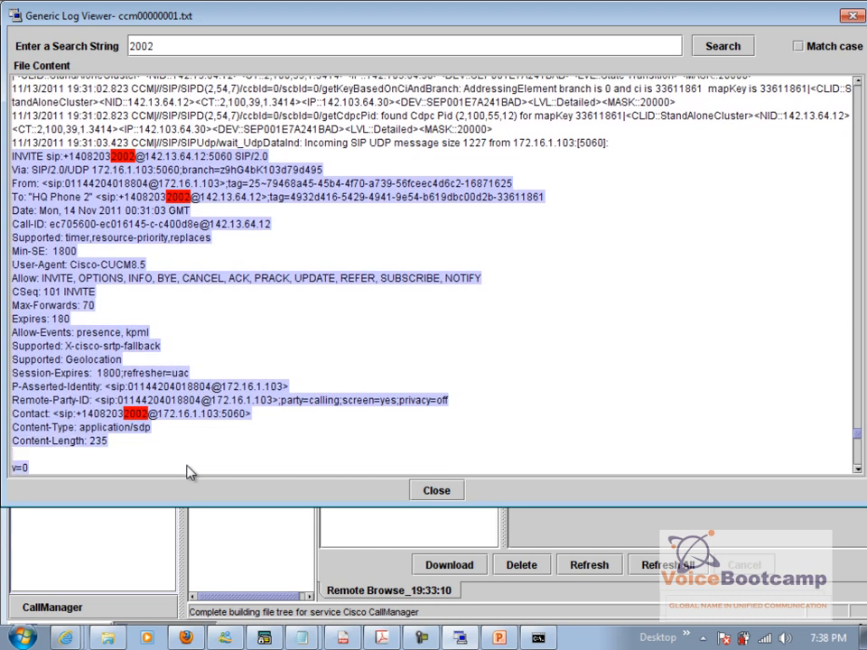
scroll(down, 3)
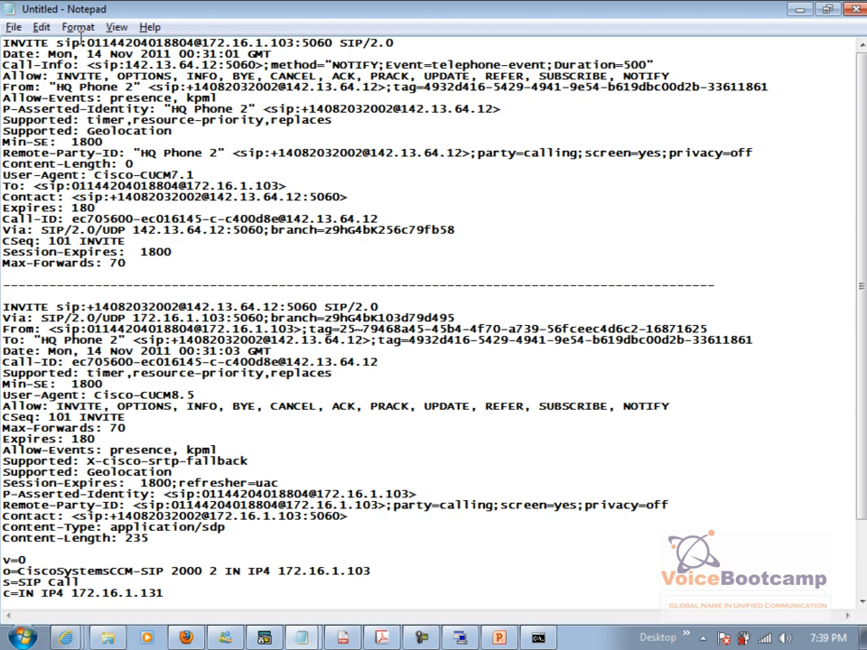
Paste the SDP-bearing INVITE below the dashed line and highlight its SDP body (origin 172.16.1.103, connection 172.16.1.131).
drag(80, 43, 189, 43)
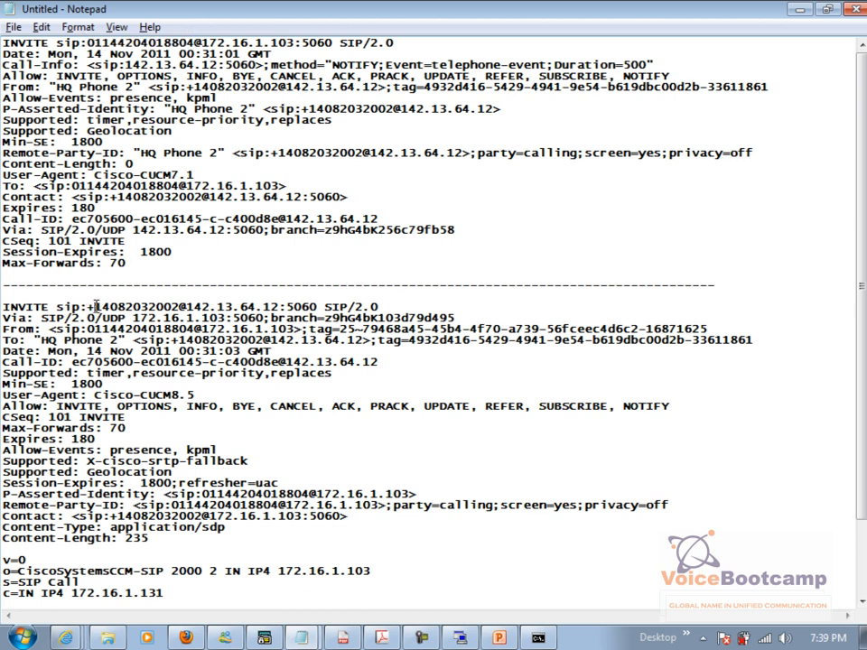
double_click(136, 307)
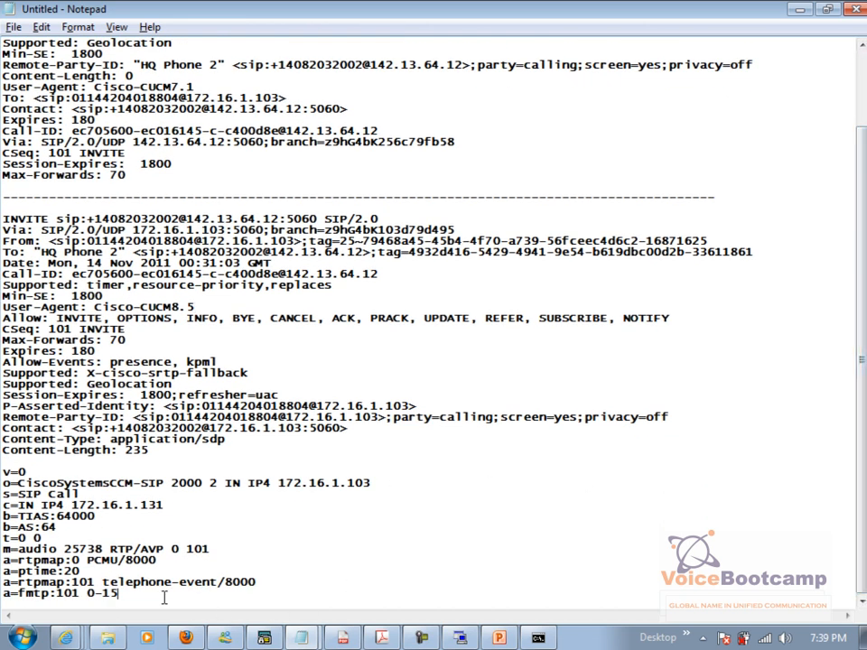
drag(3, 439, 116, 595)
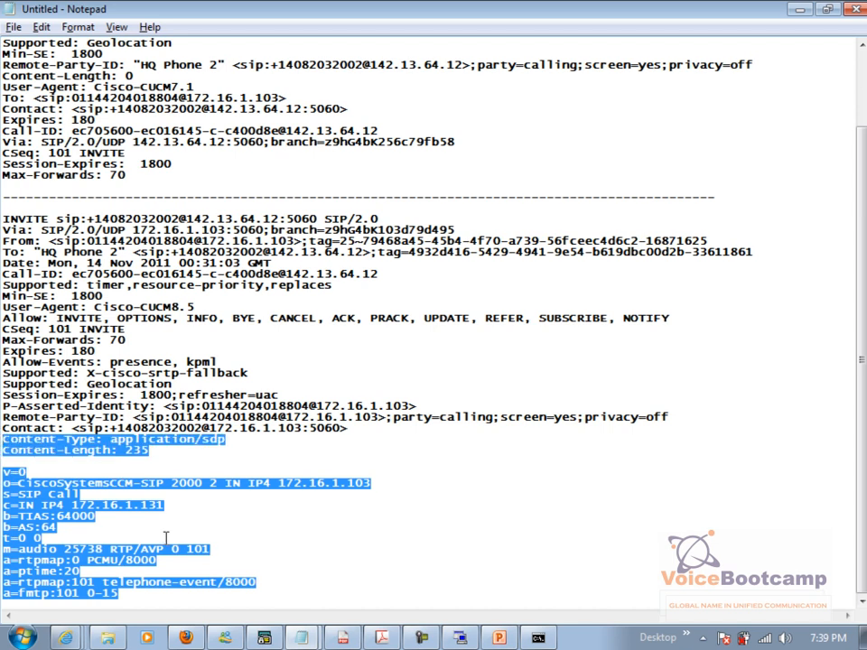
mouse_move(126, 618)
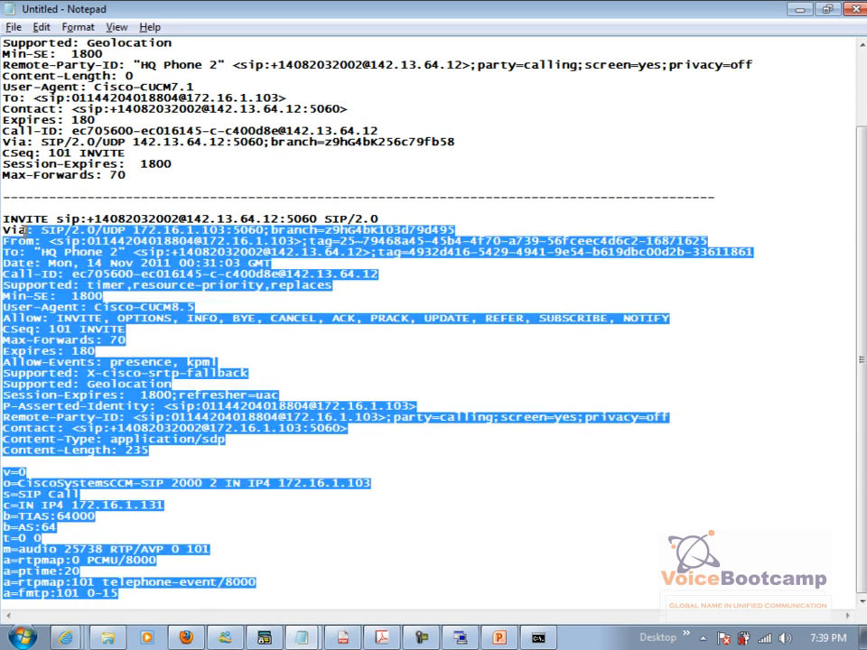
scroll(down, 3)
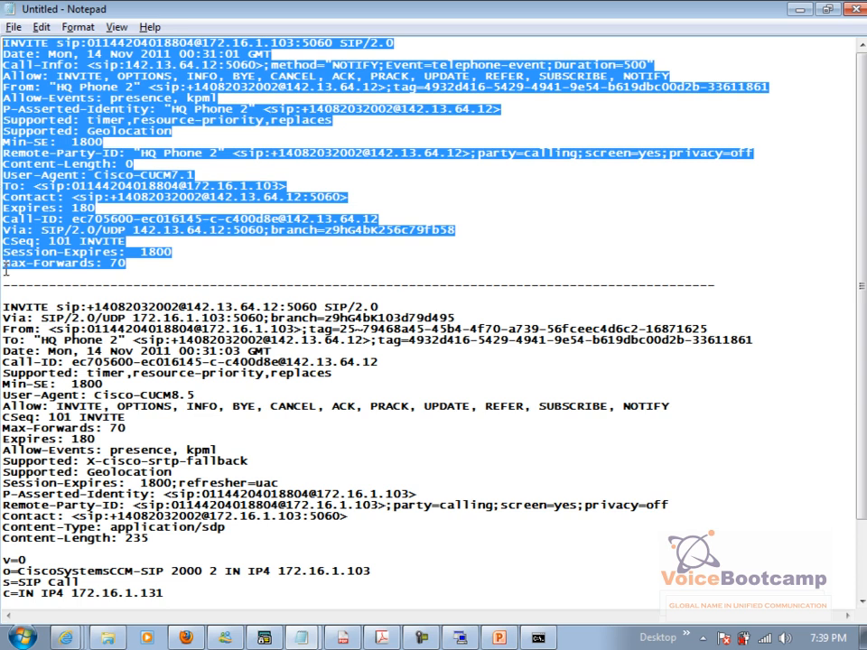
Add the headings 'This scenario - MTP is checked' and 'MTP is not Checked.' above the INVITEs.
text(This)
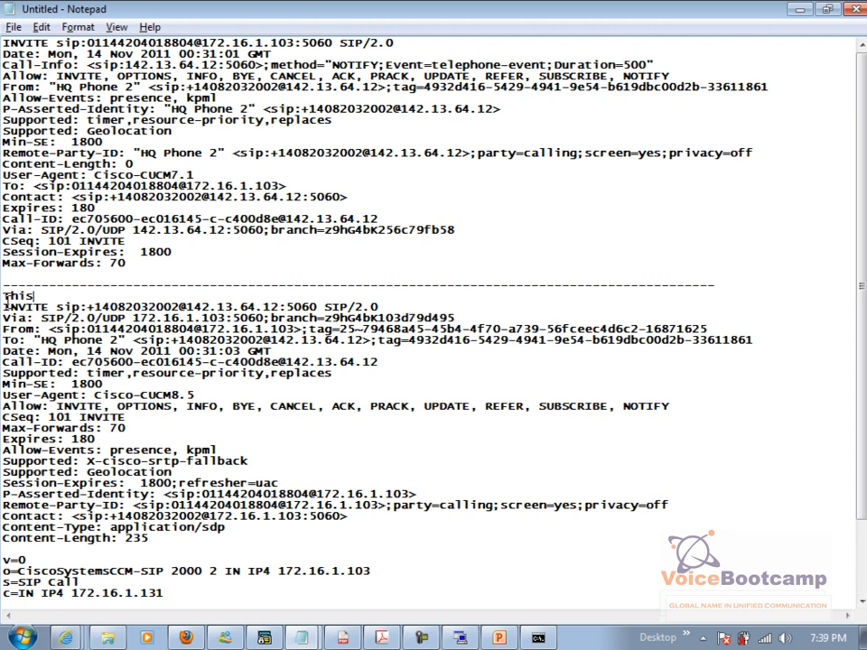
text(scenario - MTP is checked)
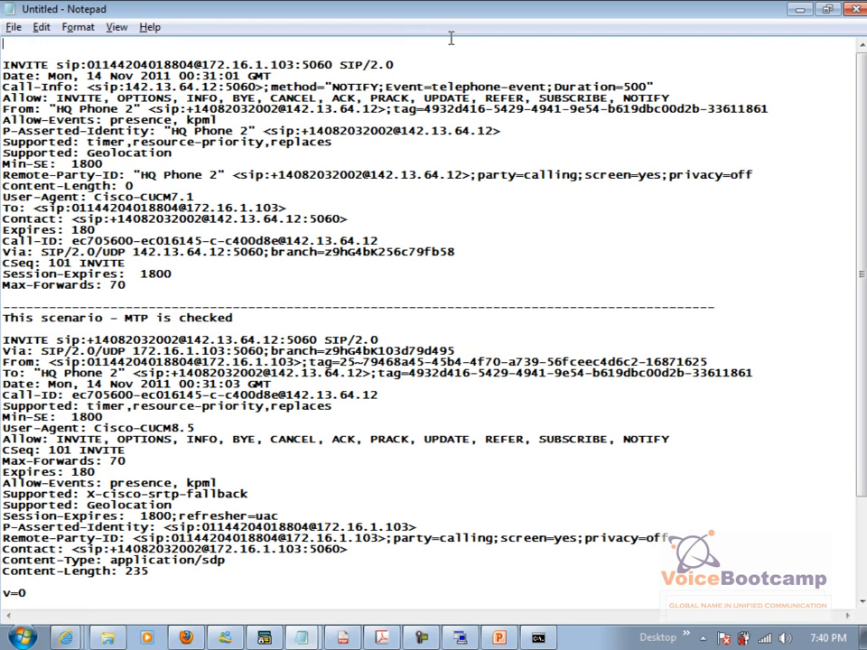
text(MTP is not Checked)
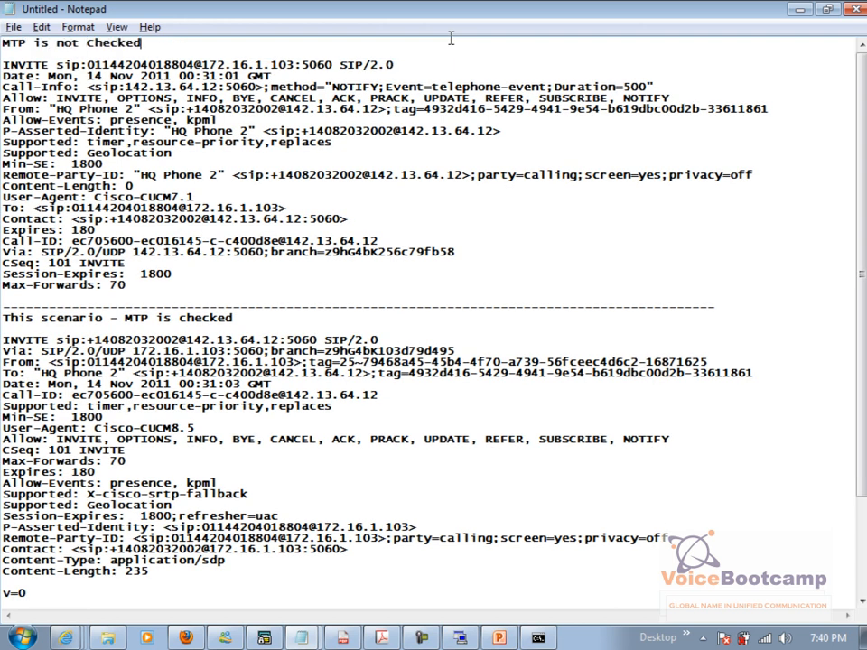
text(.)
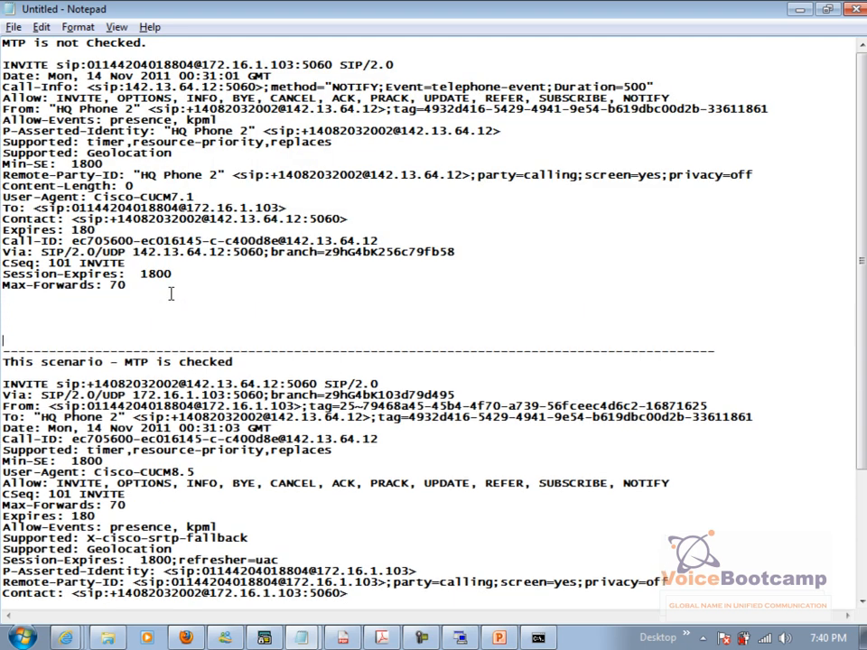
Note 'In the Invite message there is no SDP content.' under the first INVITE and clear the header highlight.
text(T)
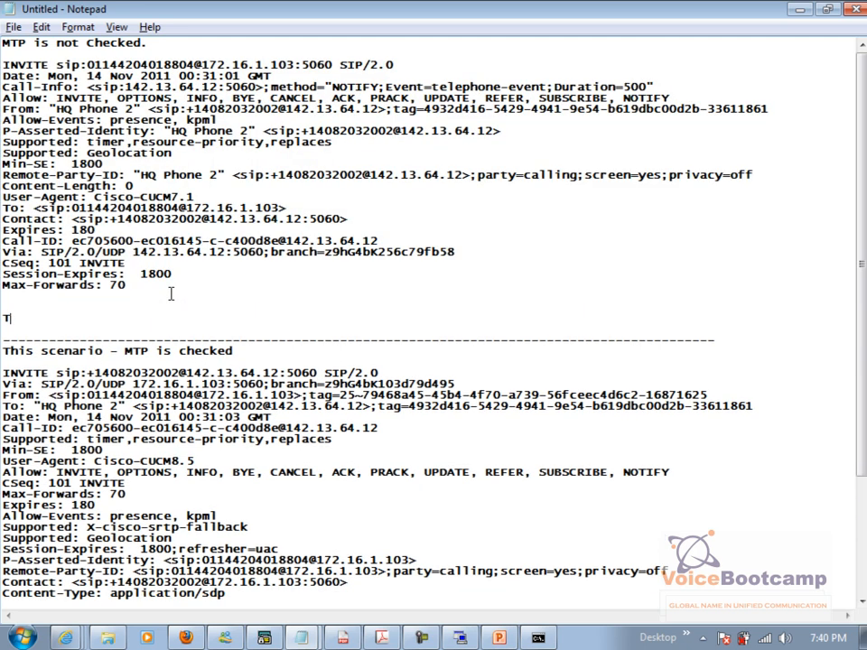
text(n the Inv)
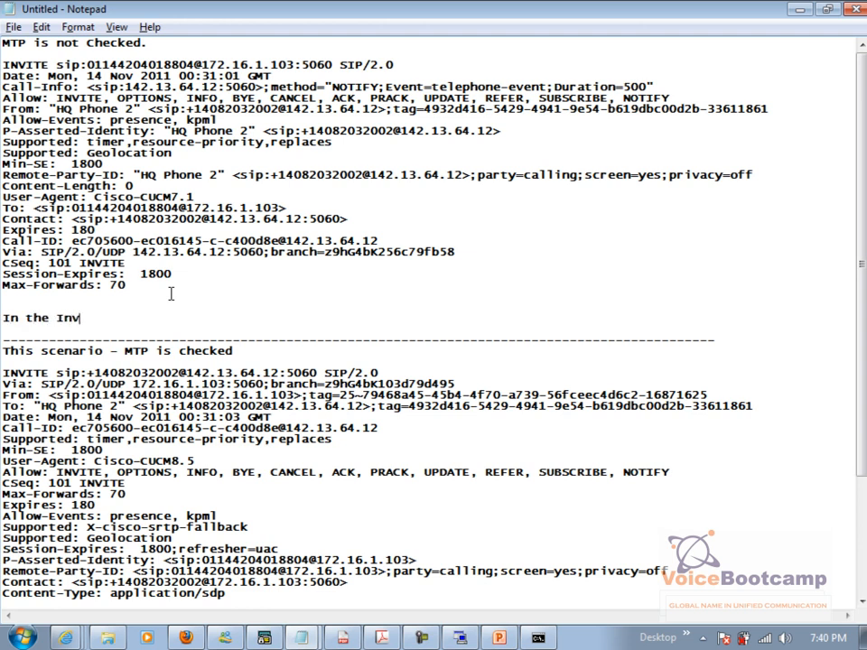
text(iate message there)
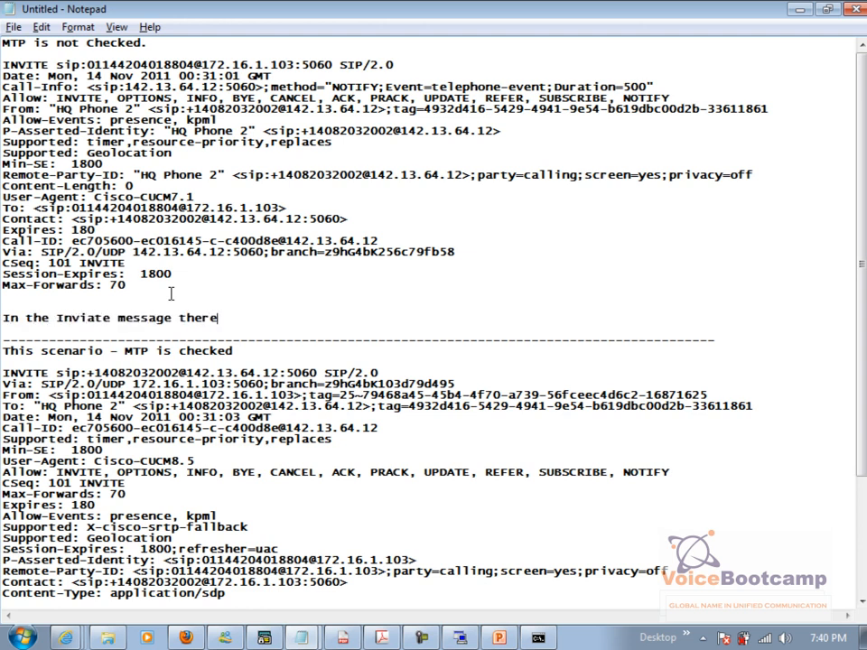
key(BackSpace)
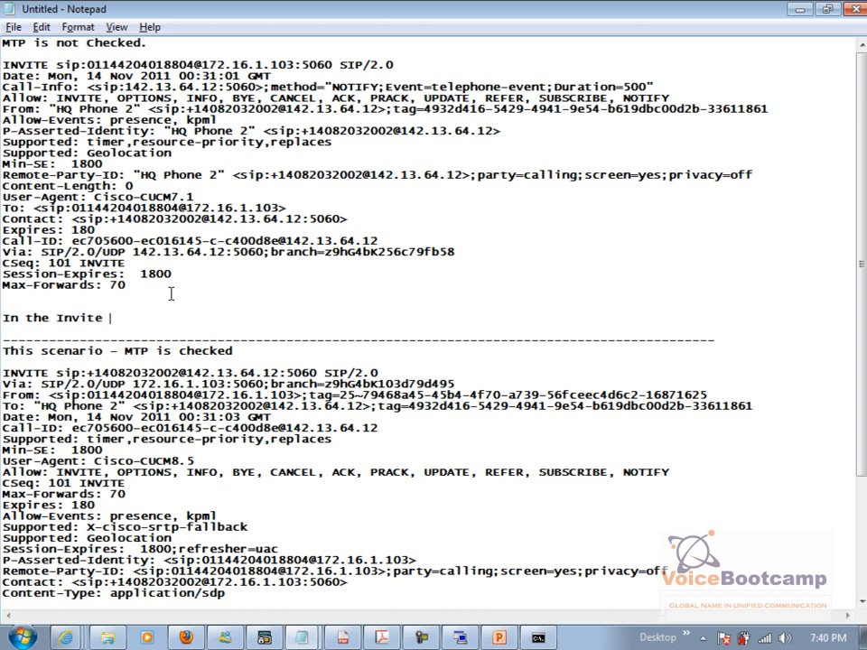
text(message there is no)
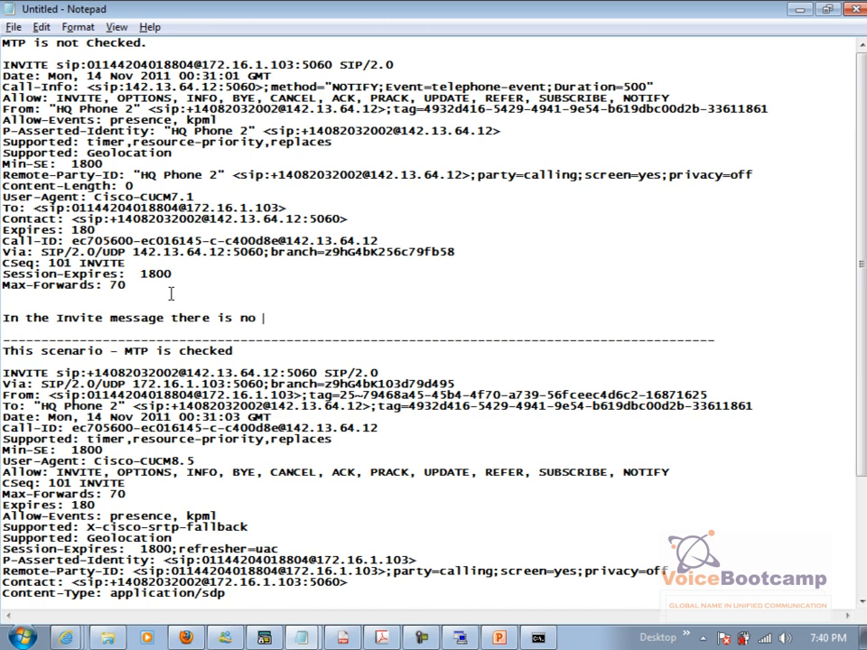
text(SDP content.)
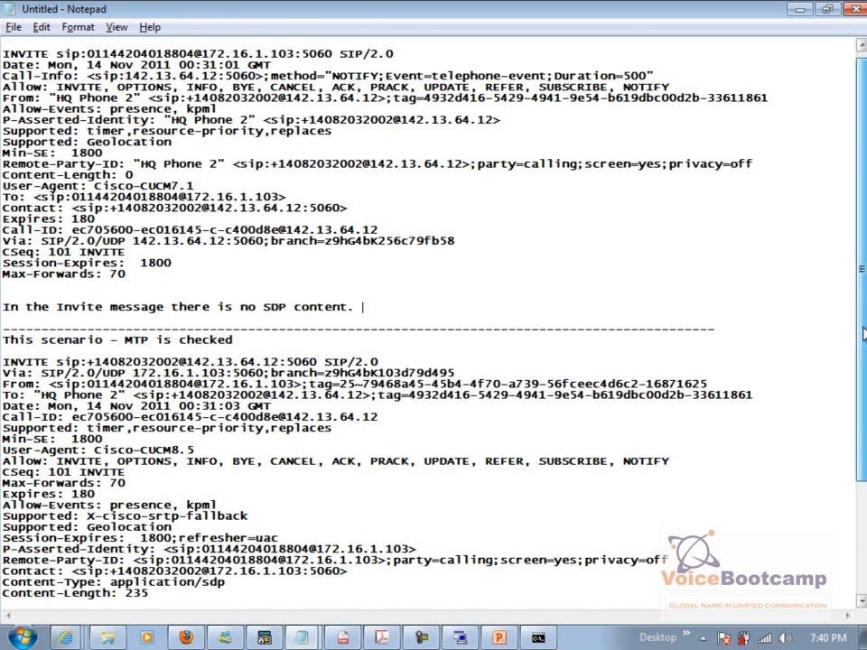
scroll(down, 3)
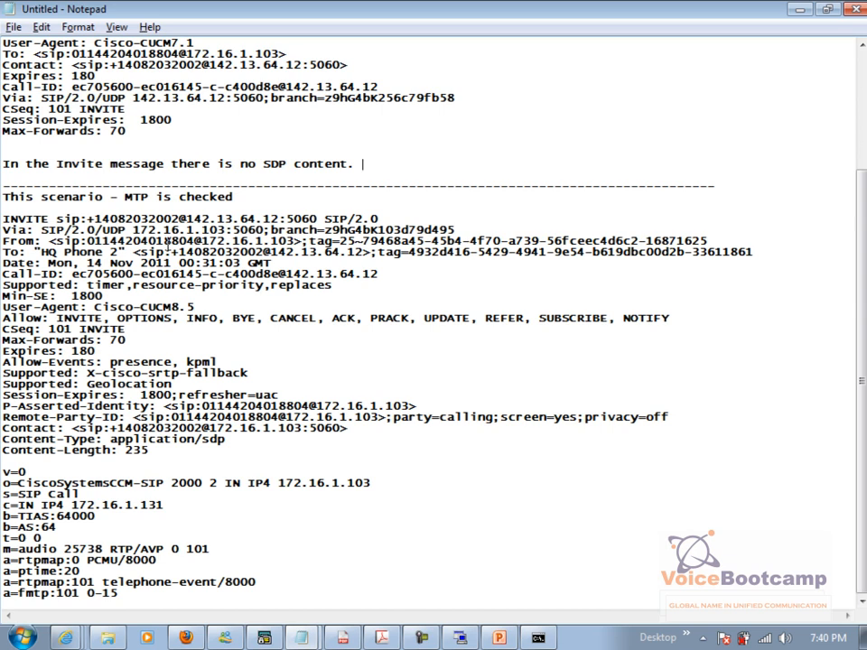
mouse_move(169, 244)
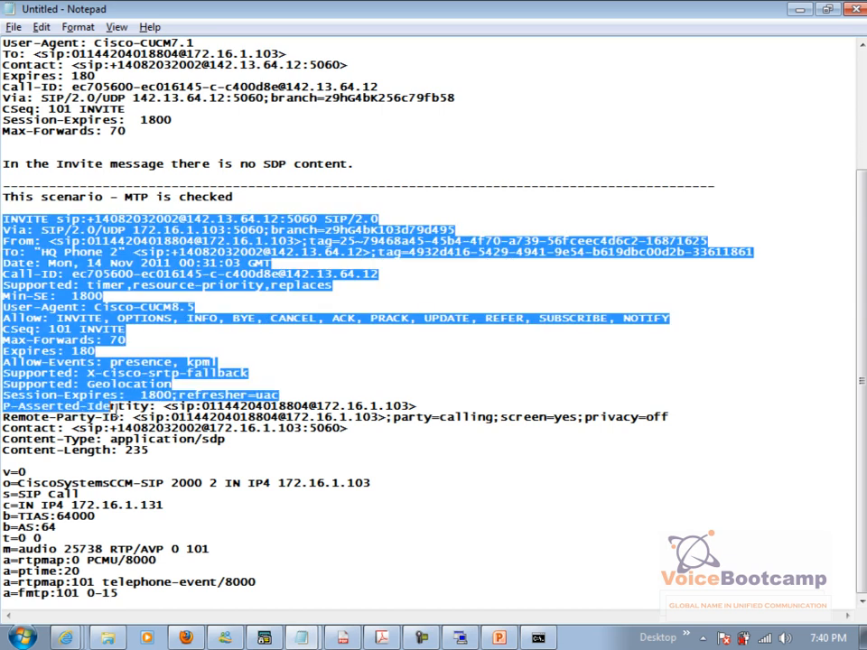
click(131, 593)
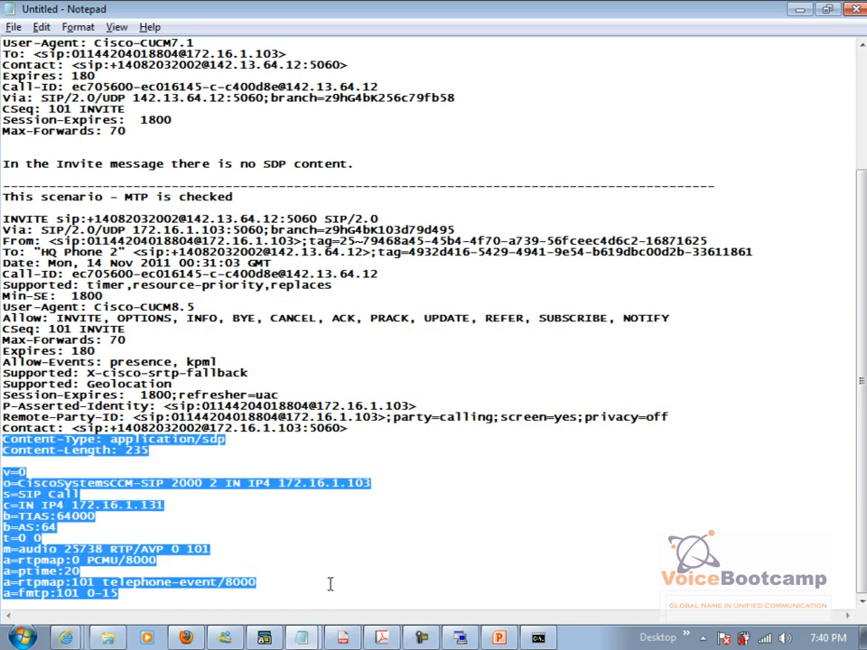
mouse_move(391, 571)
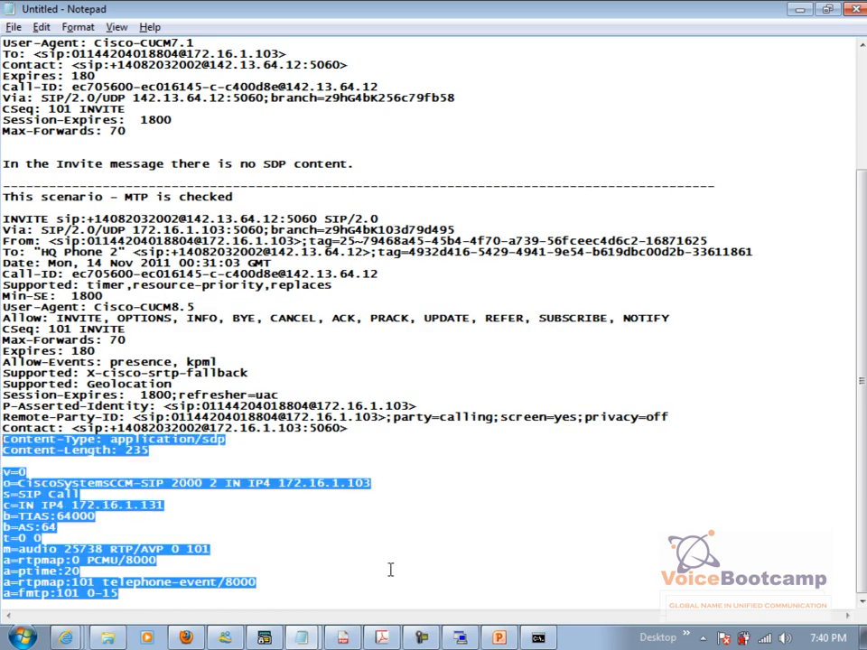